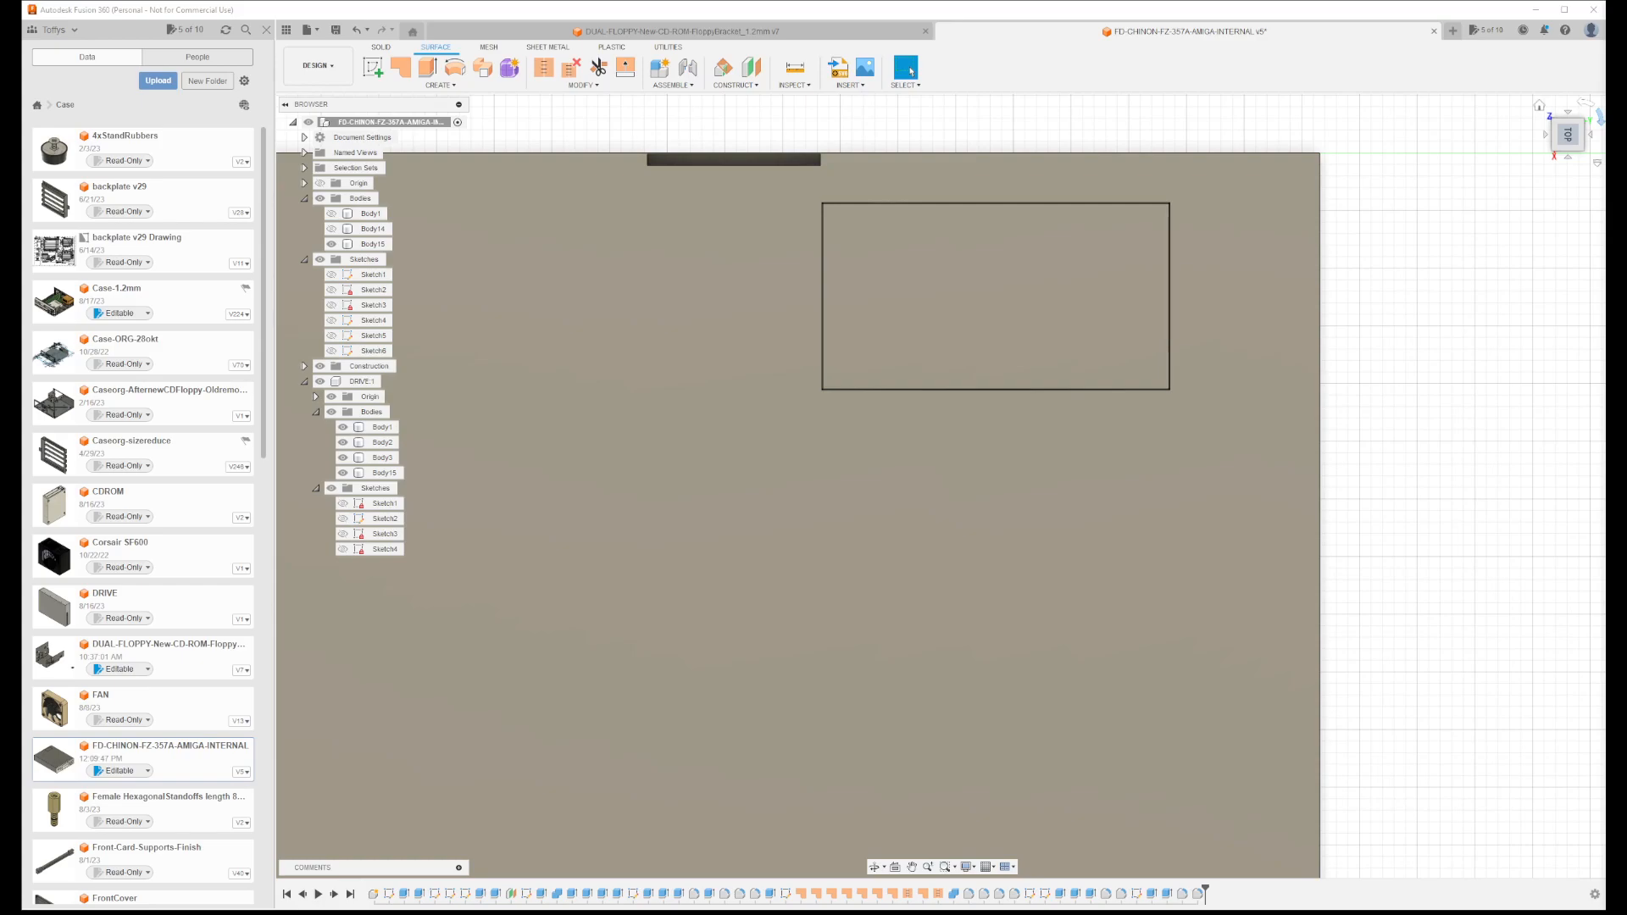
Place fz-357a_2.png as a canvas on the drive face and scale it to fill the rectangle
{"action": "left_click", "coordinate": [381, 427]}
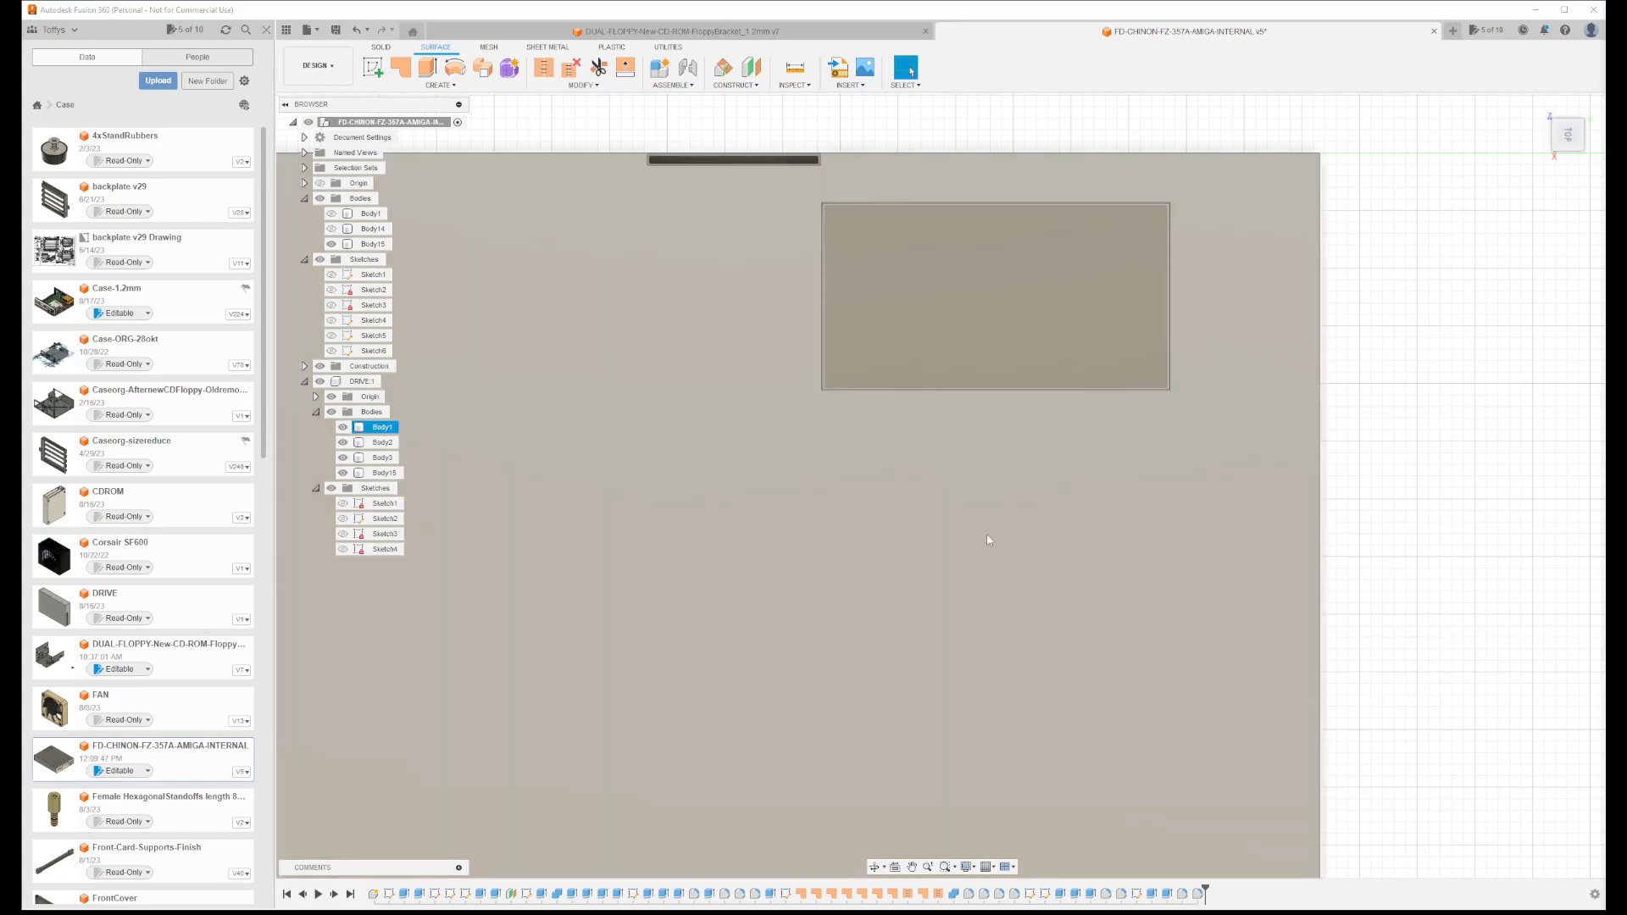
{"action": "mouse_move", "coordinate": [989, 511]}
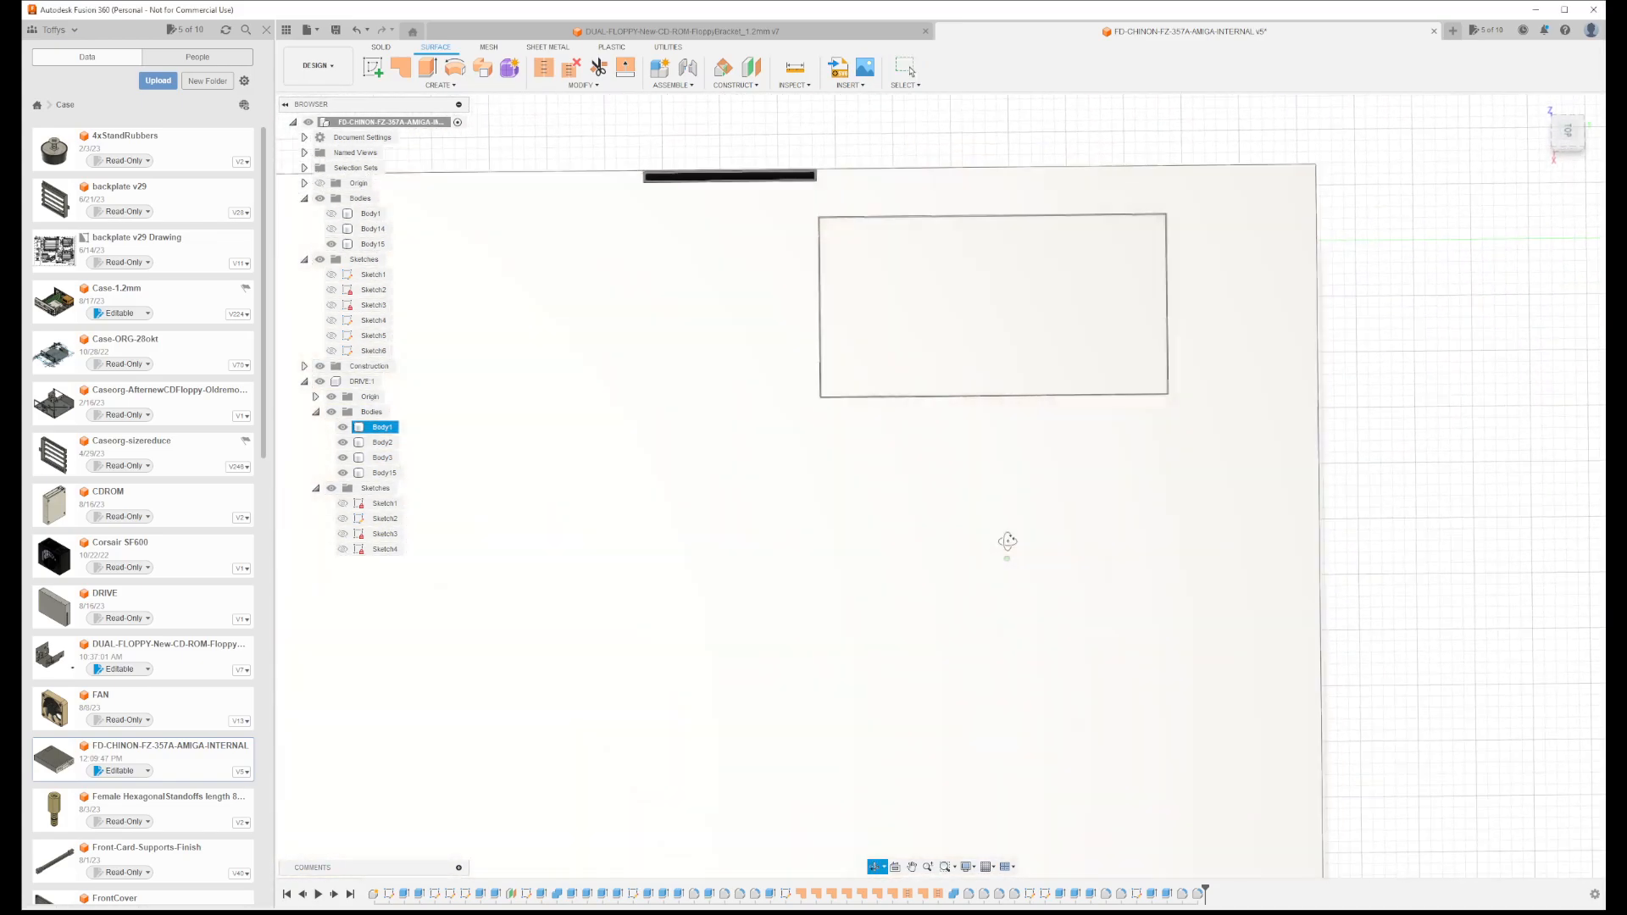
{"action": "left_click", "coordinate": [848, 69]}
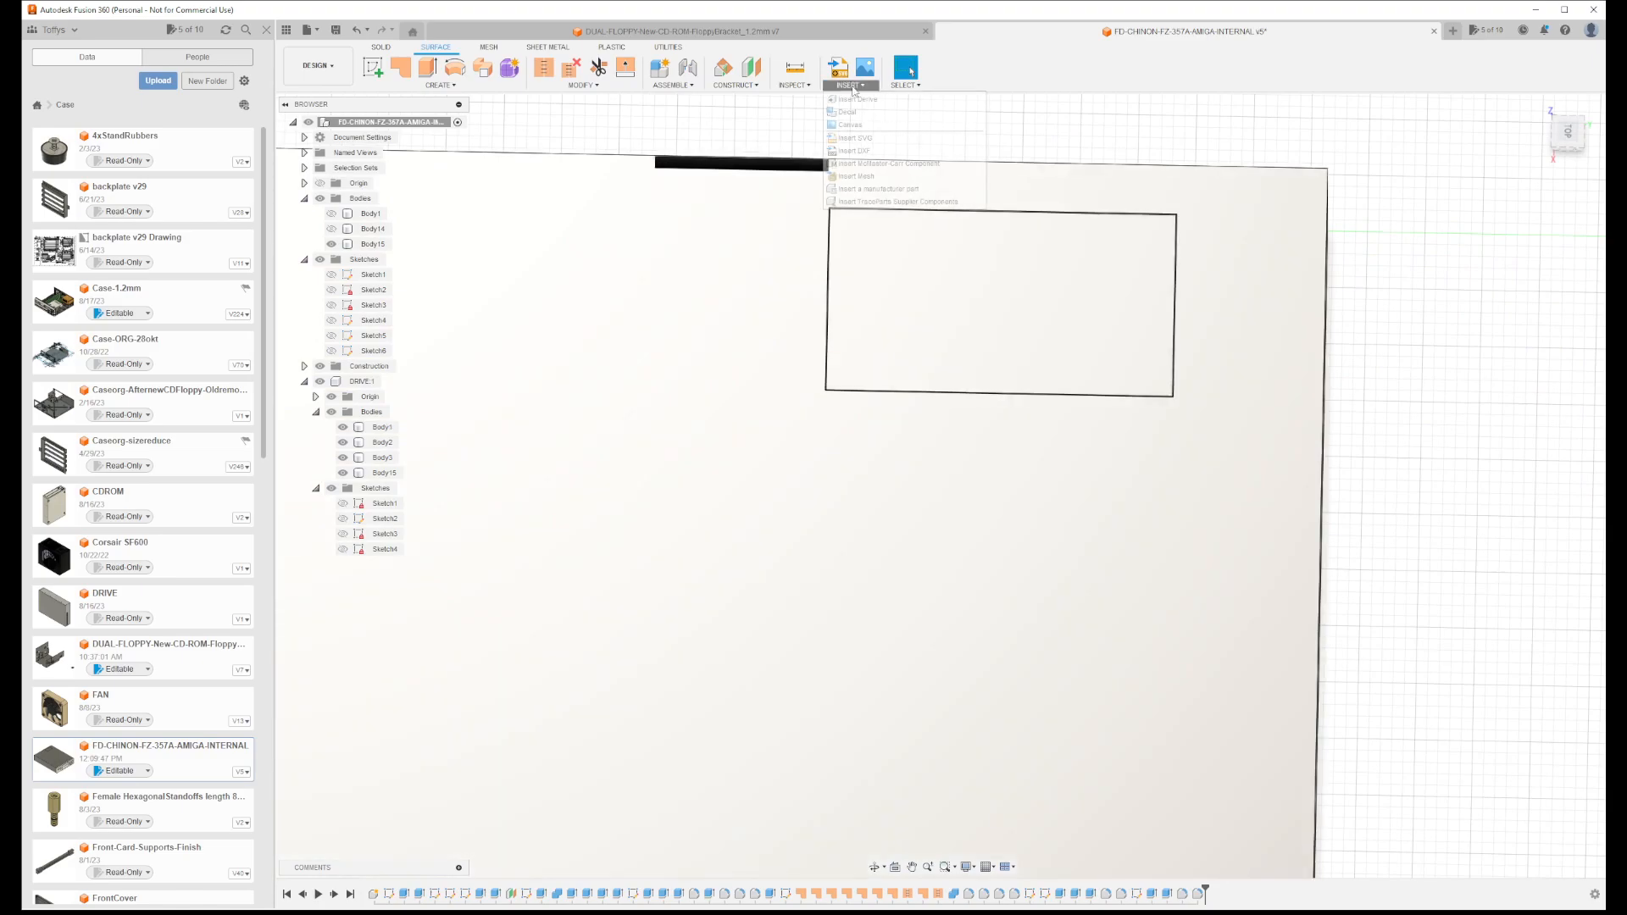
{"action": "mouse_move", "coordinate": [865, 124]}
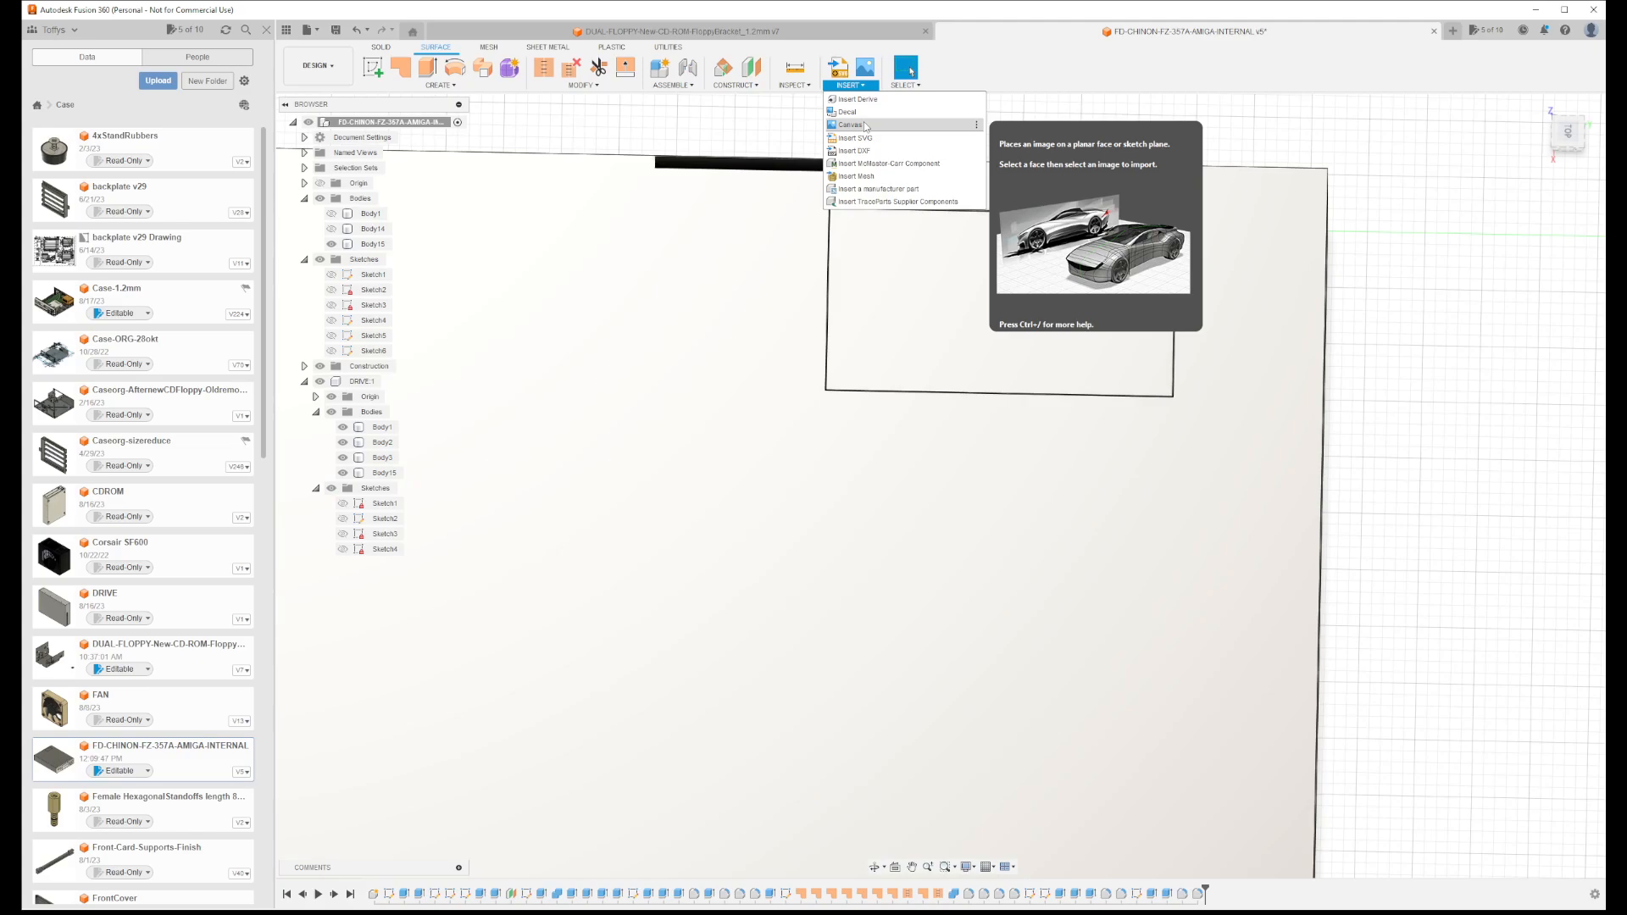
{"action": "left_click", "coordinate": [848, 125]}
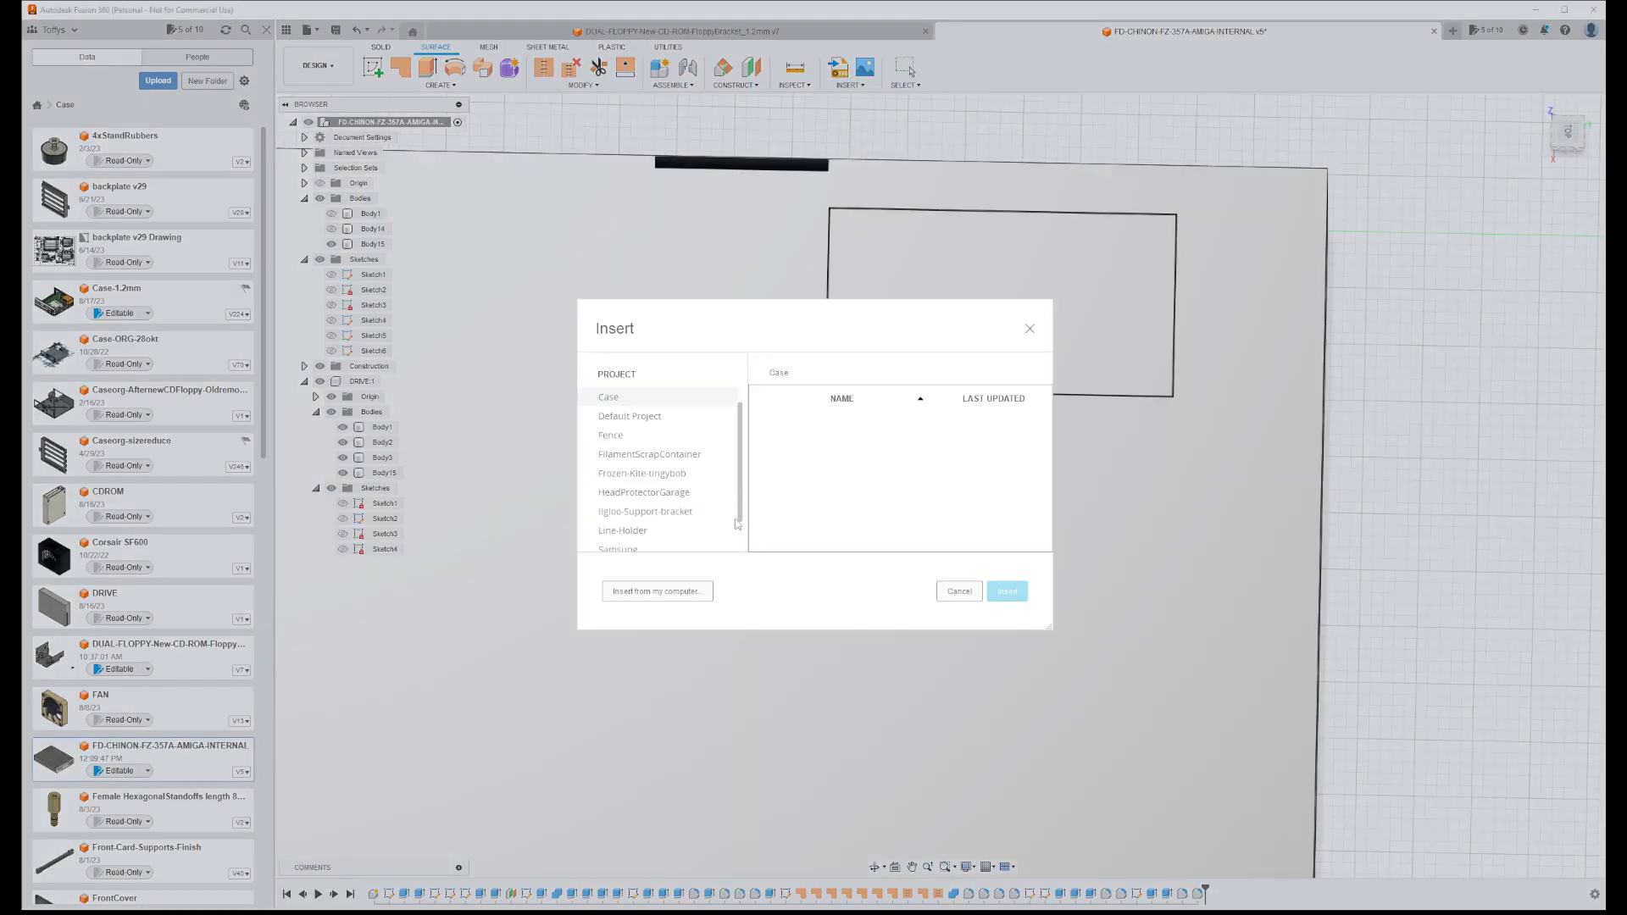
{"action": "left_click", "coordinate": [657, 591]}
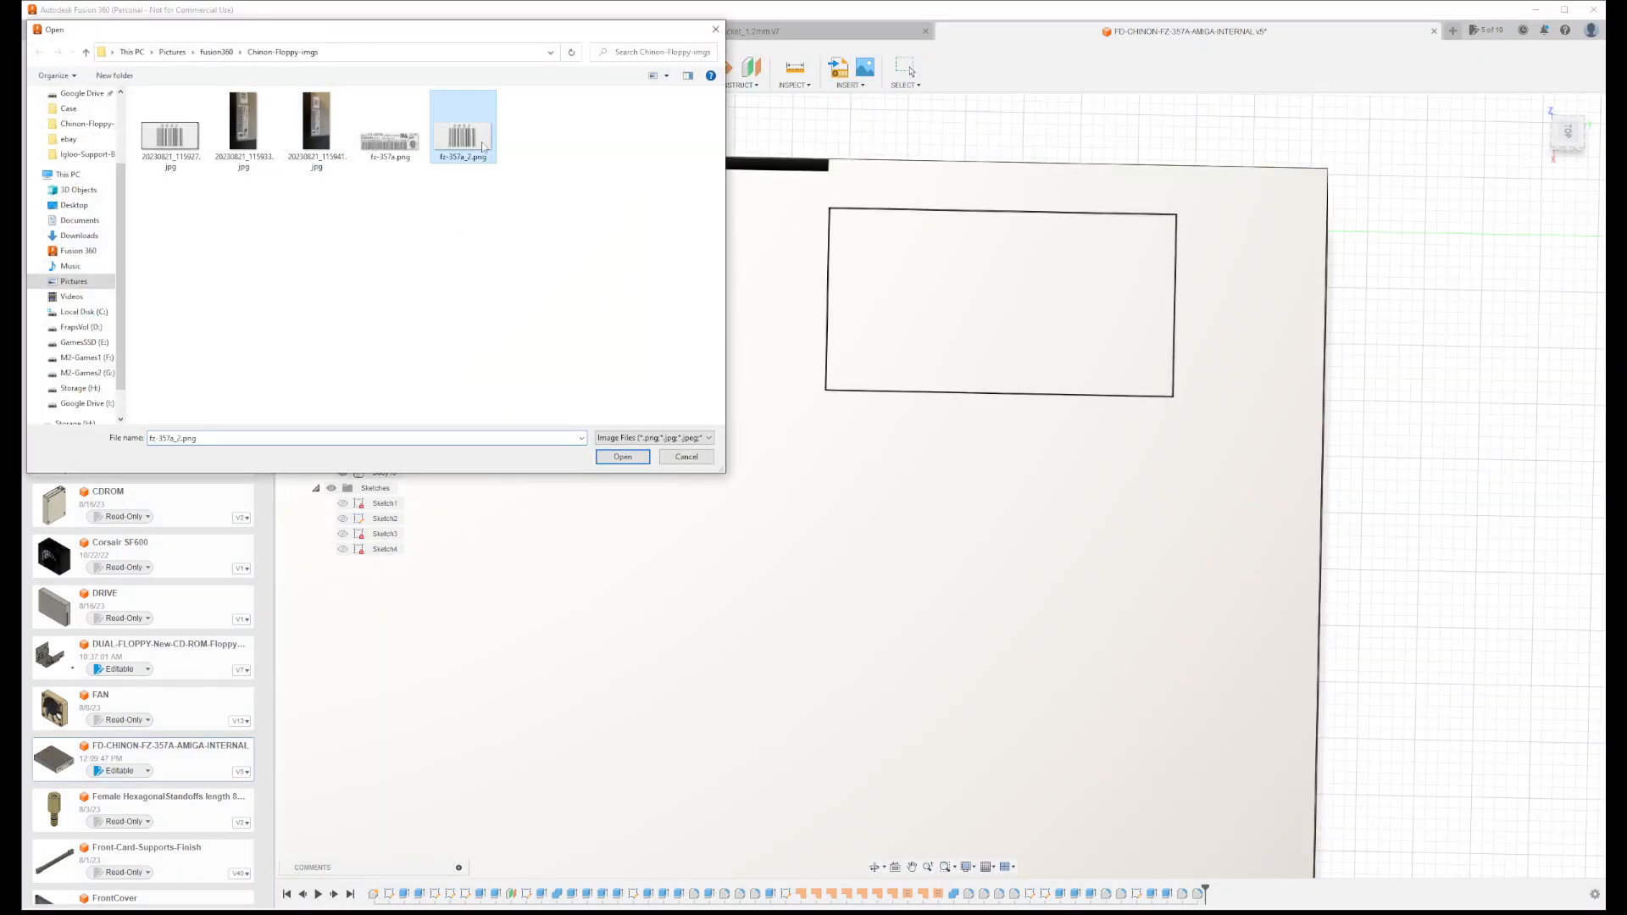
{"action": "left_click", "coordinate": [622, 457]}
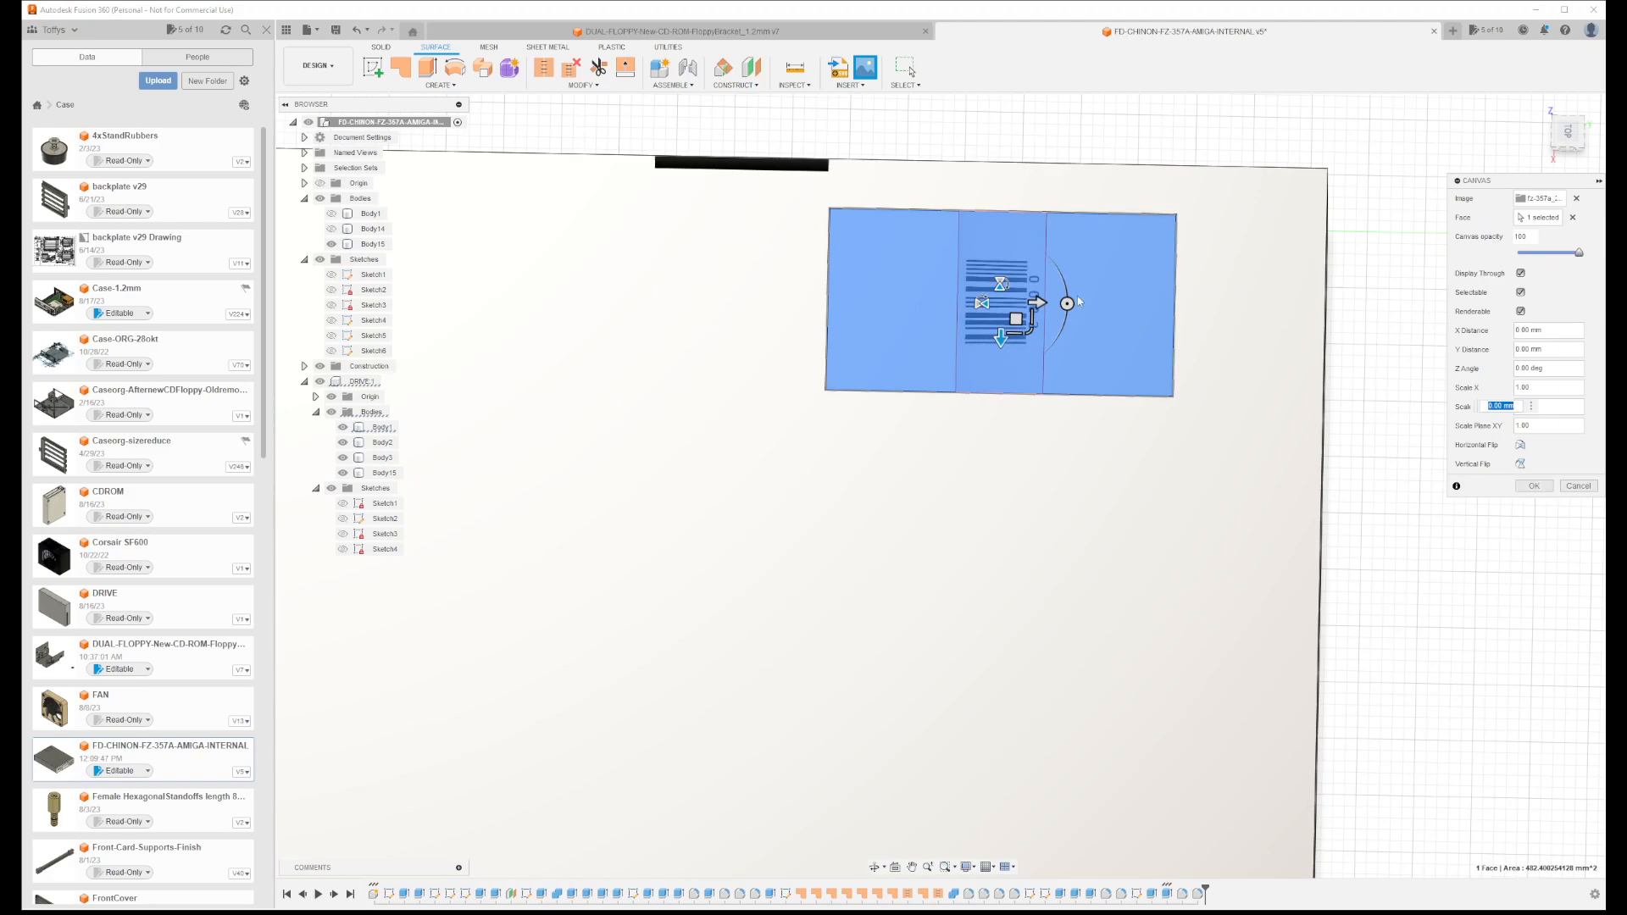
{"action": "left_click_drag", "start_coordinate": [1066, 302], "coordinate": [998, 366]}
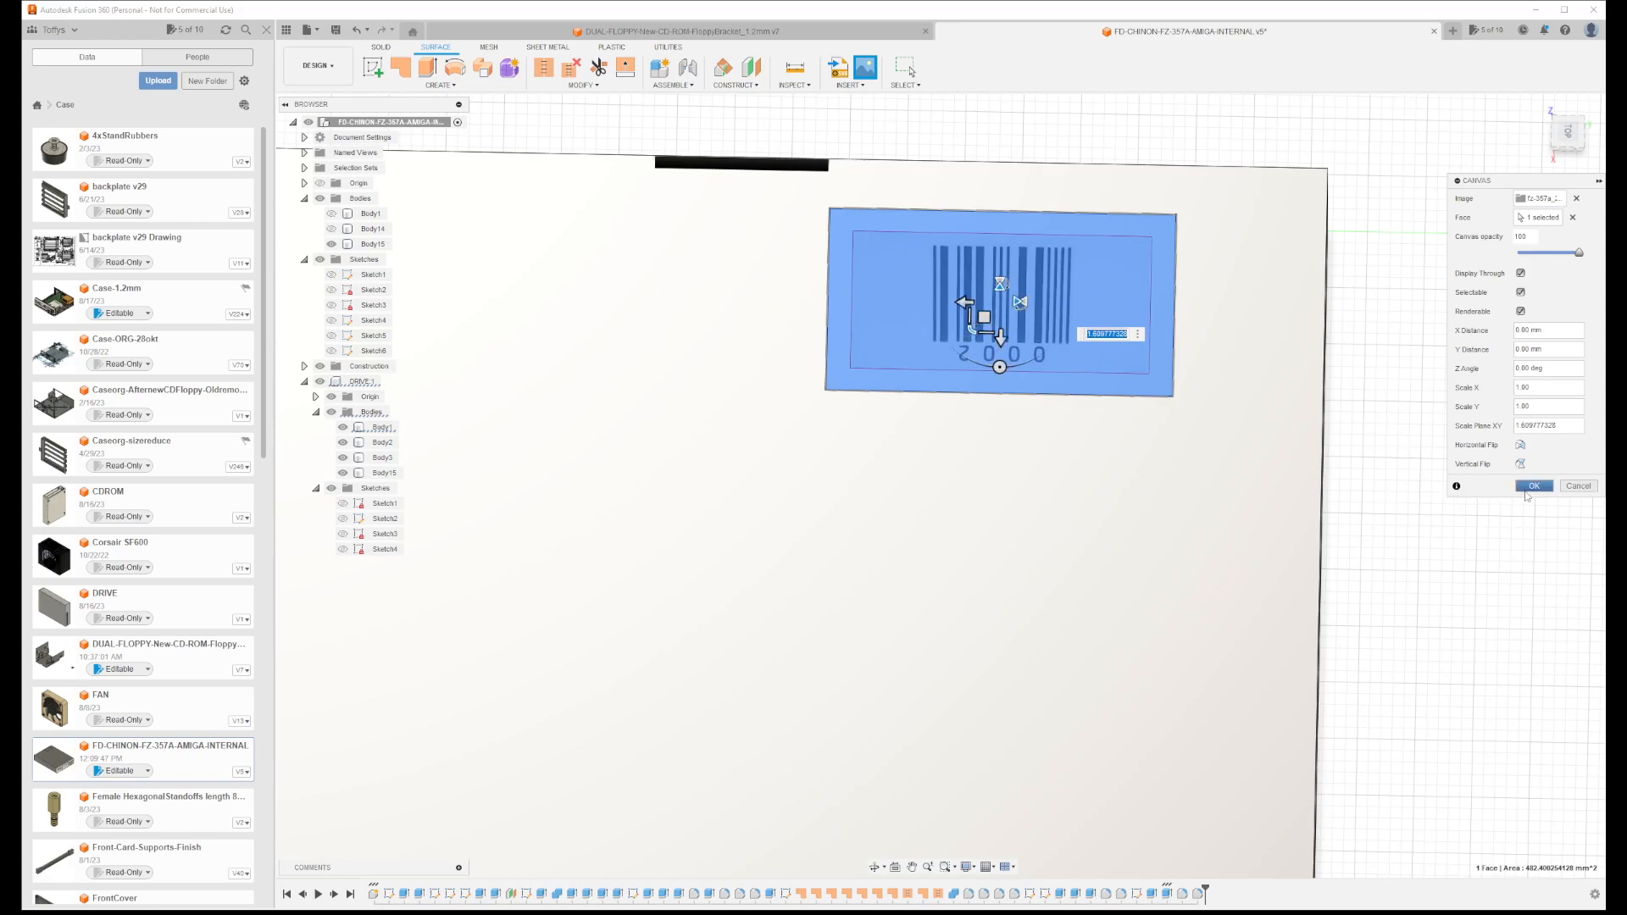
Confirm the barcode canvas, then select Body1 to inspect the placed image
{"action": "left_click", "coordinate": [1532, 486]}
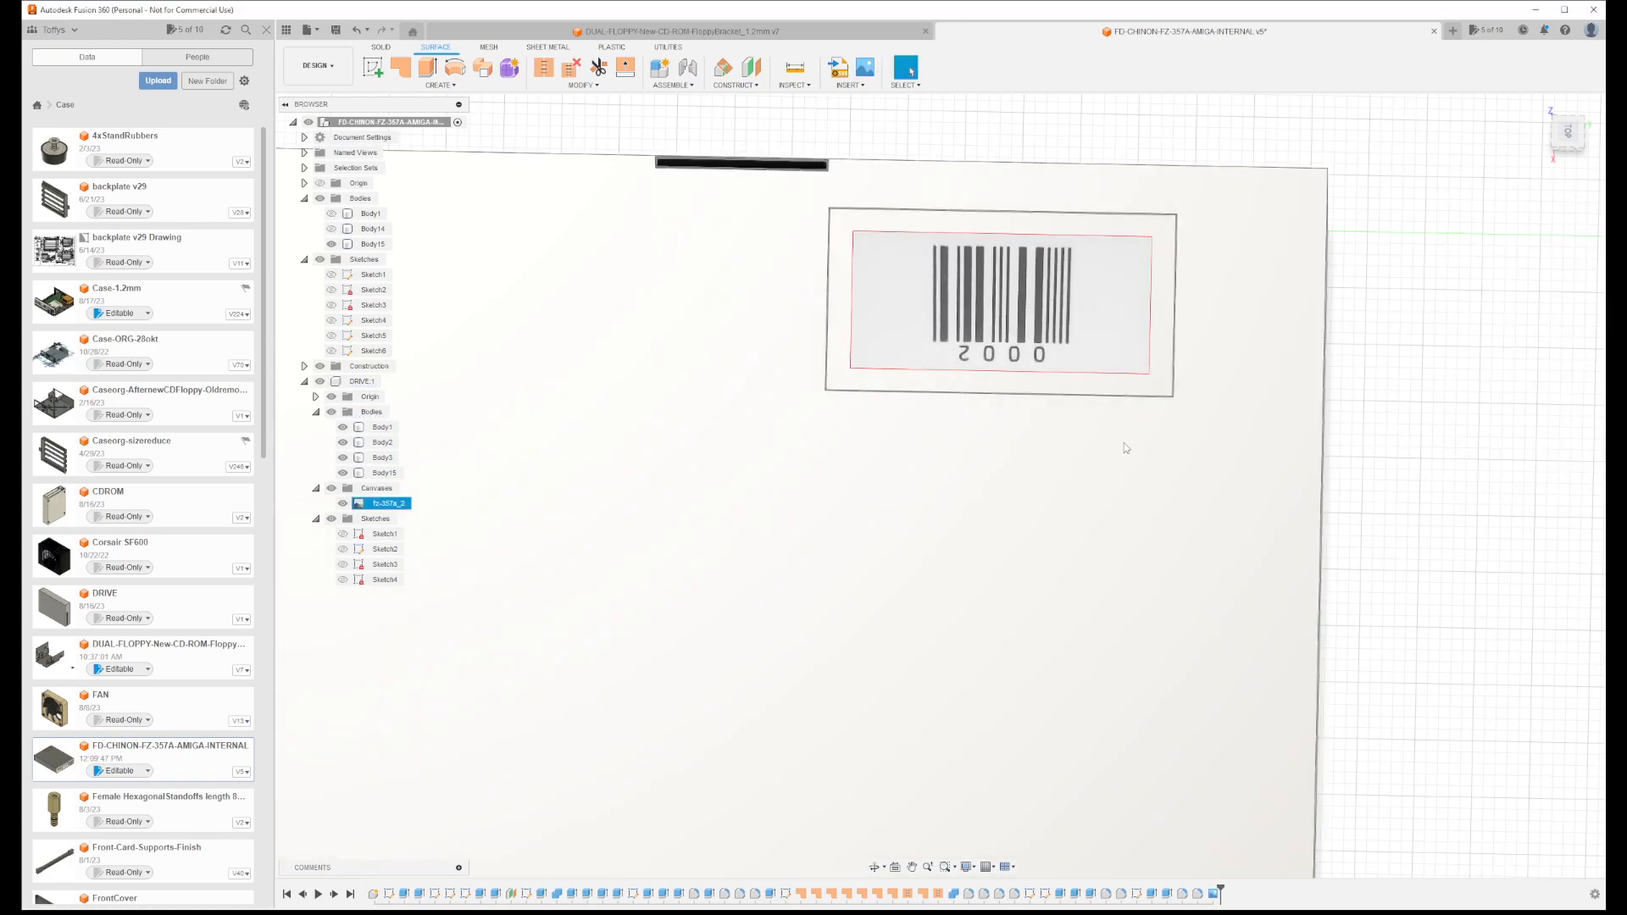
{"action": "left_click", "coordinate": [382, 427]}
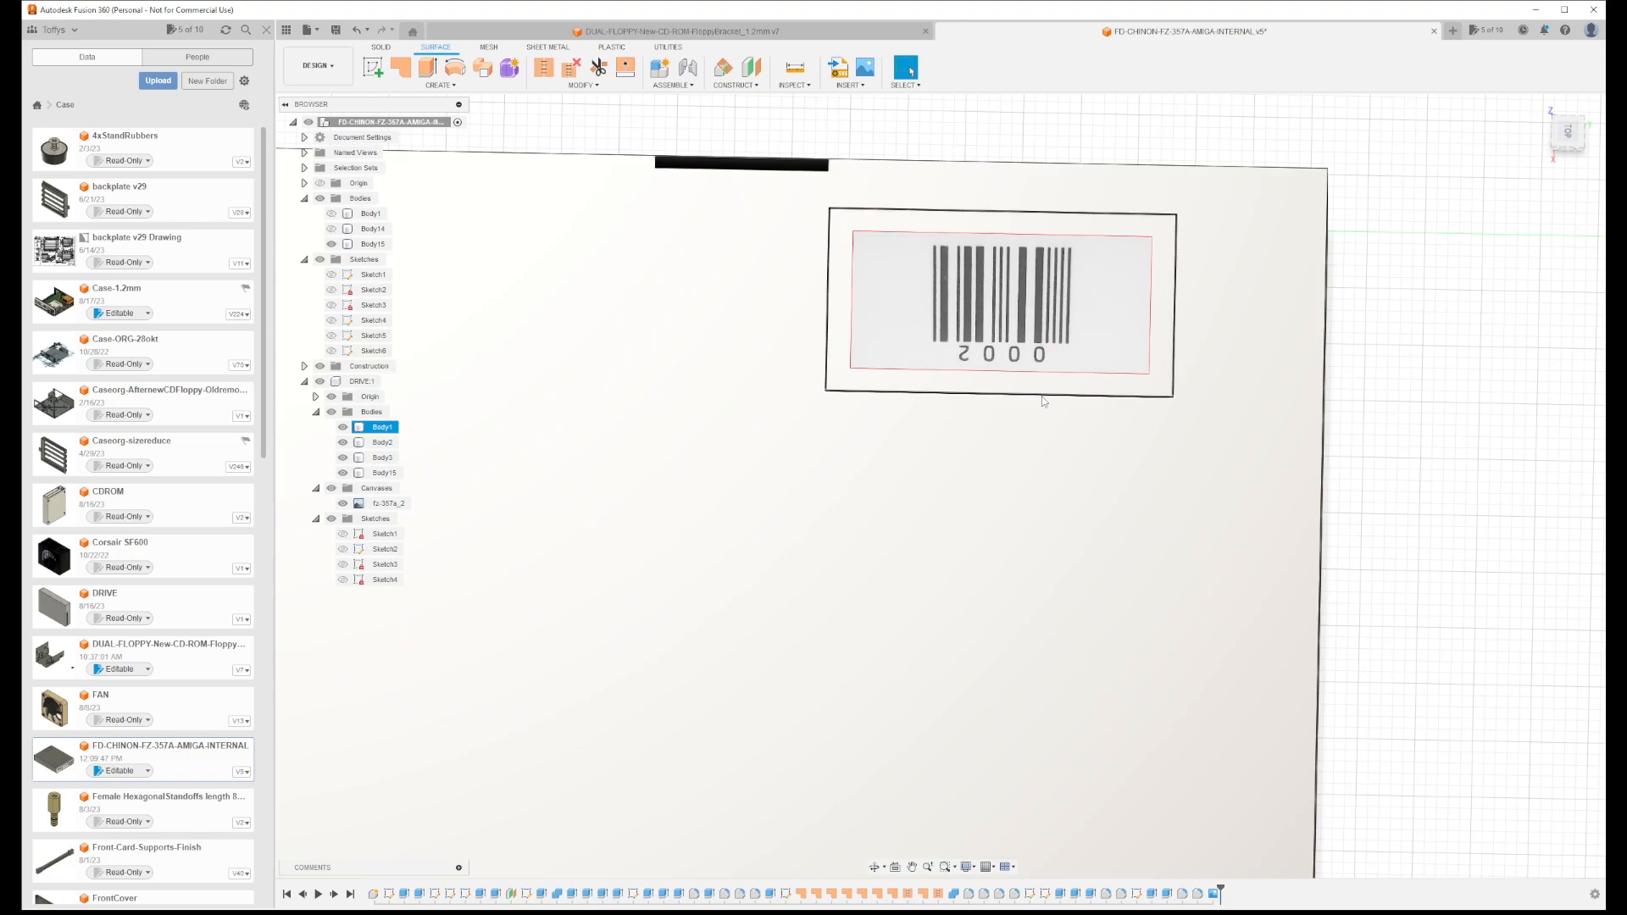
{"action": "mouse_move", "coordinate": [1120, 523]}
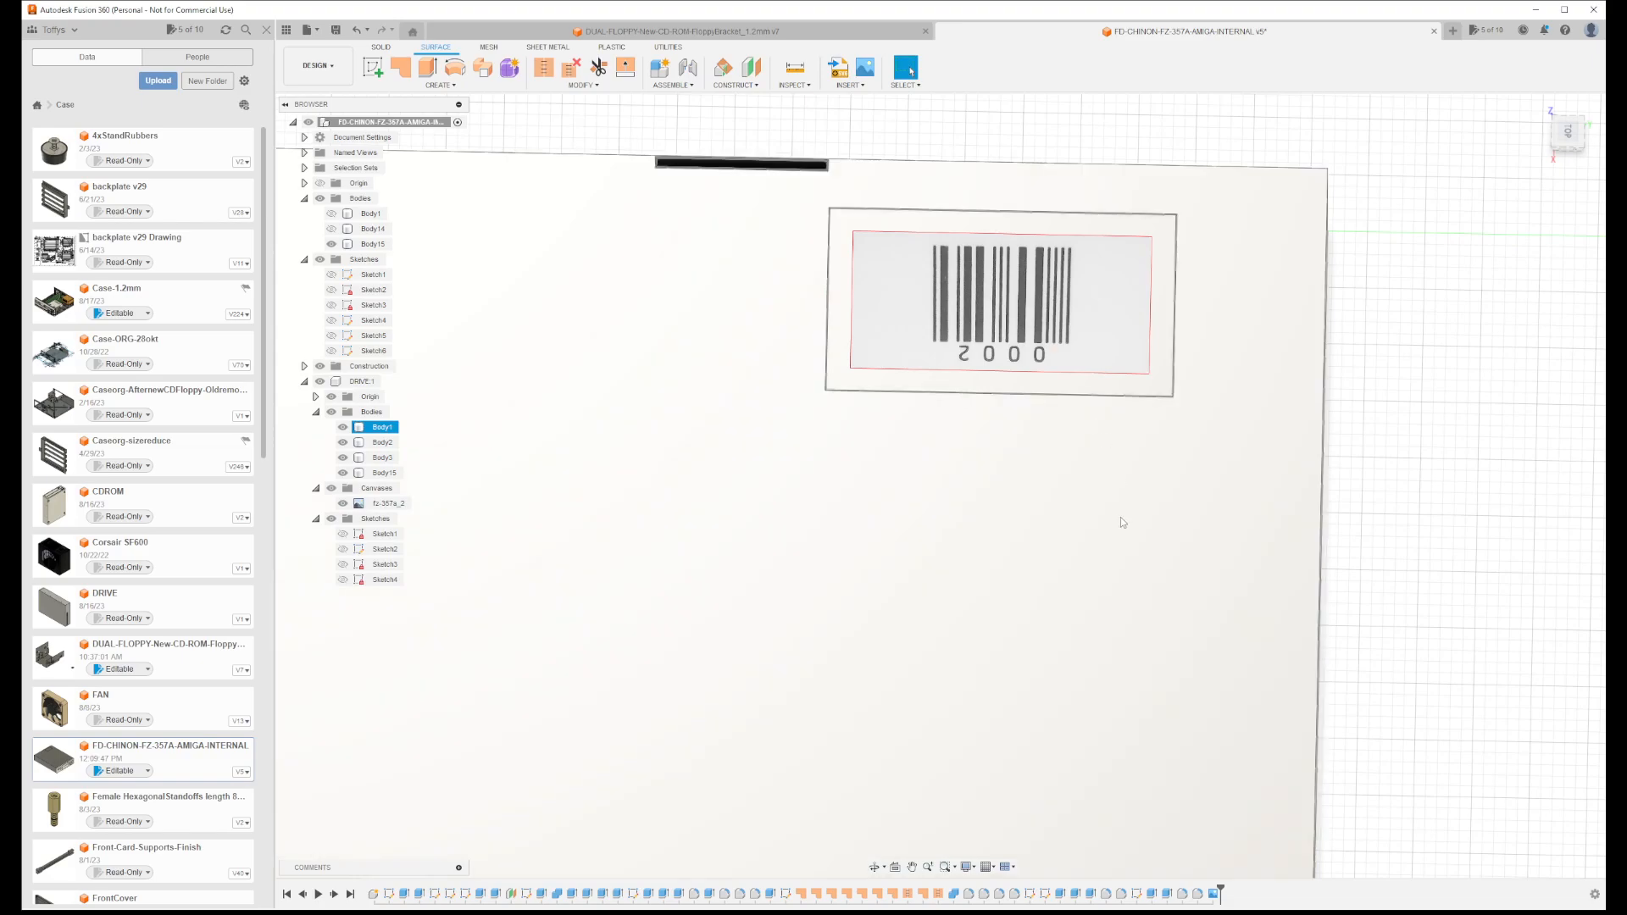
{"action": "mouse_move", "coordinate": [1258, 544]}
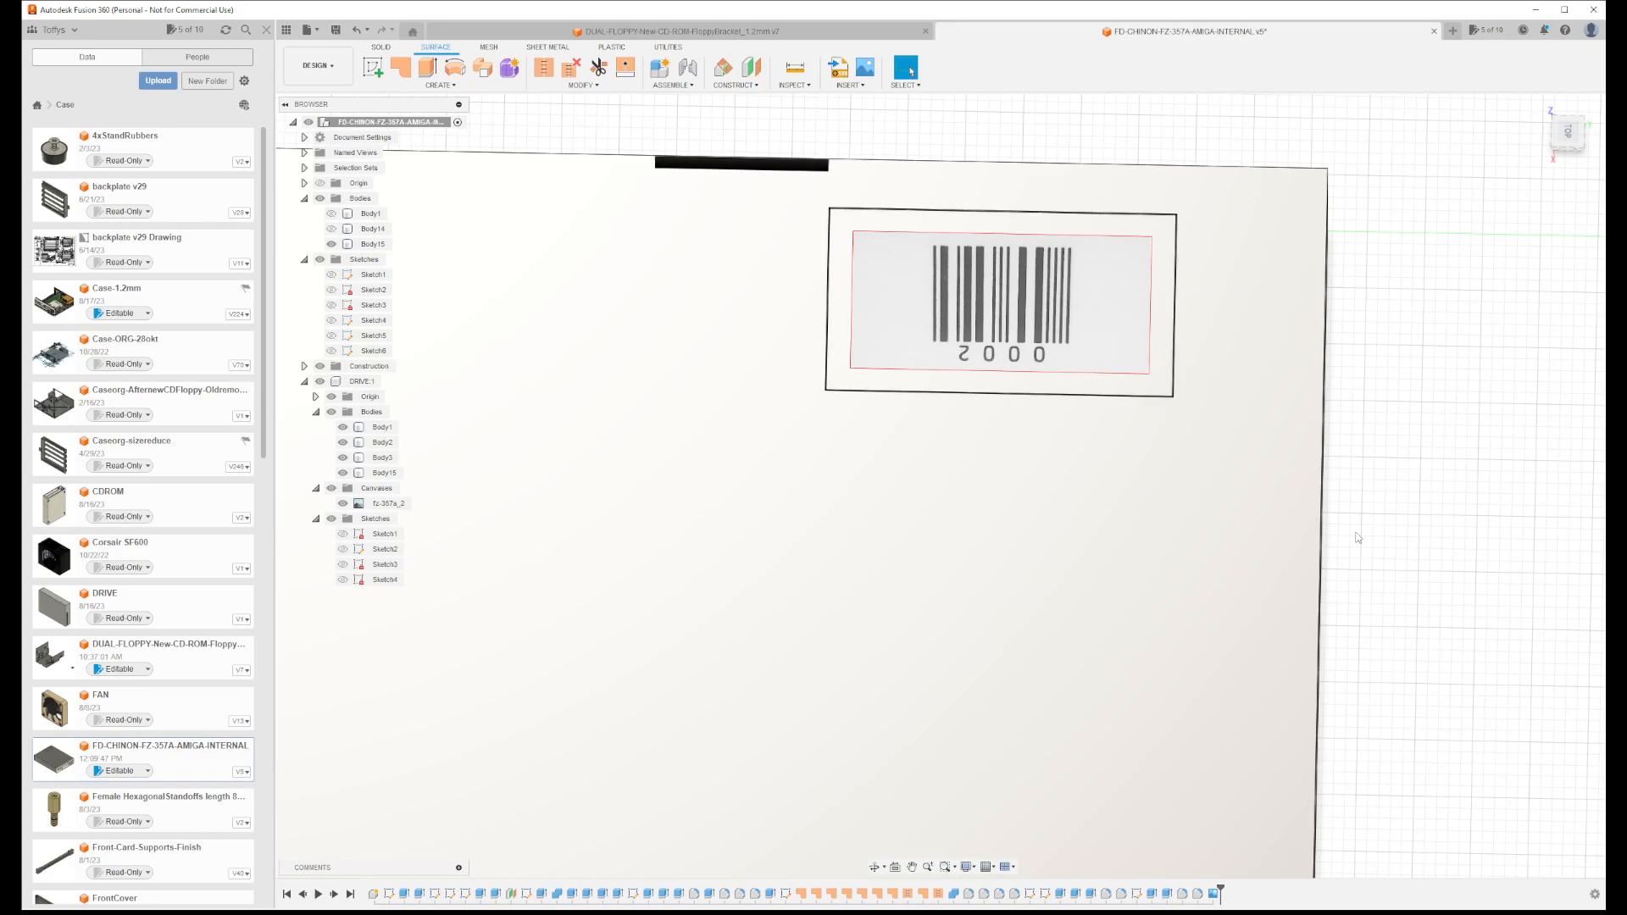
{"action": "mouse_move", "coordinate": [1336, 533]}
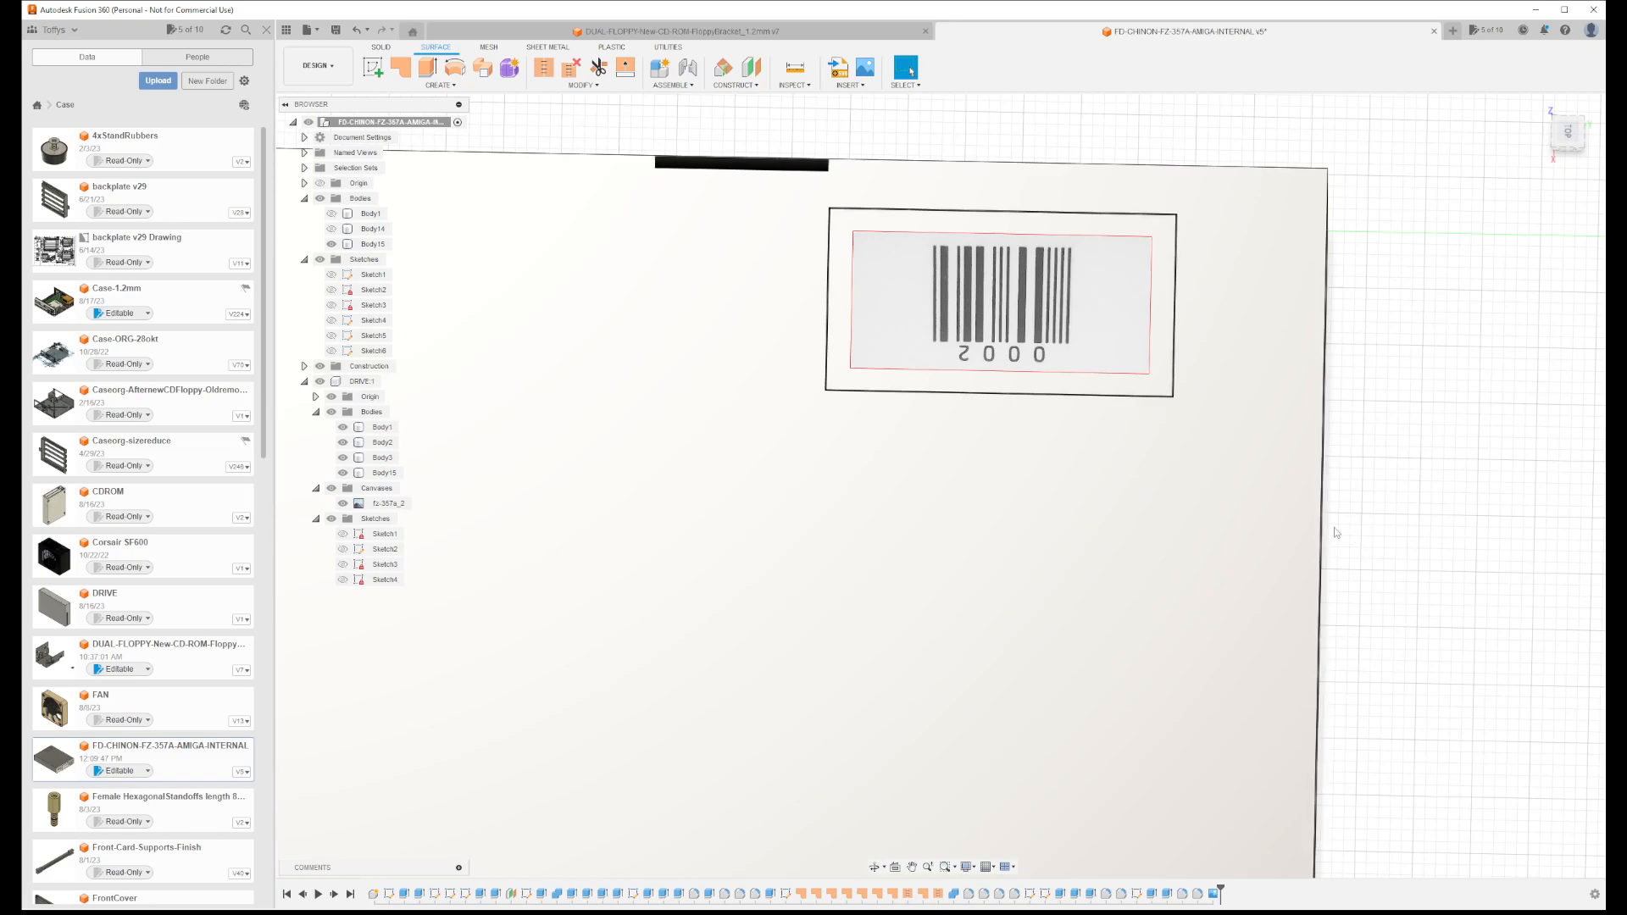
{"action": "left_click", "coordinate": [382, 427]}
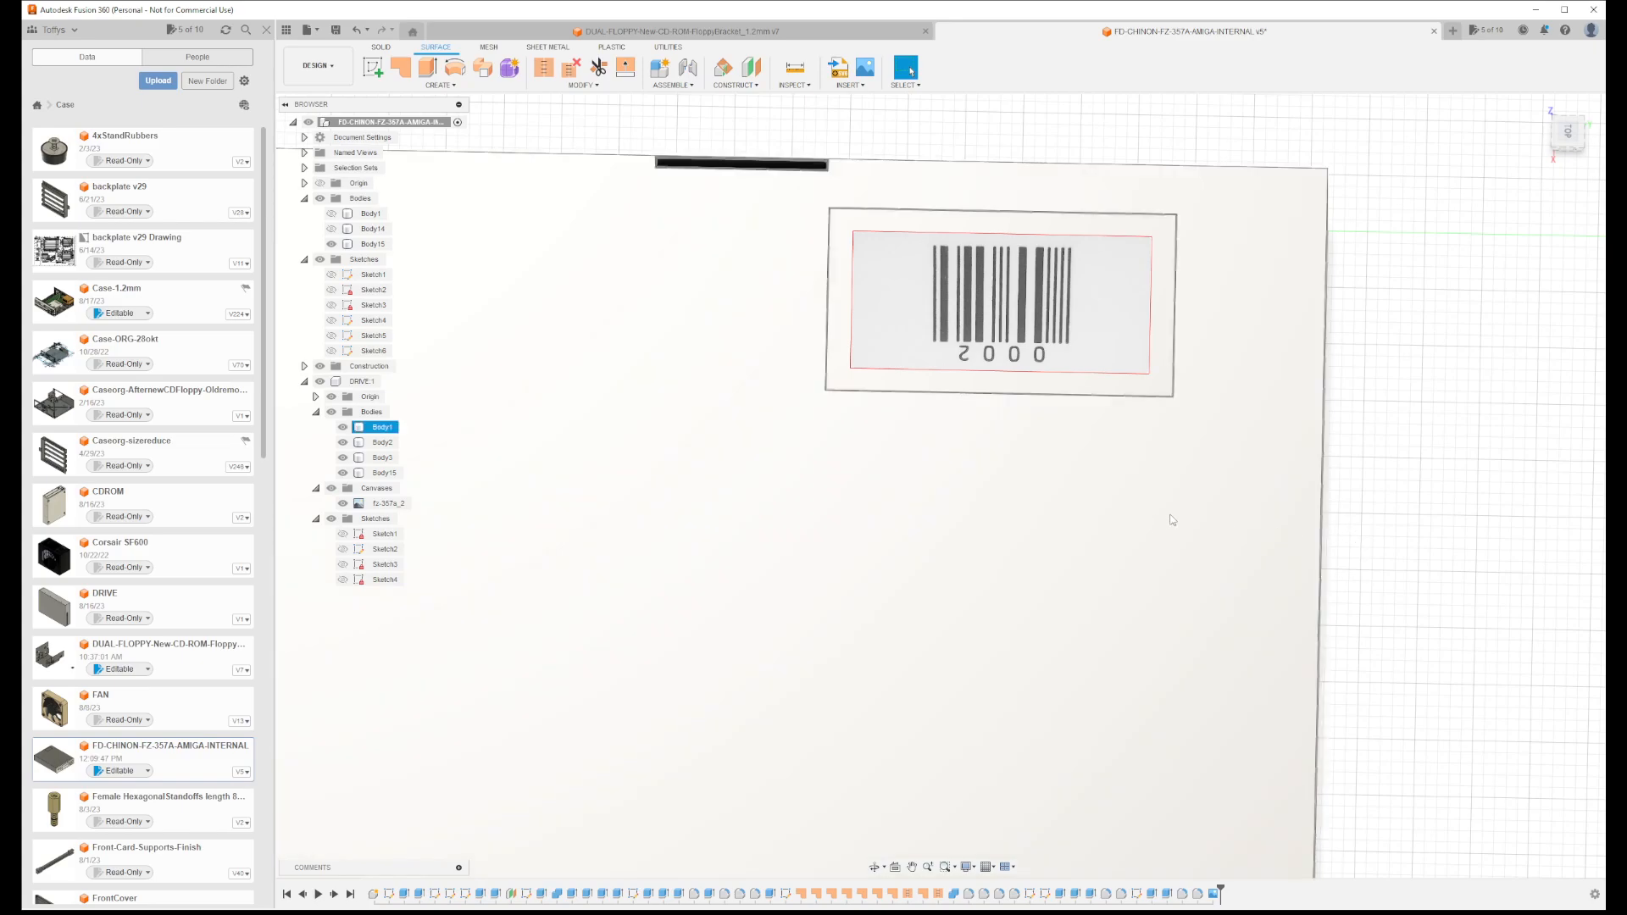
{"action": "mouse_move", "coordinate": [1086, 495]}
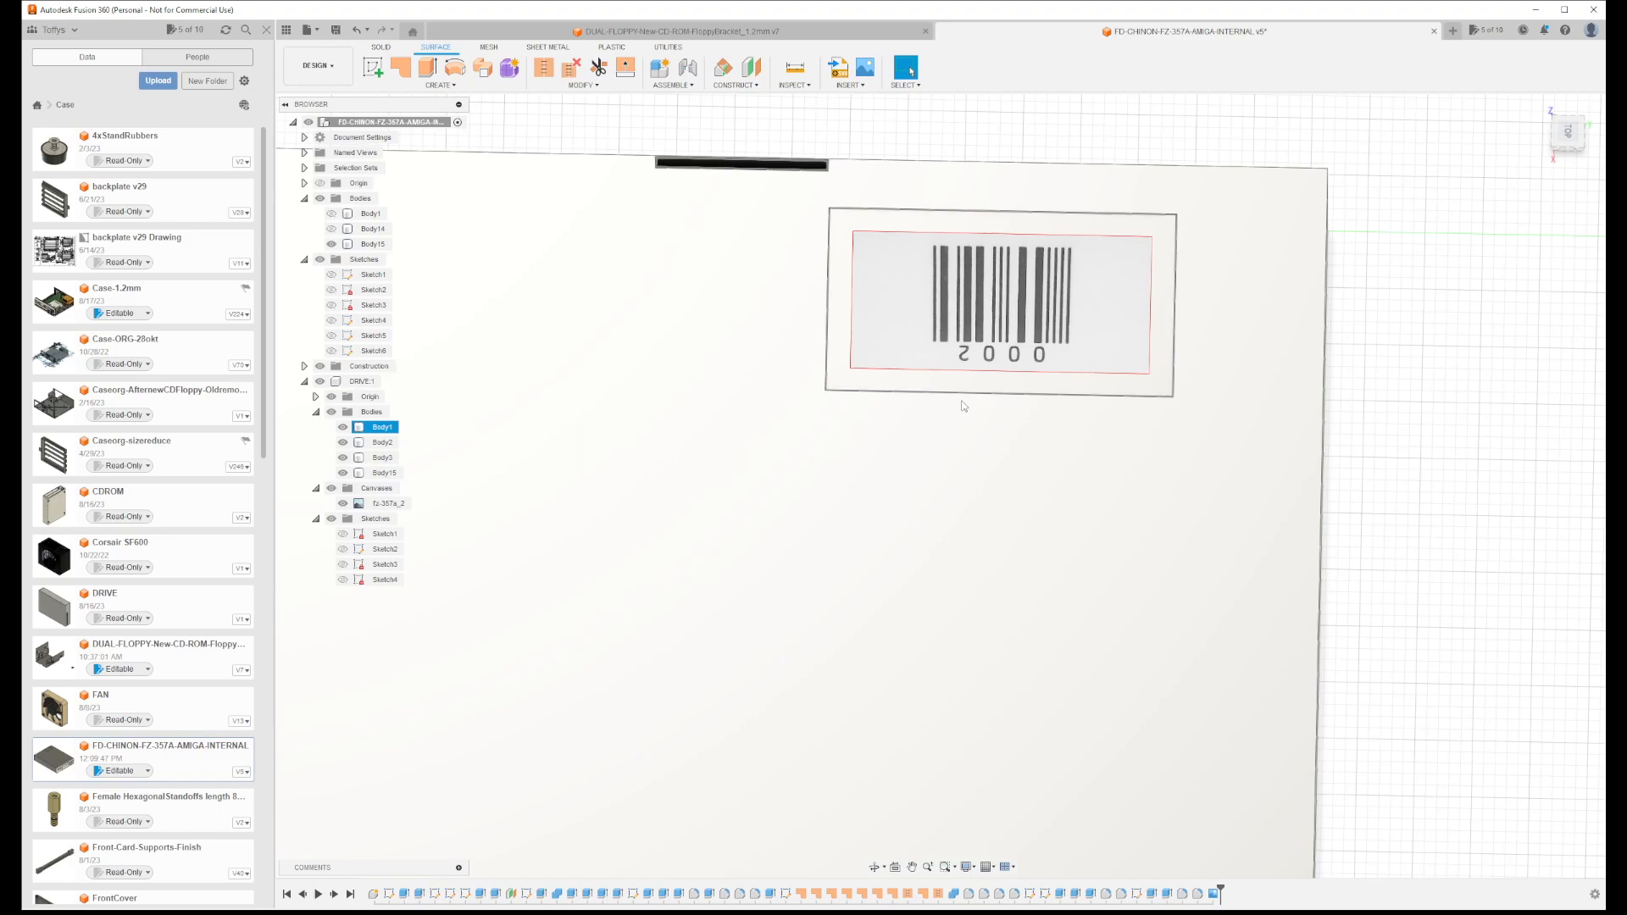
{"action": "mouse_move", "coordinate": [954, 411]}
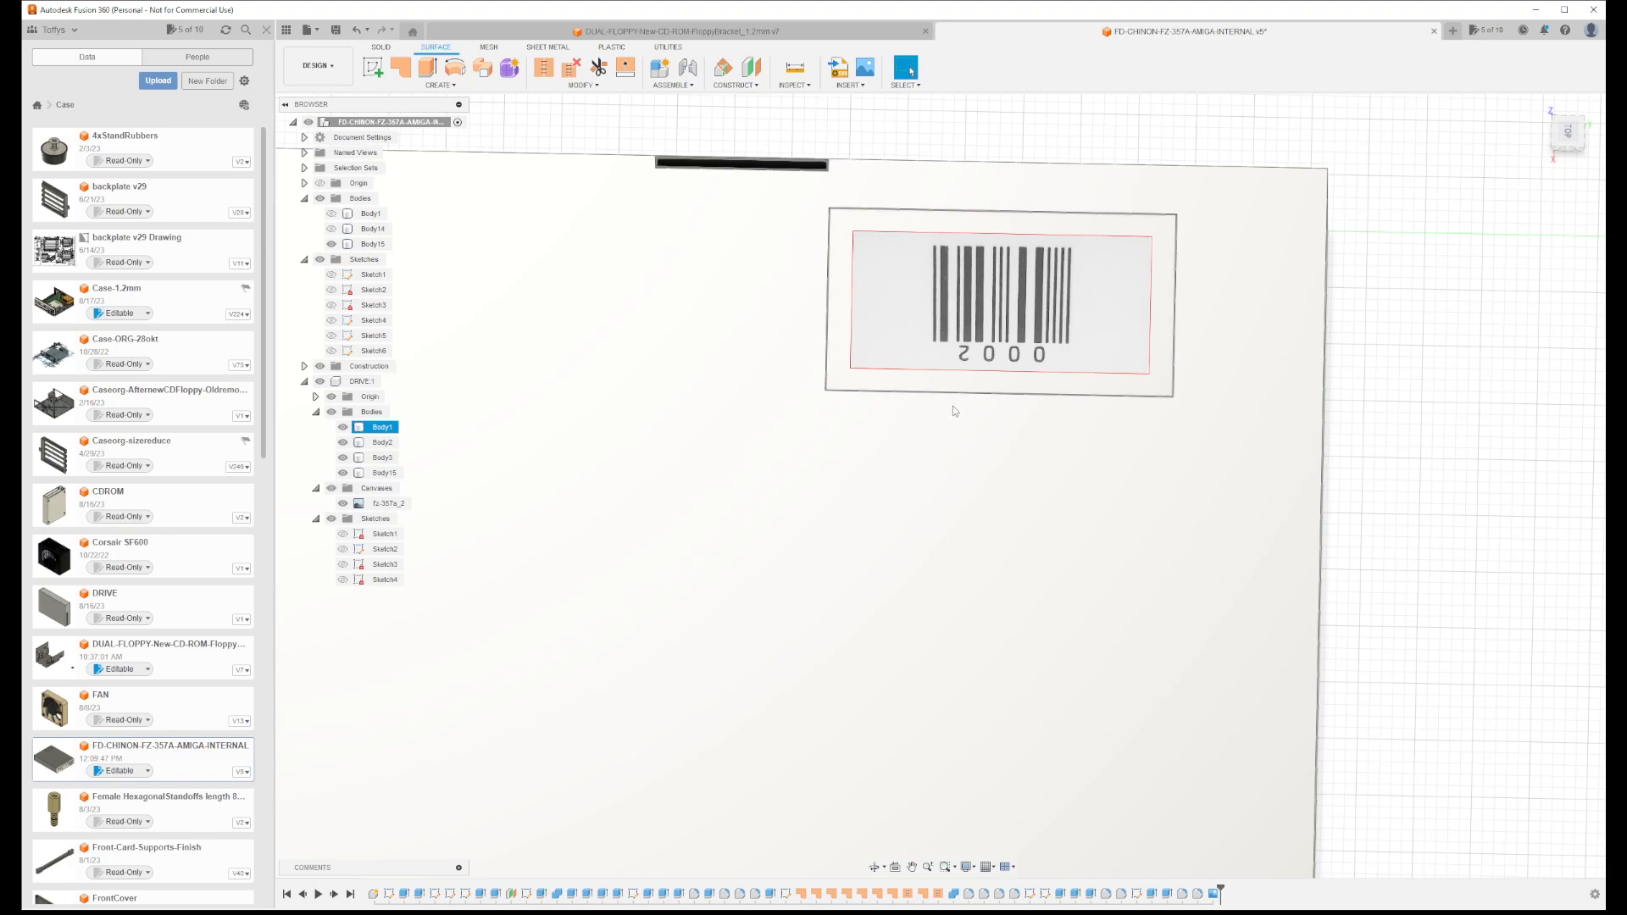
{"action": "mouse_move", "coordinate": [965, 466]}
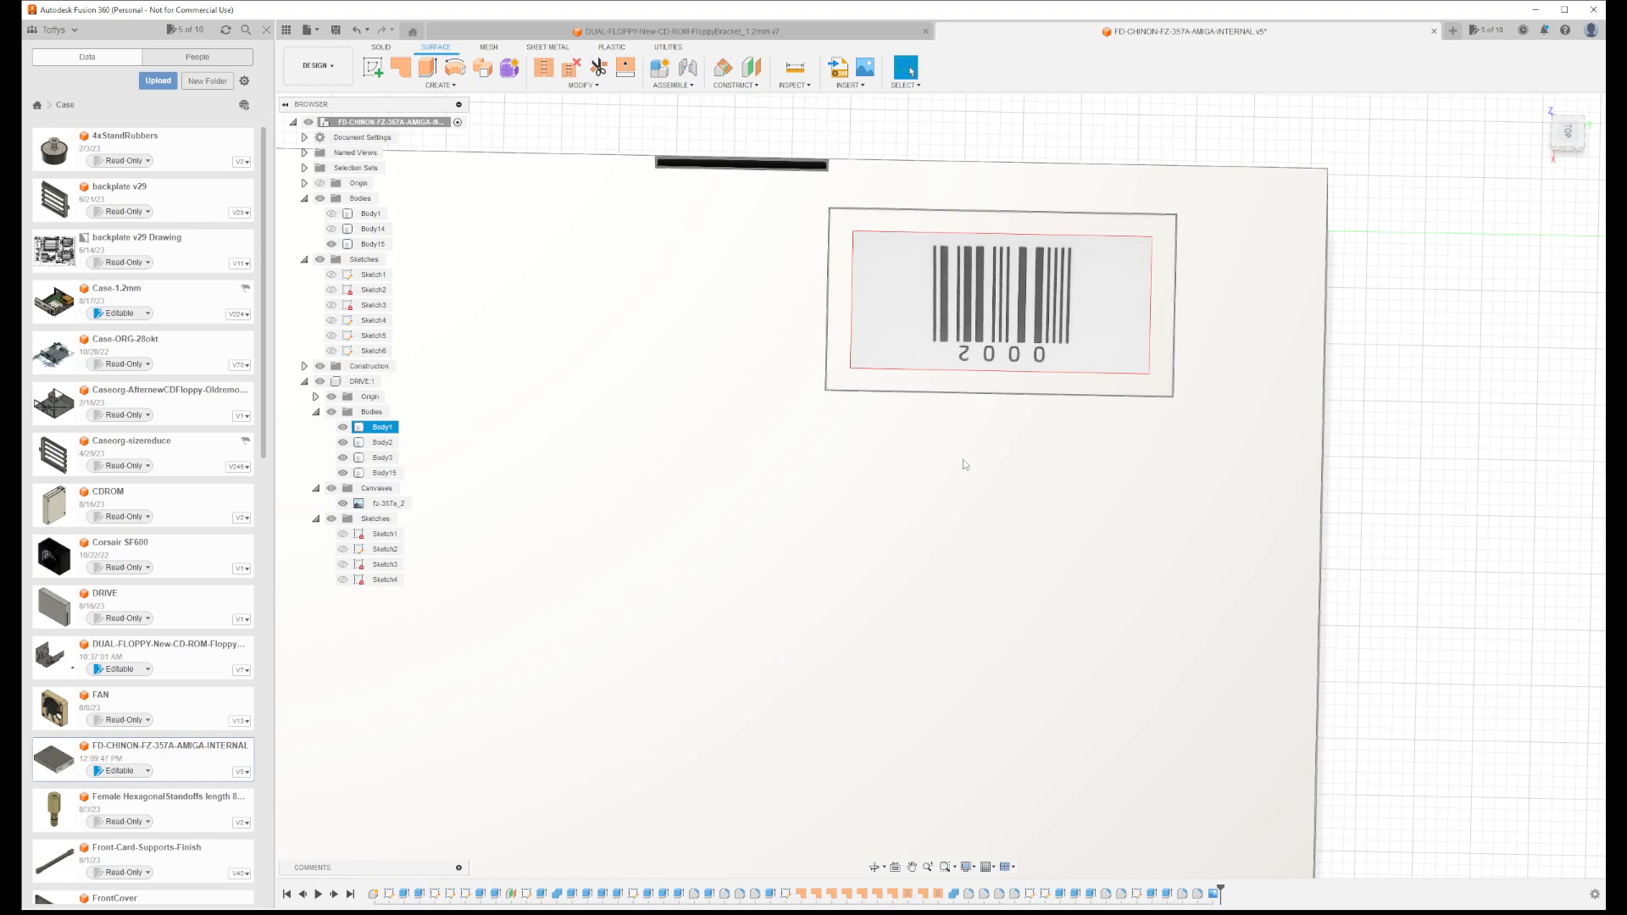
{"action": "mouse_move", "coordinate": [1103, 489]}
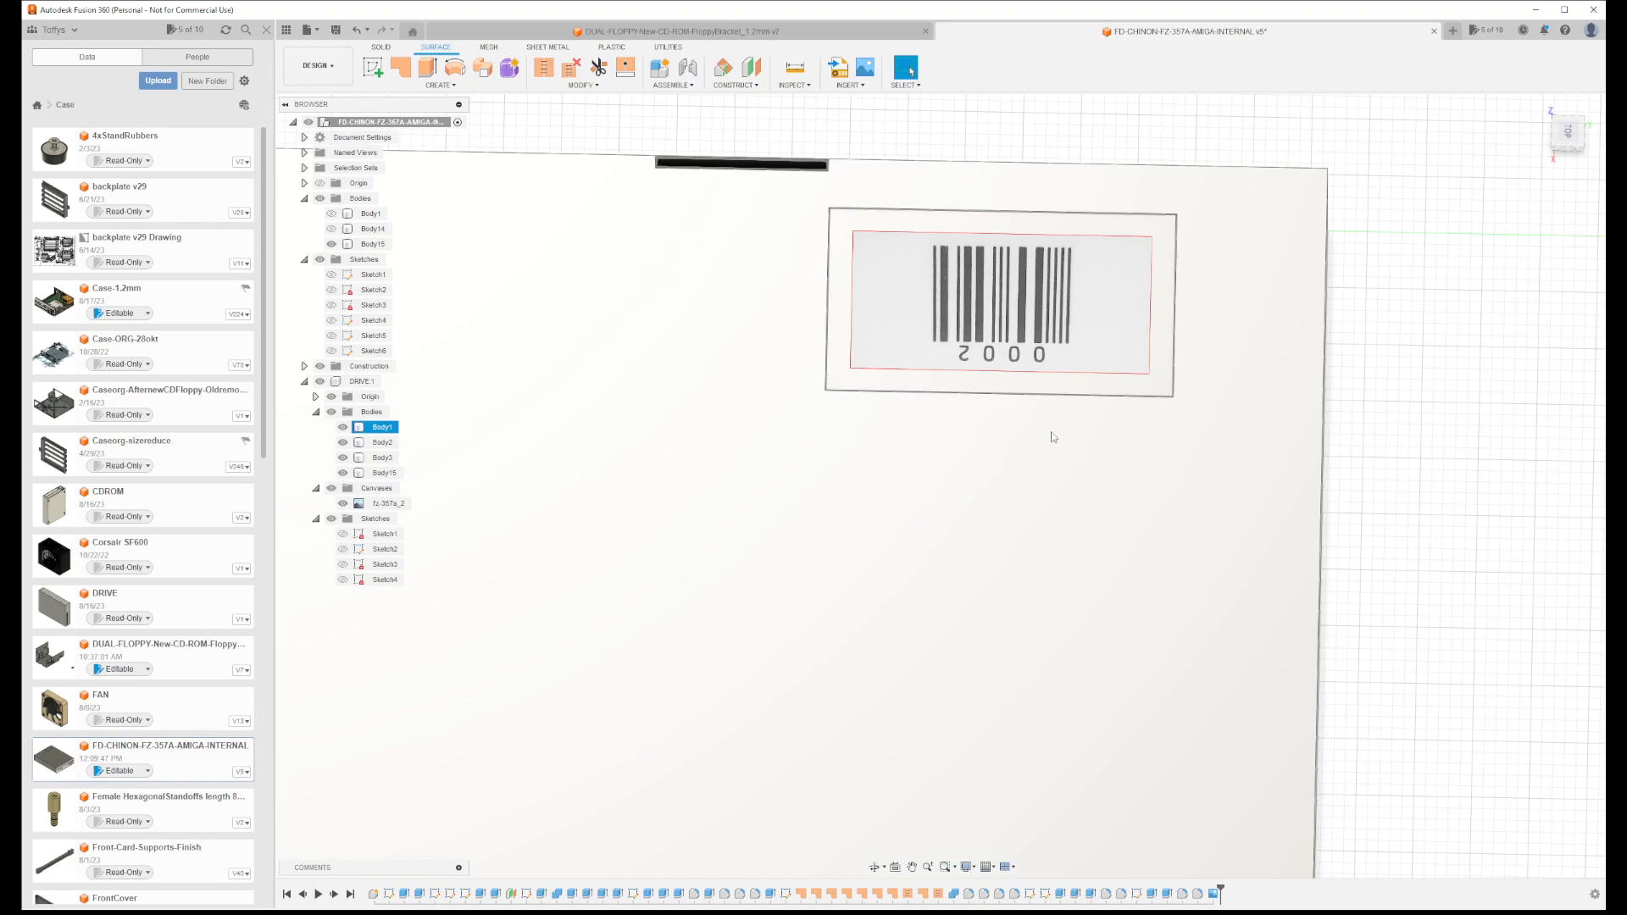
{"action": "mouse_move", "coordinate": [1145, 499]}
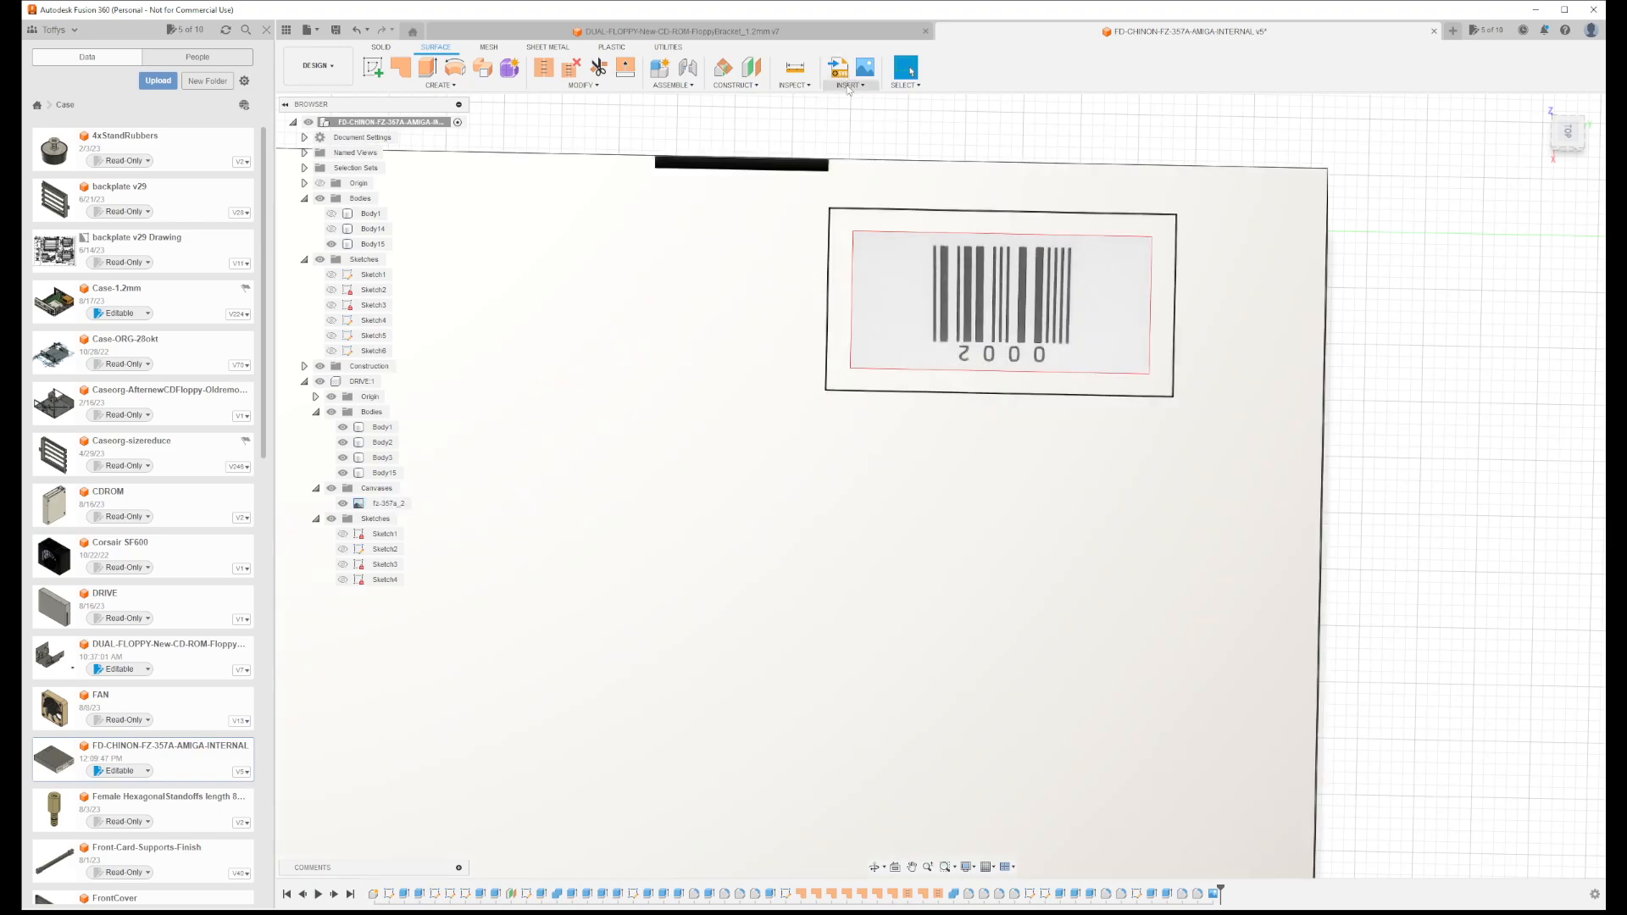
Look over the Insert menu's Decal option, then undo the barcode canvas insertion
{"action": "left_click", "coordinate": [848, 84]}
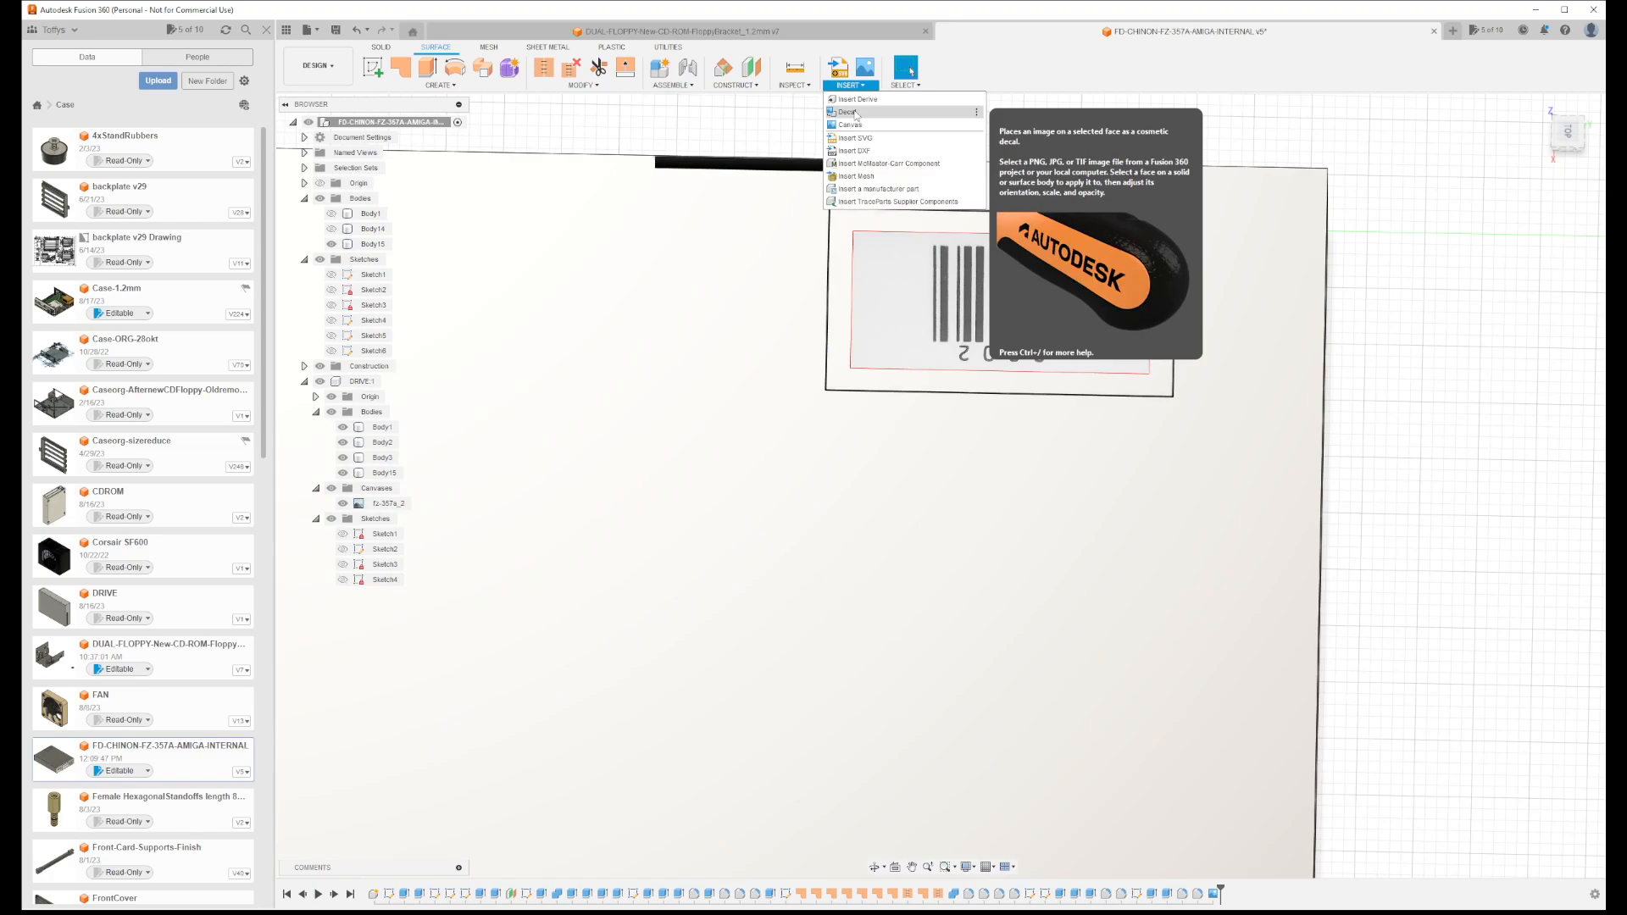
{"action": "mouse_move", "coordinate": [870, 132]}
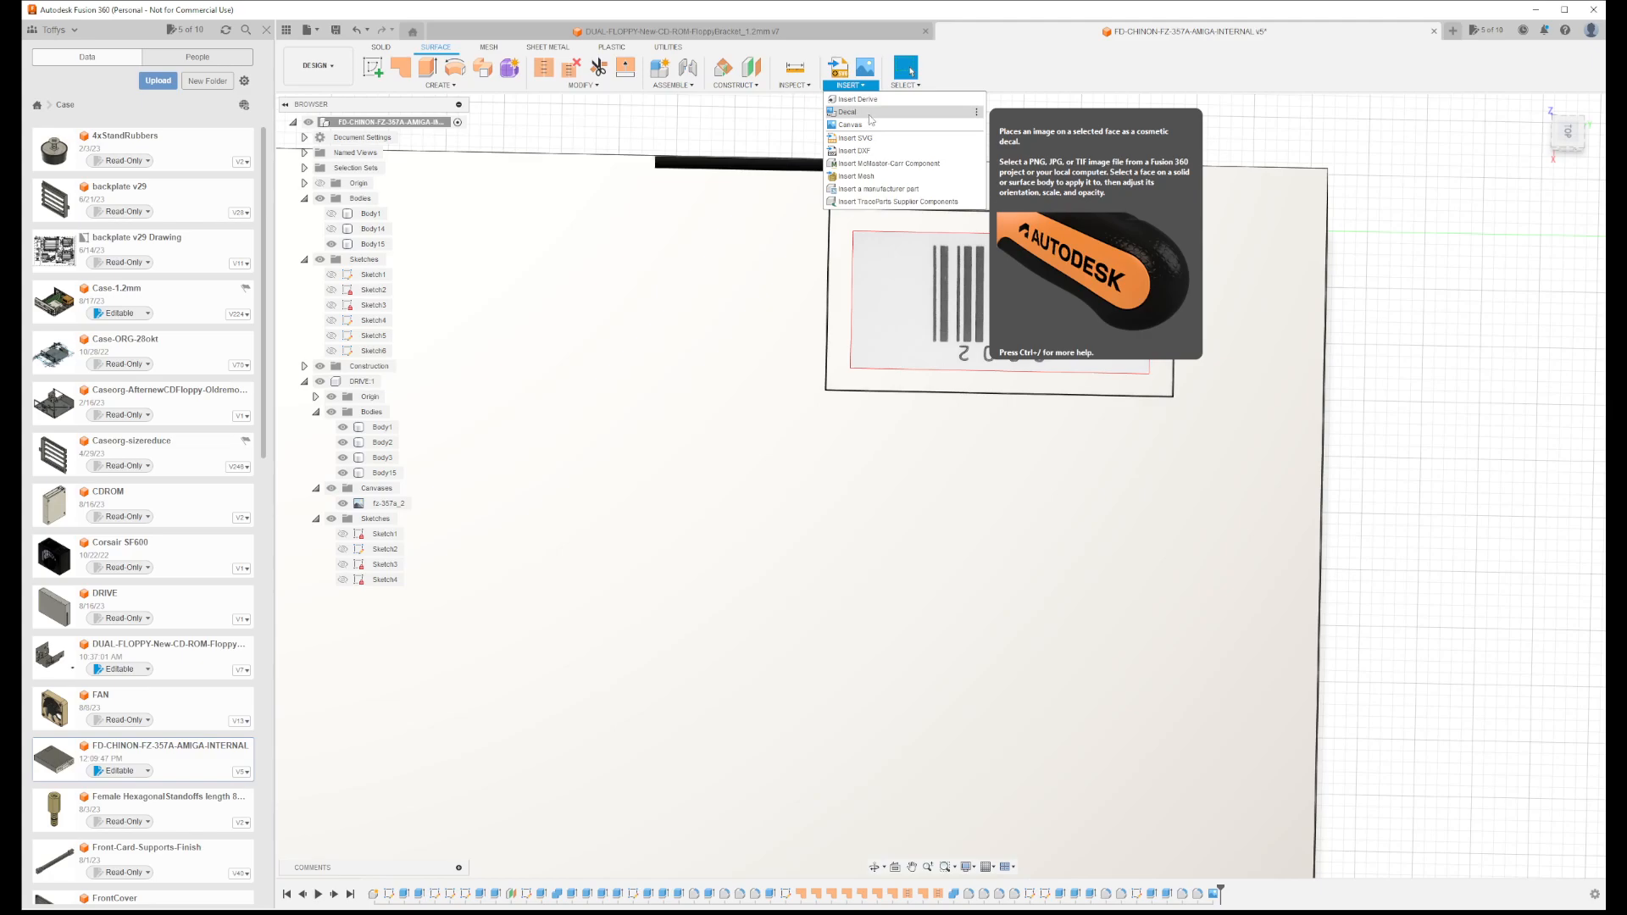
{"action": "left_click", "coordinate": [388, 503]}
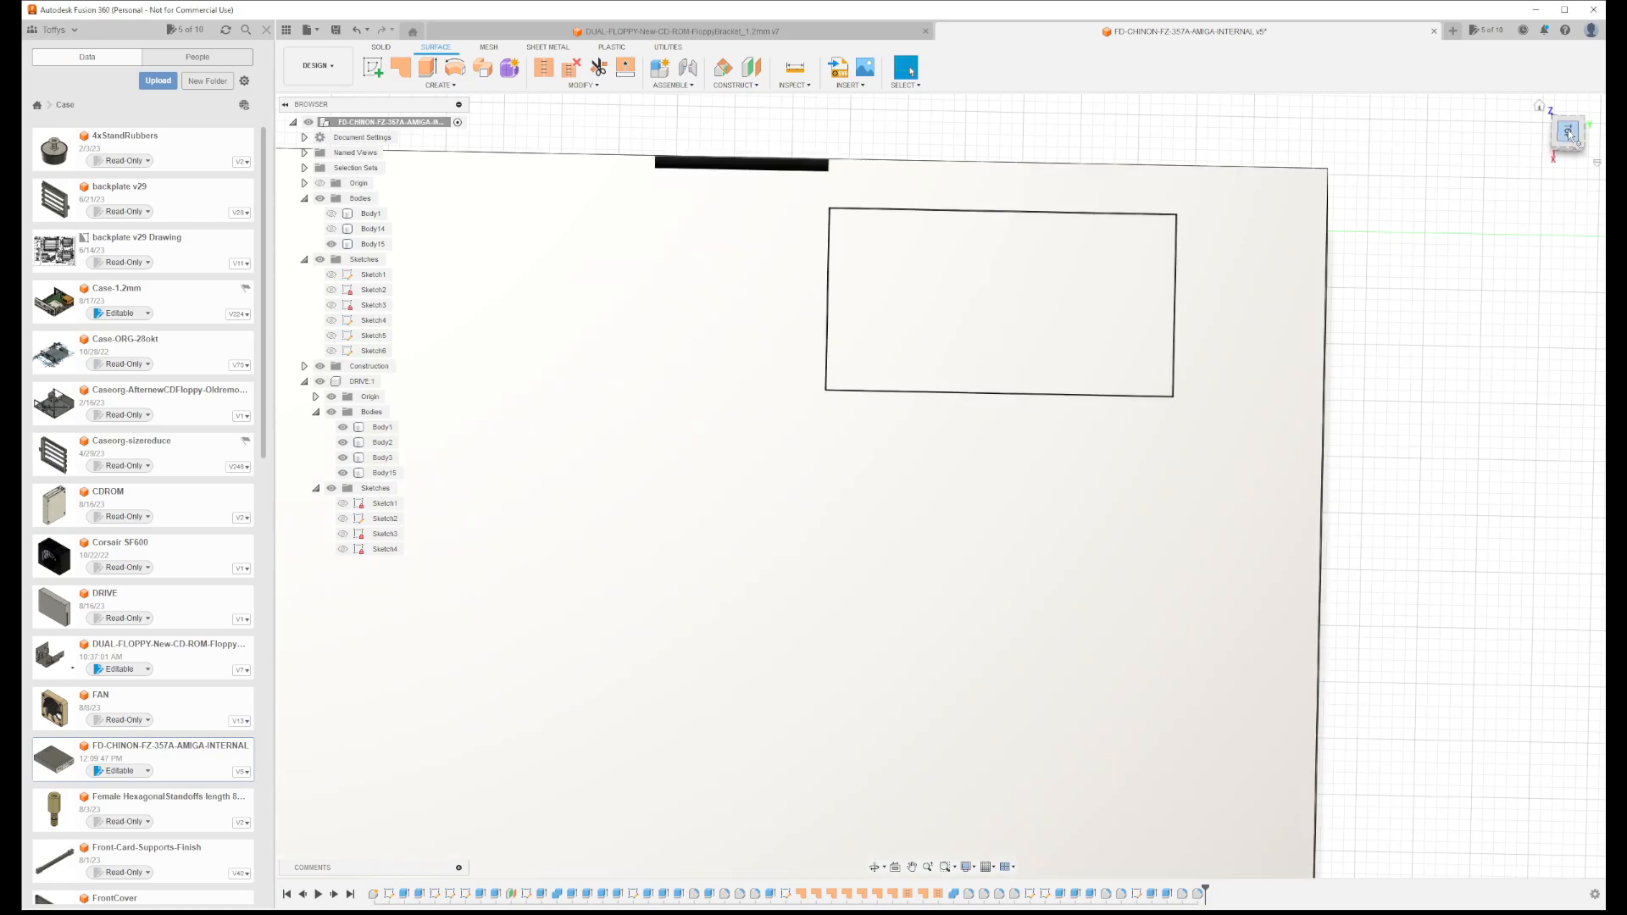
Start a decal using the barcode image file from the computer
{"action": "left_click", "coordinate": [380, 427]}
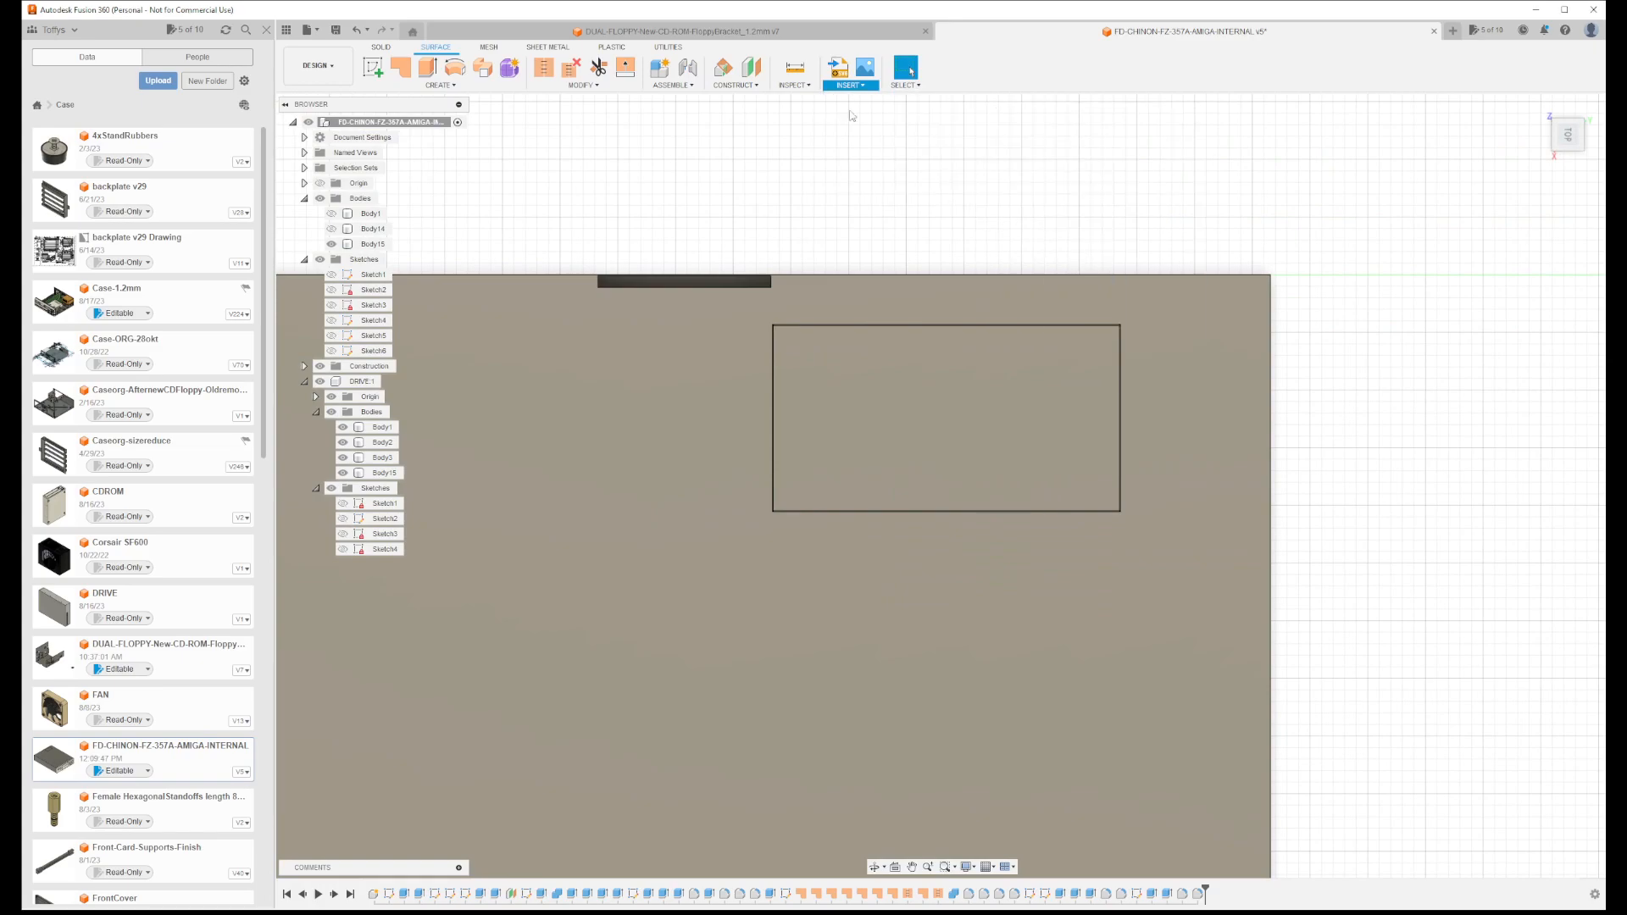
{"action": "left_click", "coordinate": [848, 68]}
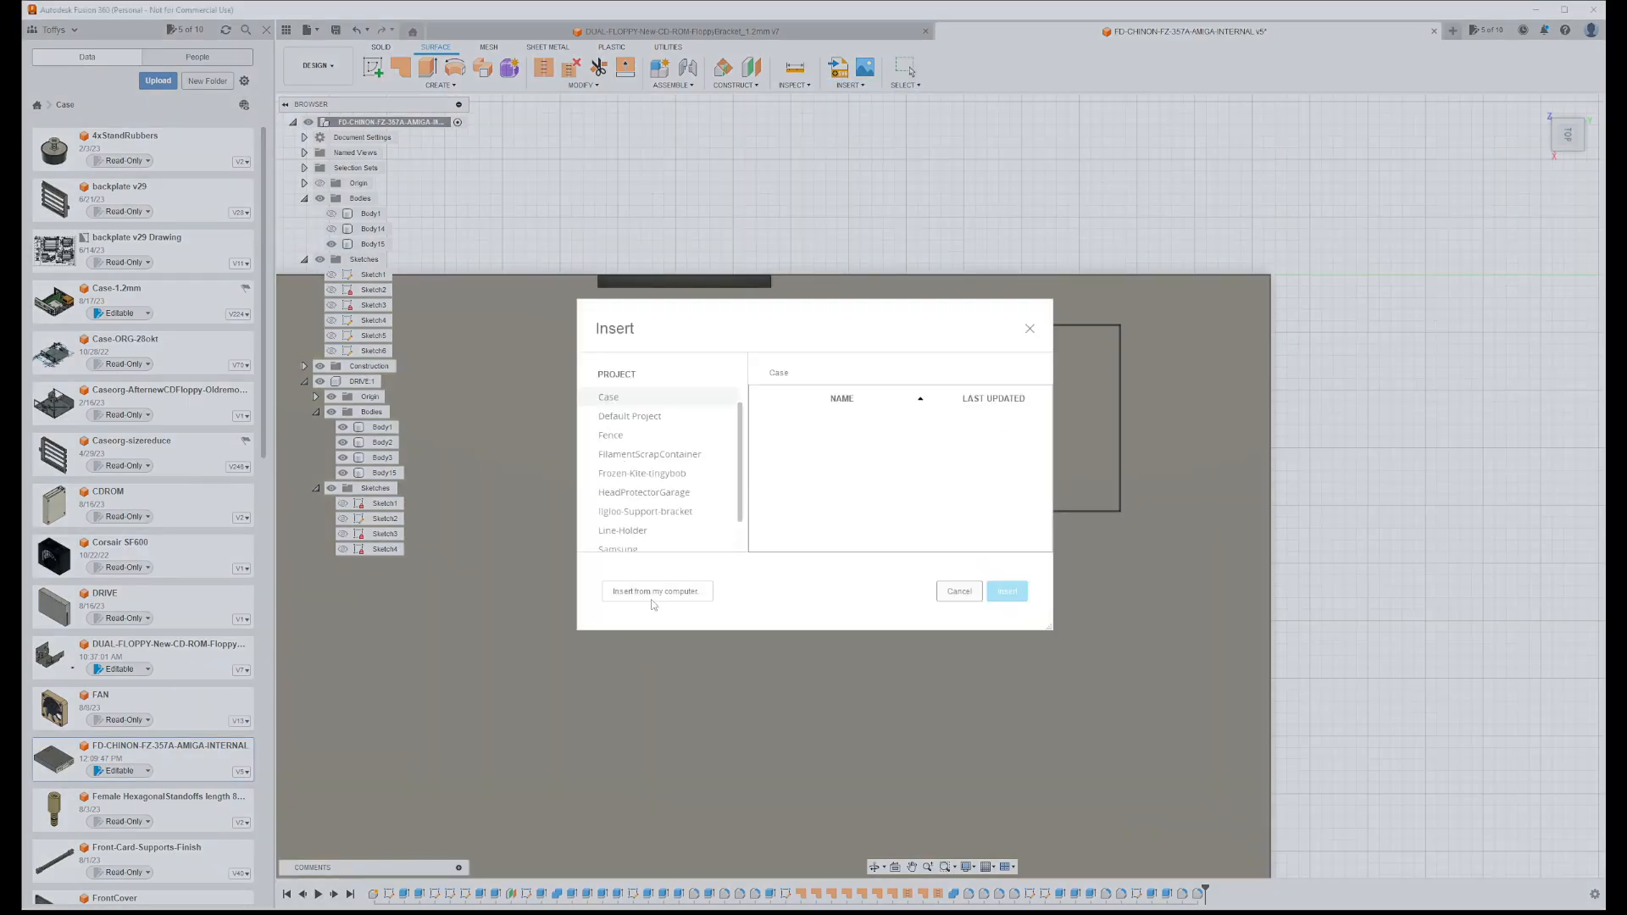
{"action": "left_click", "coordinate": [656, 590]}
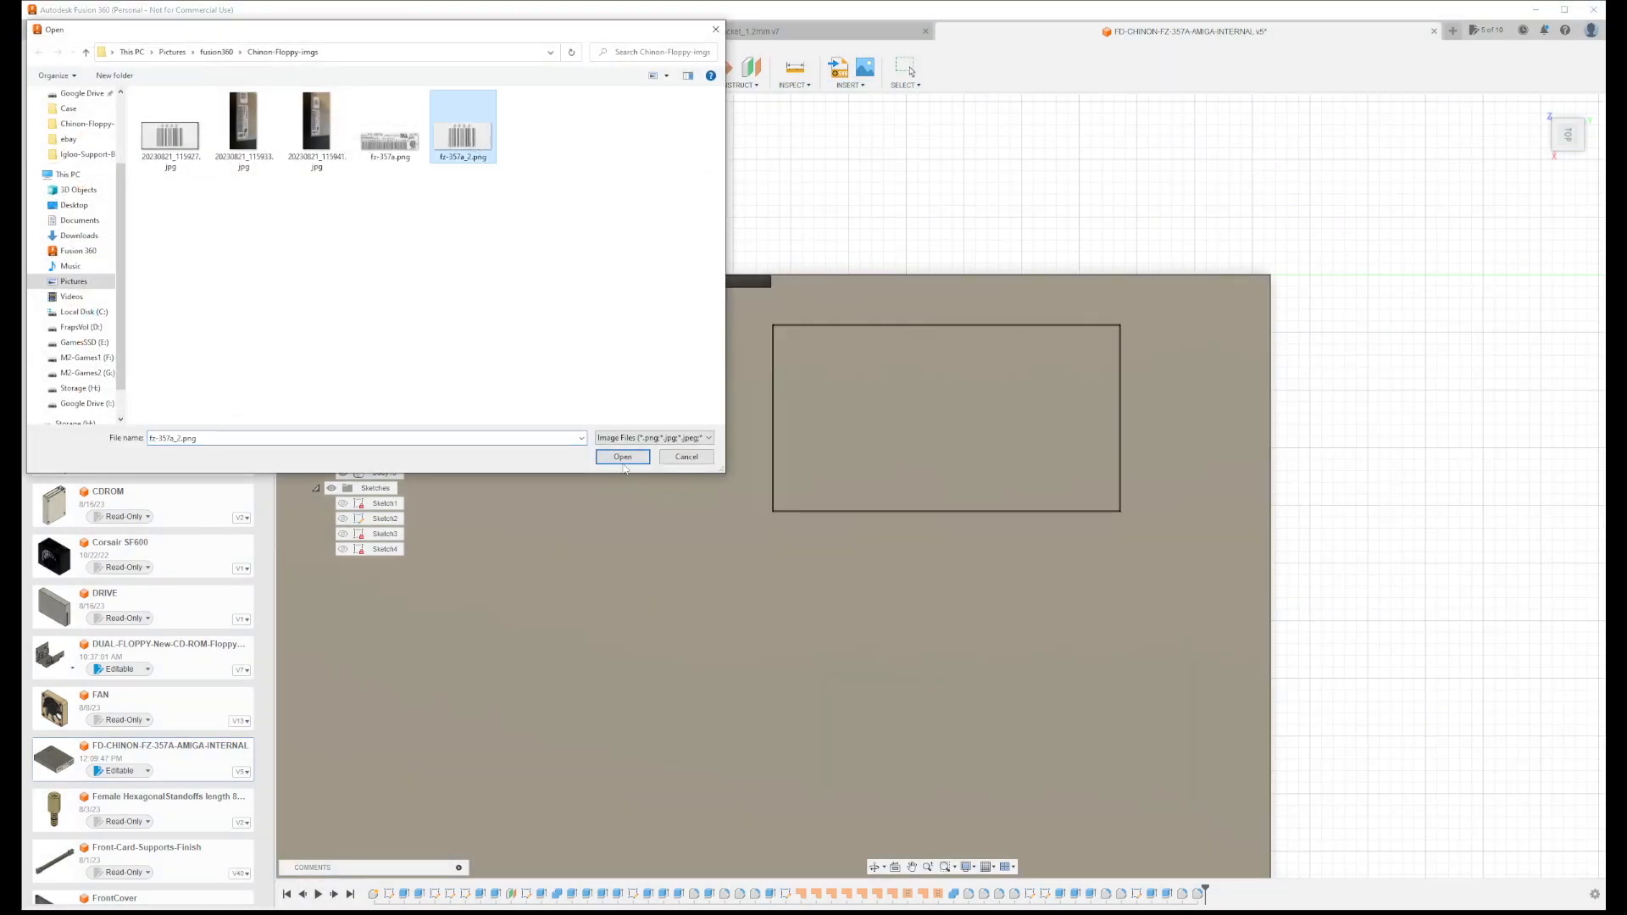
{"action": "left_click", "coordinate": [622, 457]}
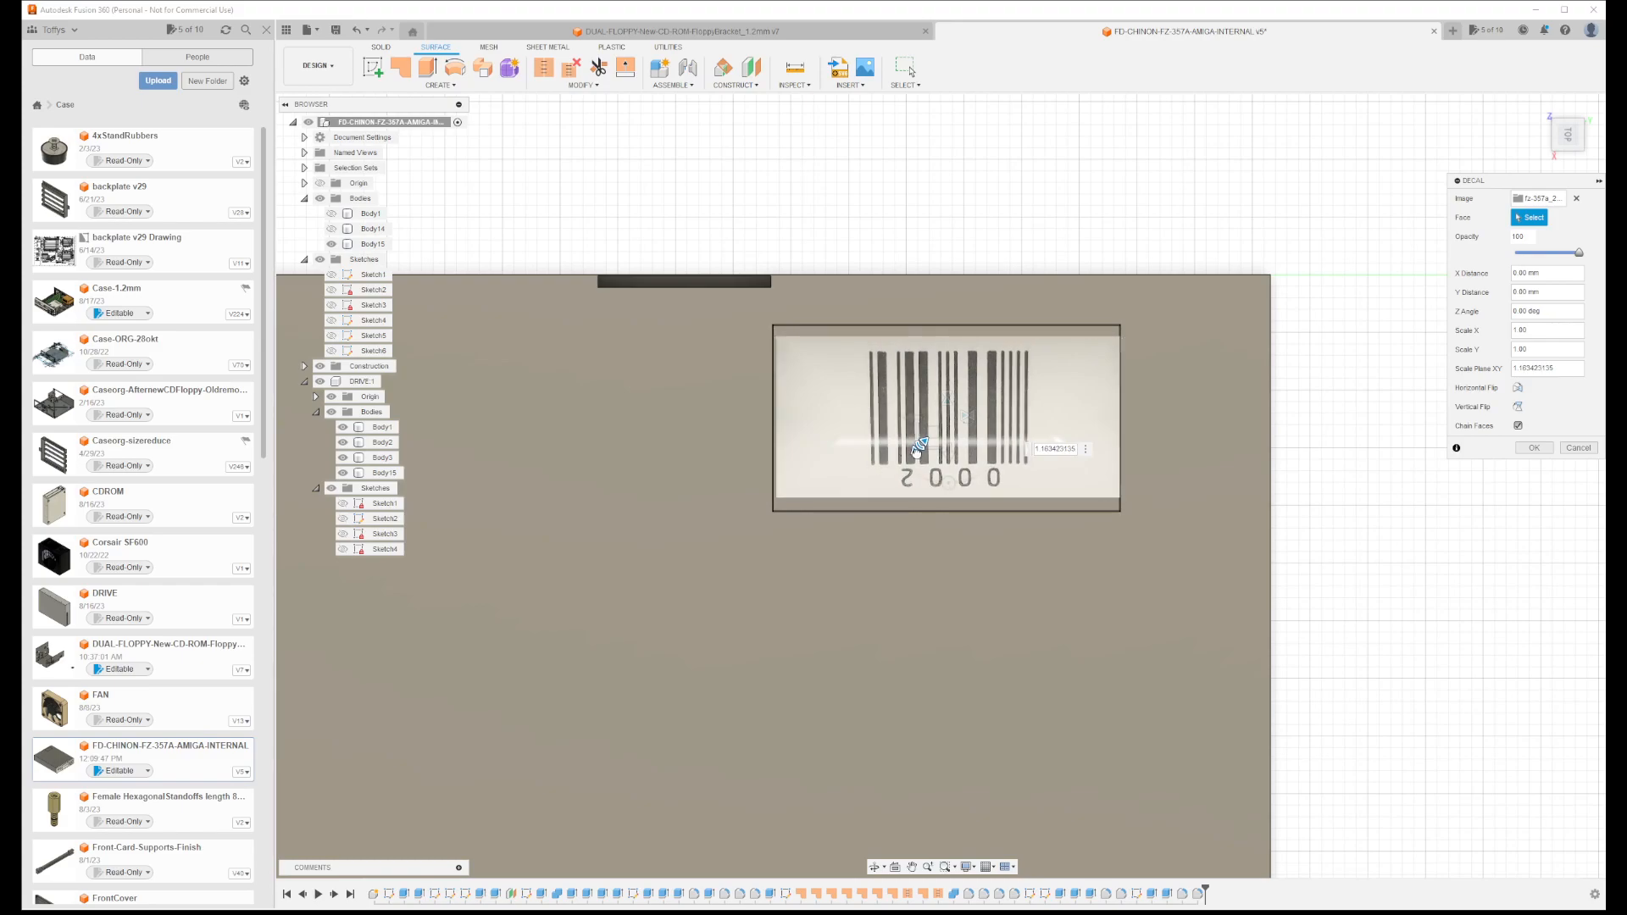
Resize and slide the barcode decal, then attach it to the drive's face
{"action": "left_click_drag", "start_coordinate": [919, 444], "coordinate": [928, 433]}
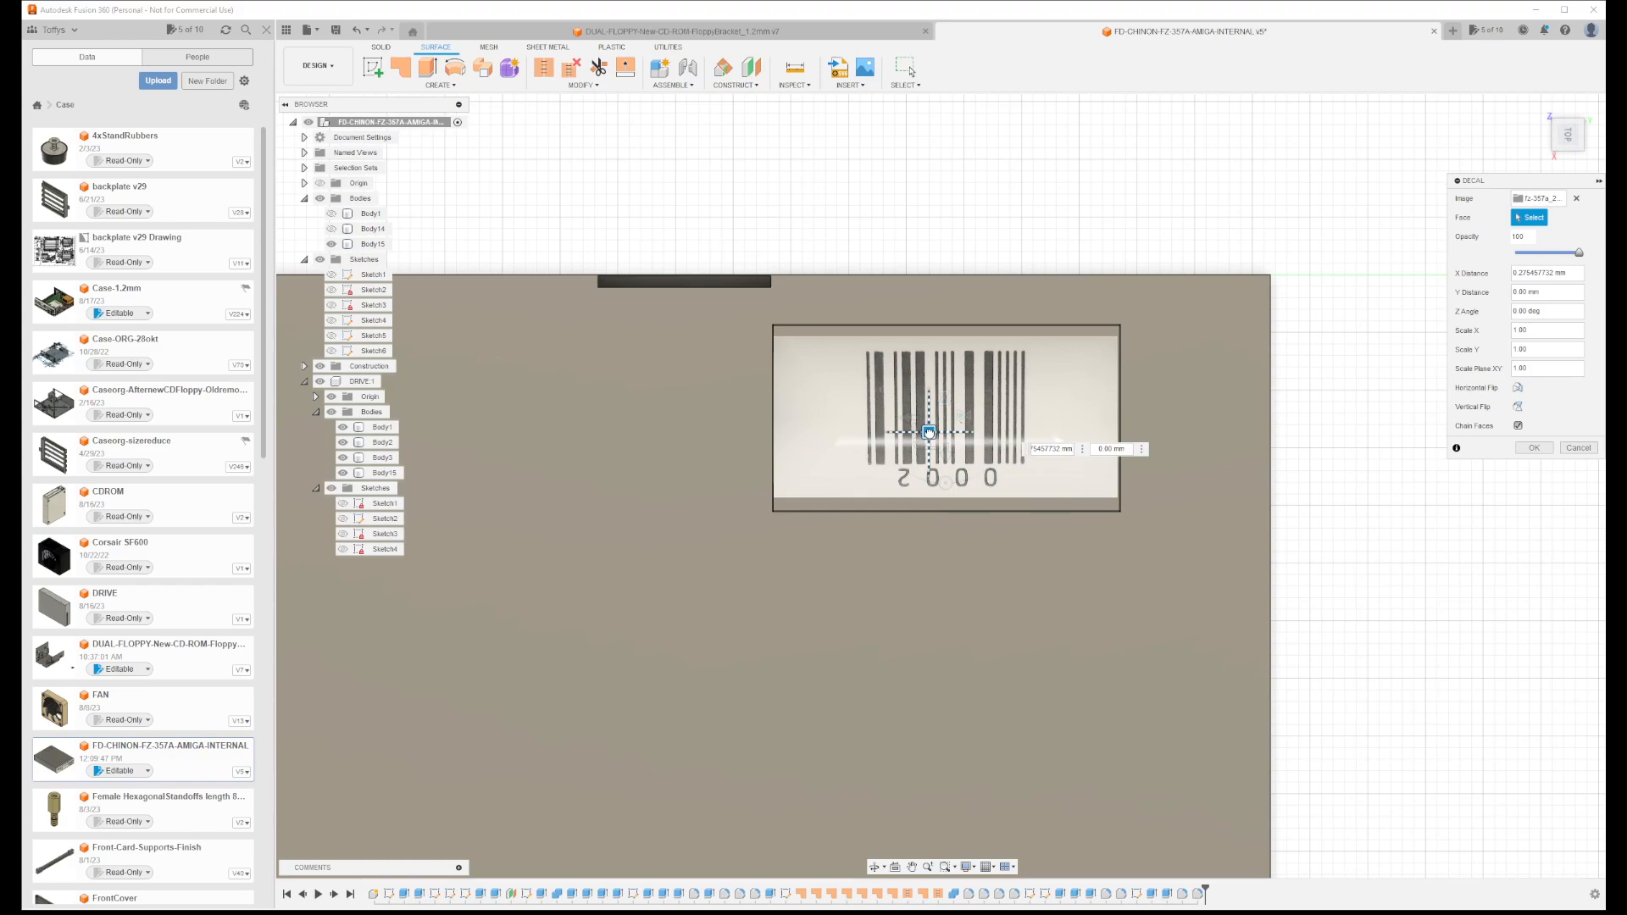
{"action": "left_click_drag", "start_coordinate": [929, 433], "coordinate": [929, 435]}
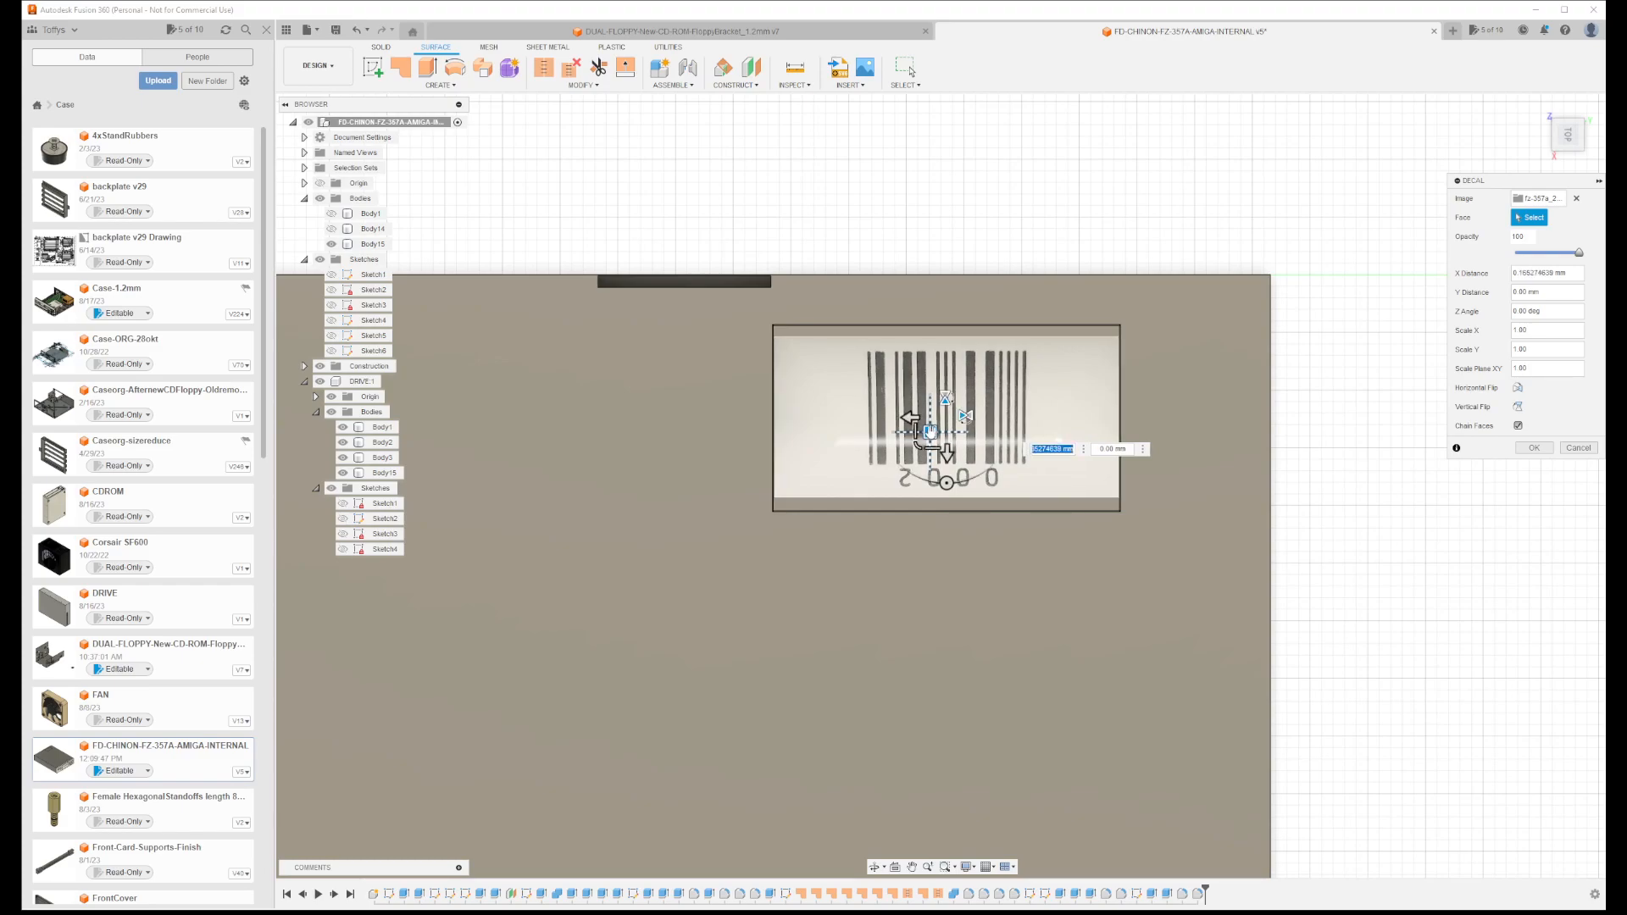
{"action": "left_click", "coordinate": [381, 426]}
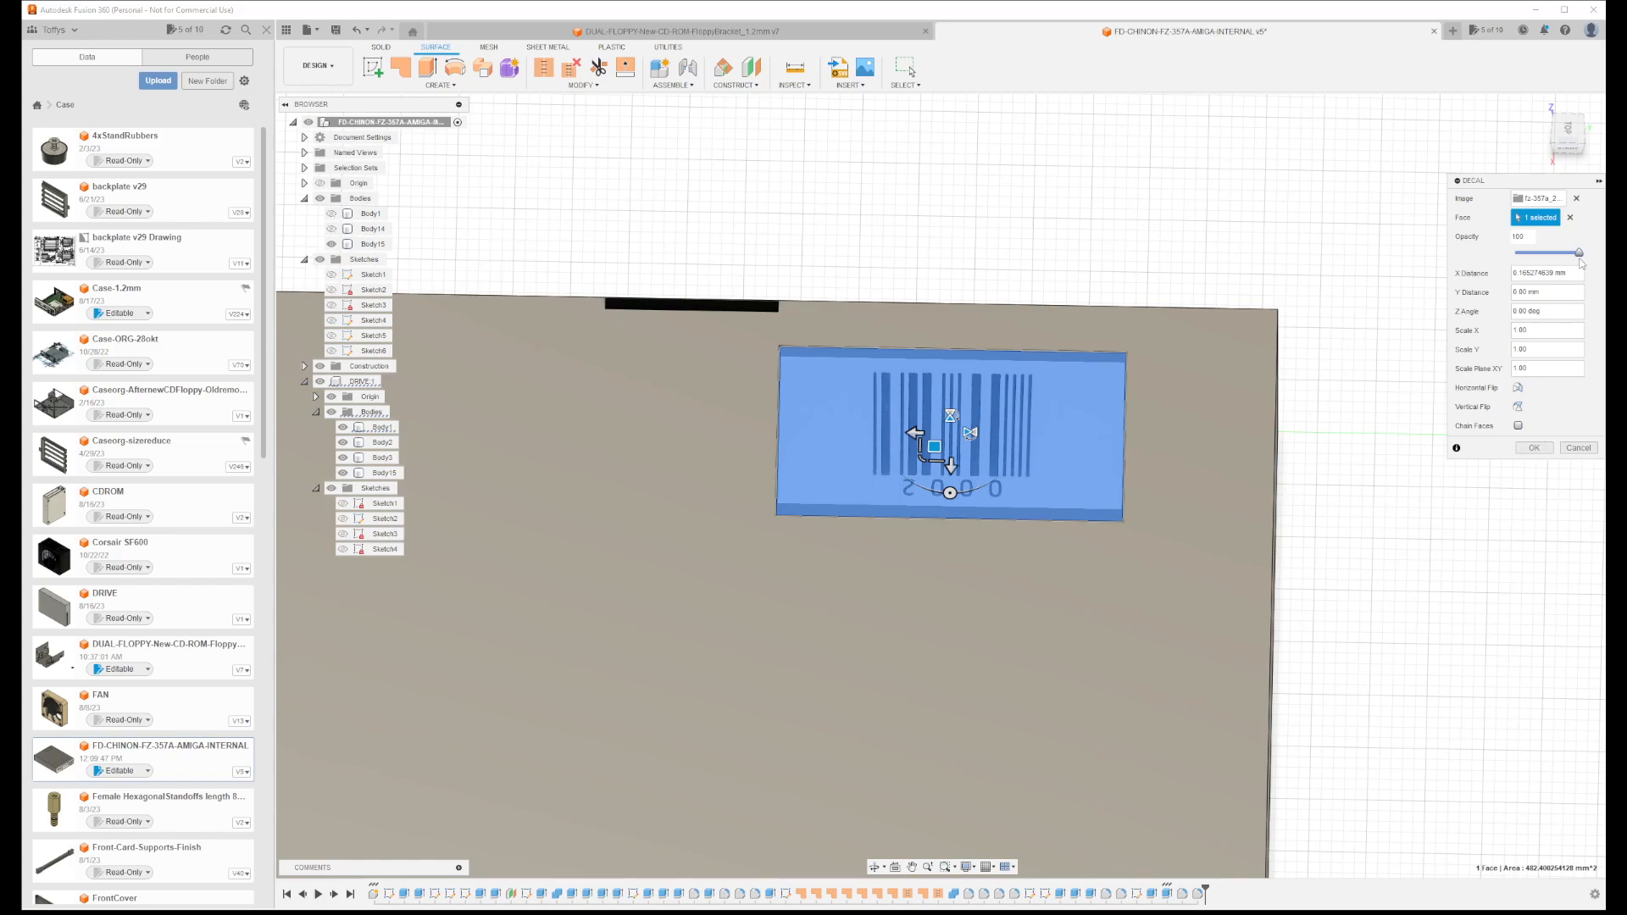
Confirm the barcode decal and turn the view to look straight at the face
{"action": "left_click", "coordinate": [1533, 447]}
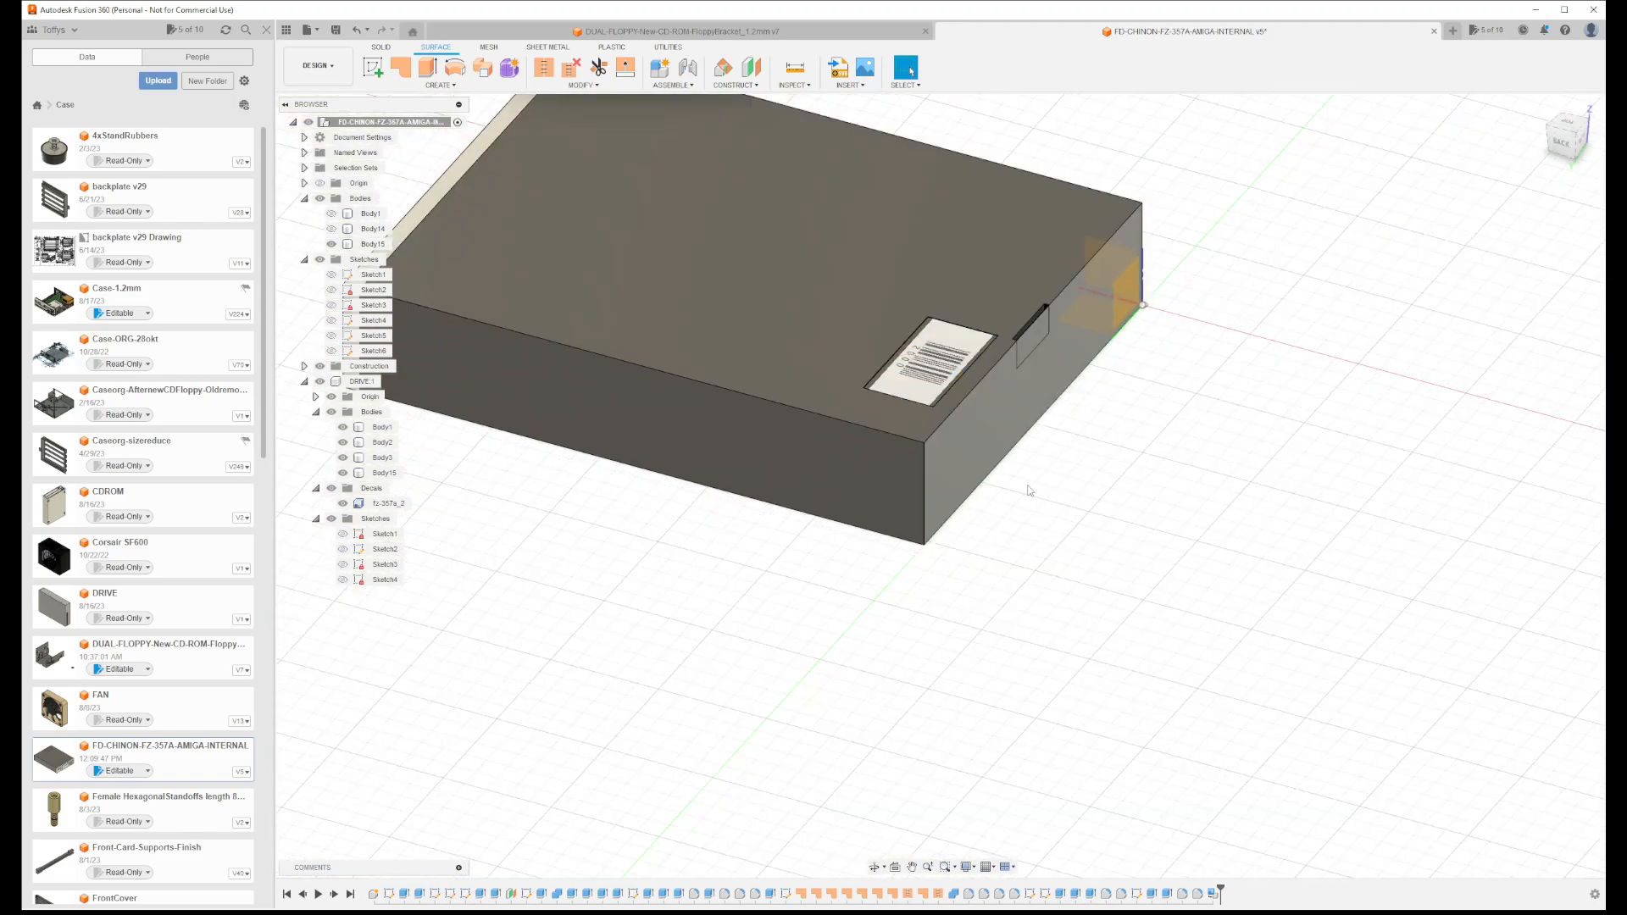
{"action": "left_click_drag", "start_coordinate": [1026, 491], "coordinate": [1165, 575]}
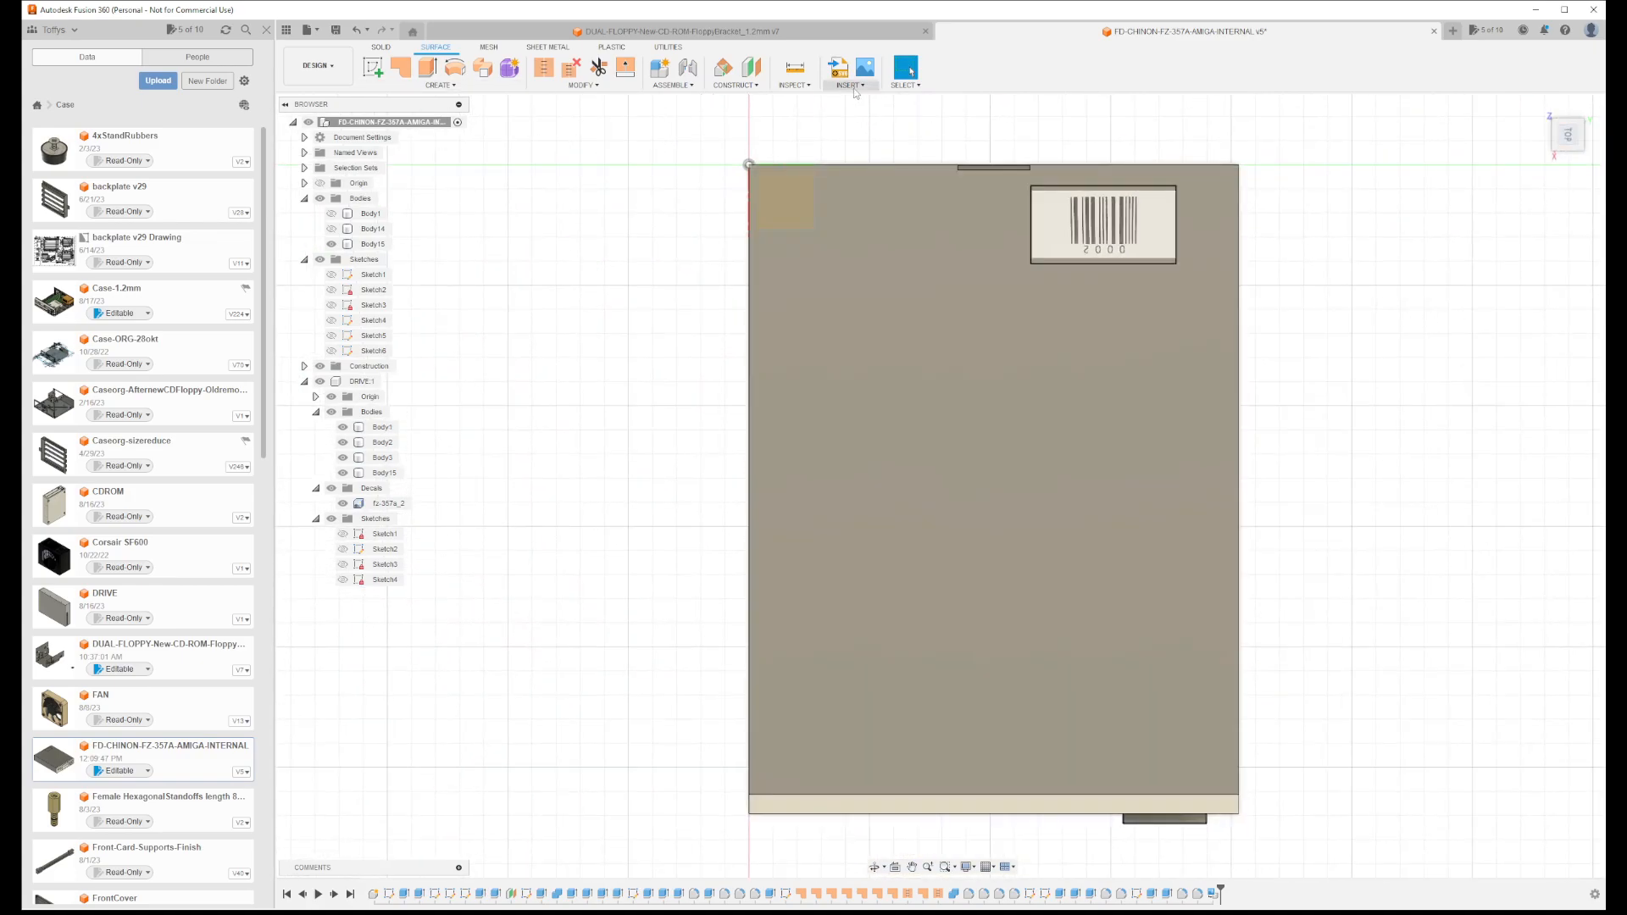
Start a second decal from the fz-357a.png Chinon label image
{"action": "left_click", "coordinate": [848, 67]}
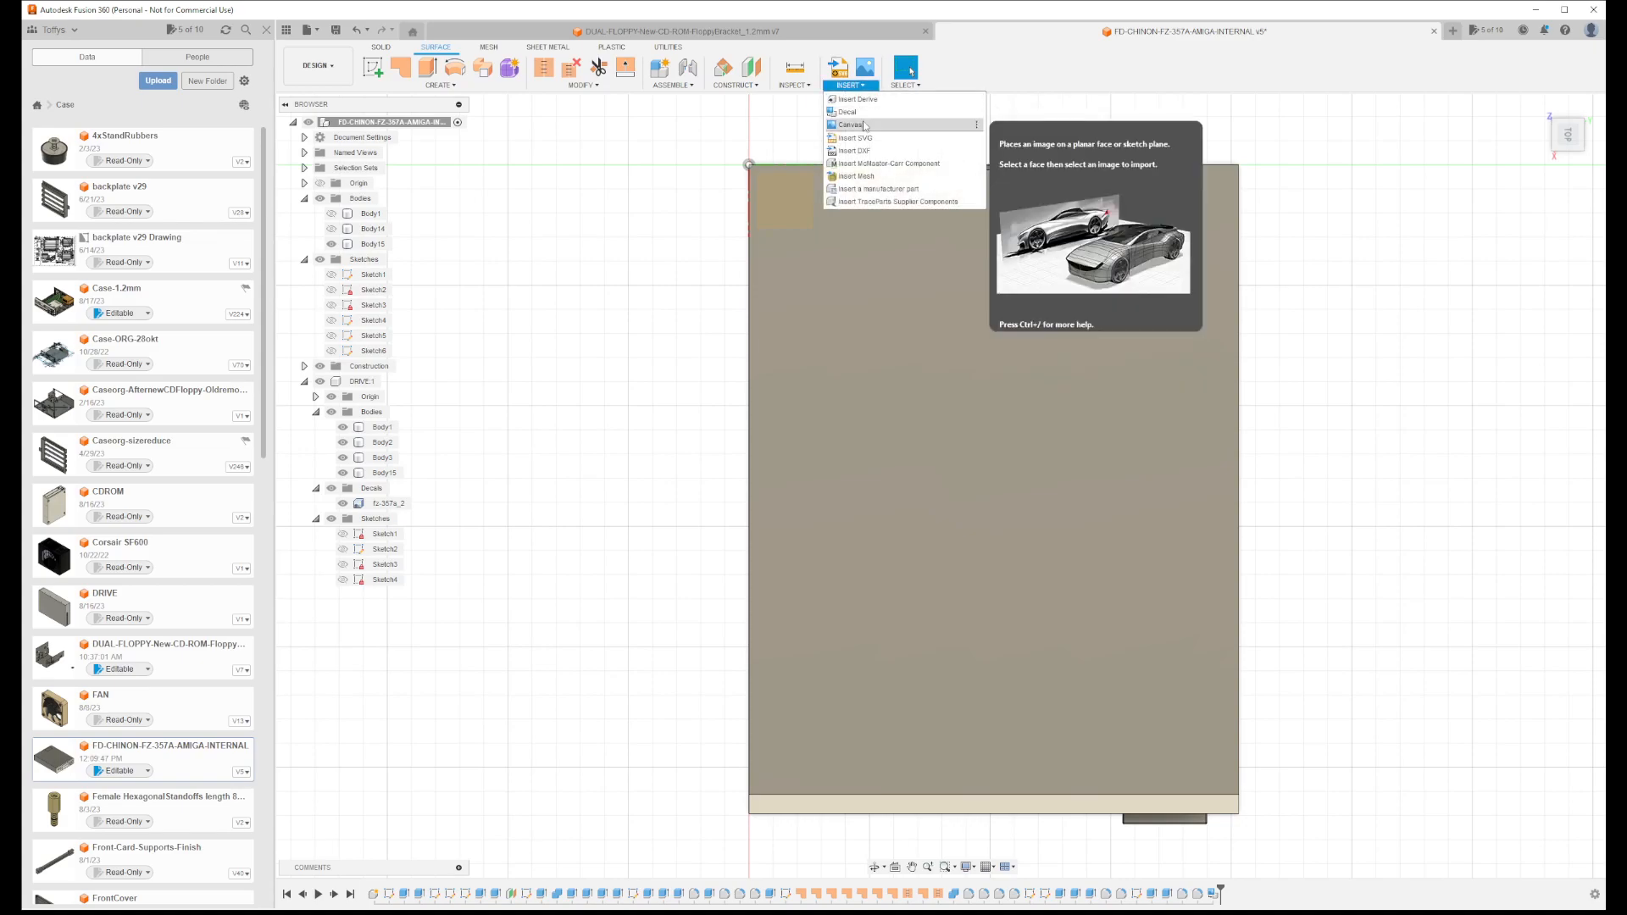
{"action": "left_click", "coordinate": [849, 124]}
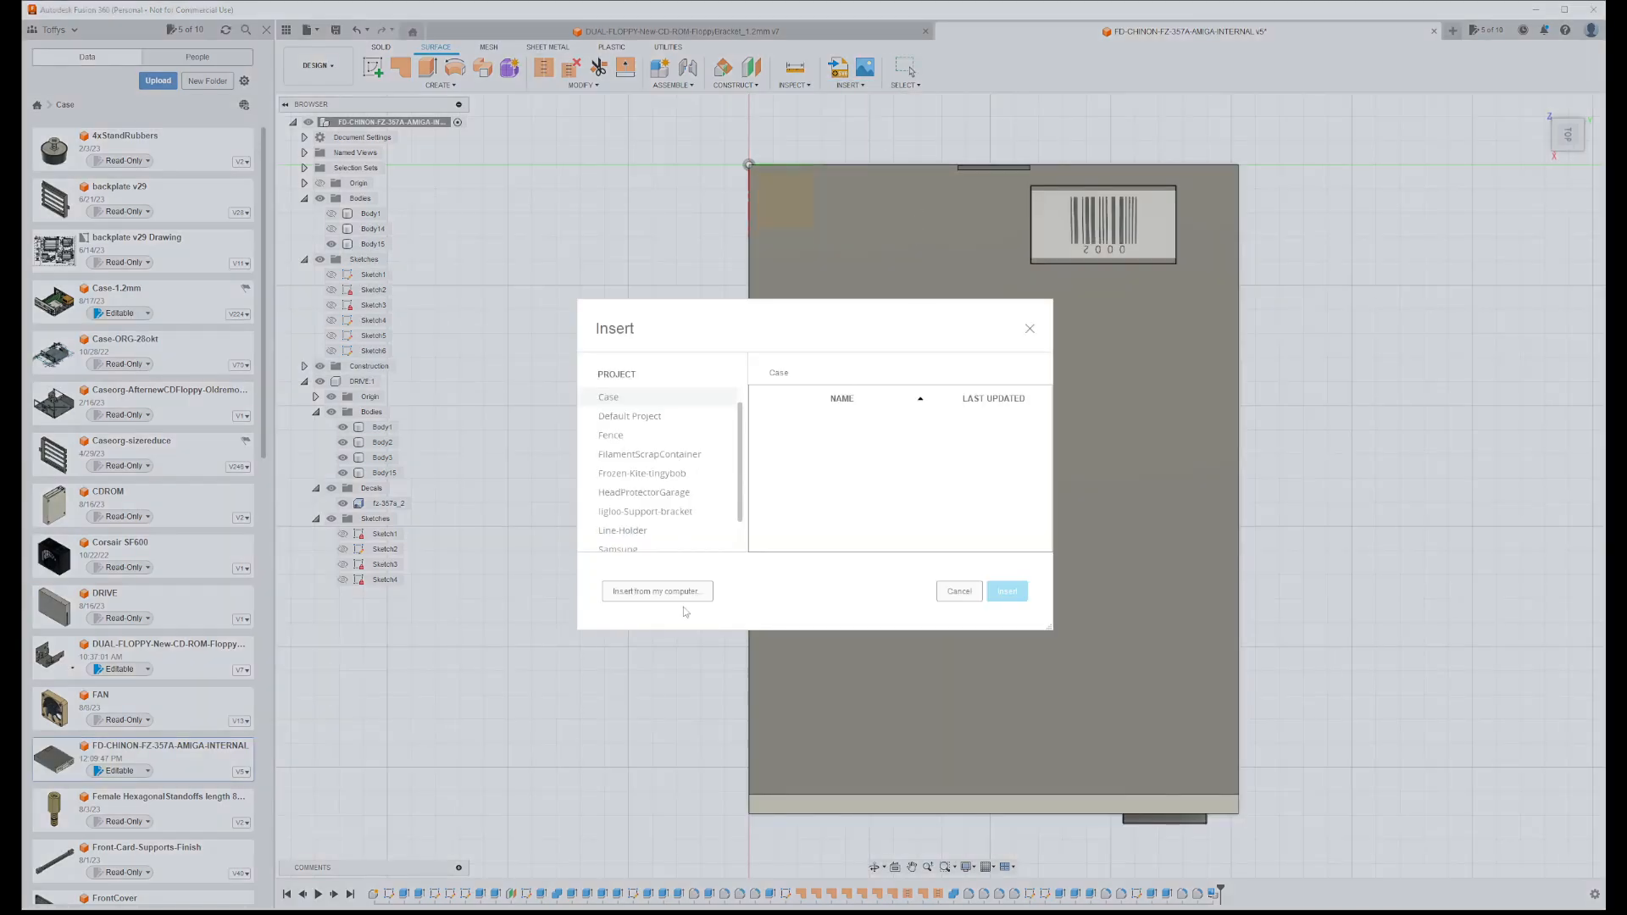
{"action": "left_click", "coordinate": [656, 590]}
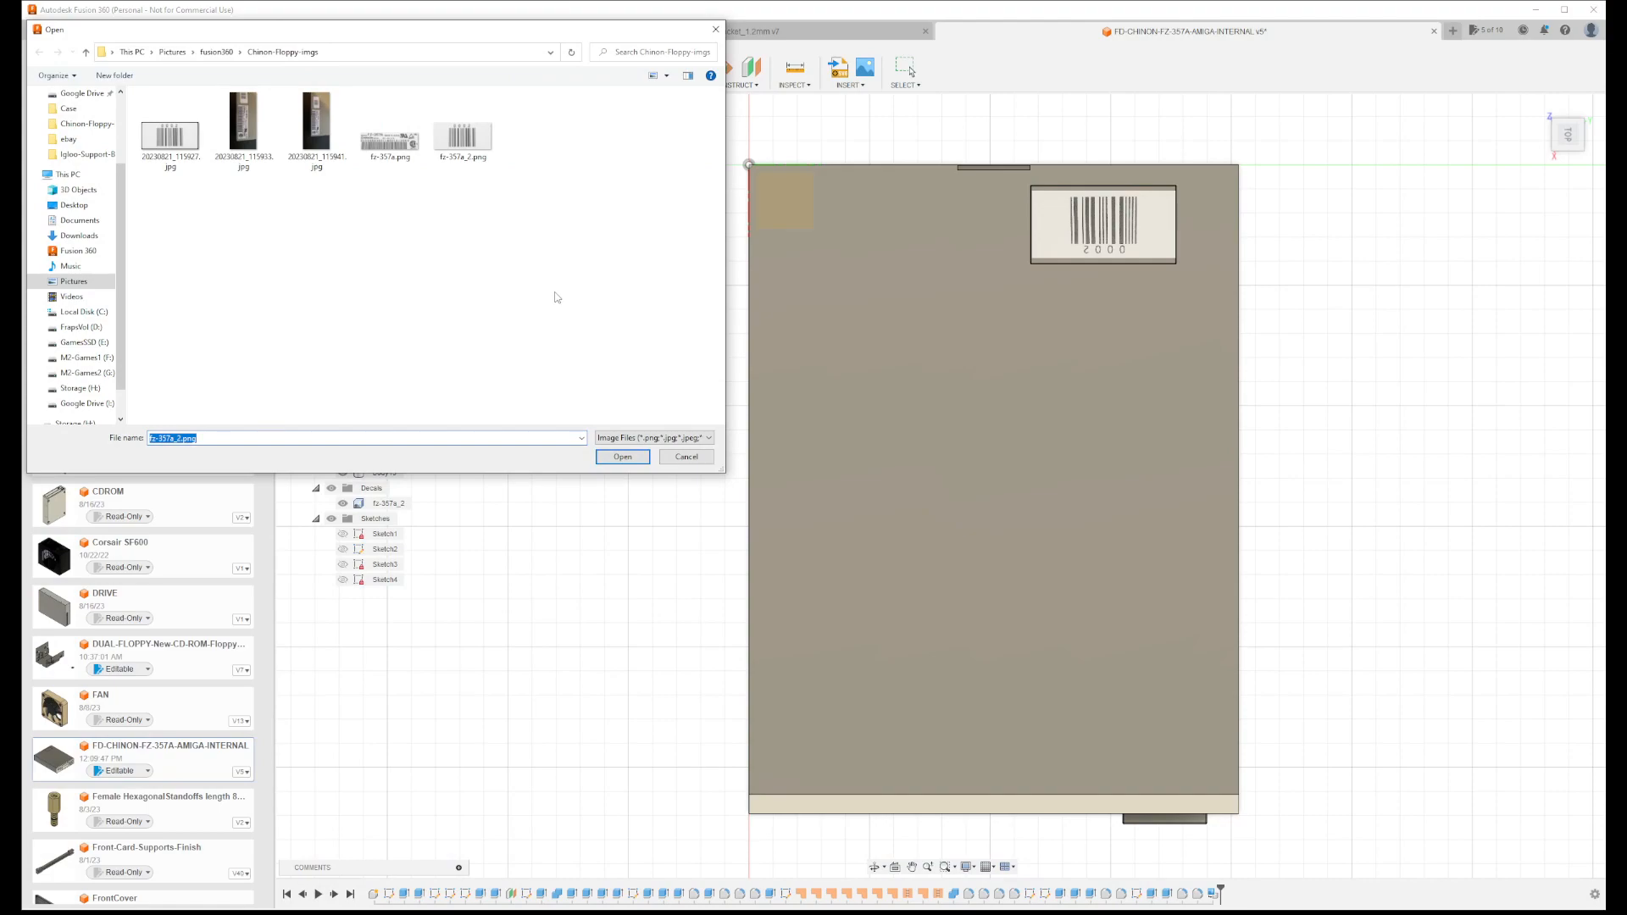
{"action": "left_click", "coordinate": [391, 131]}
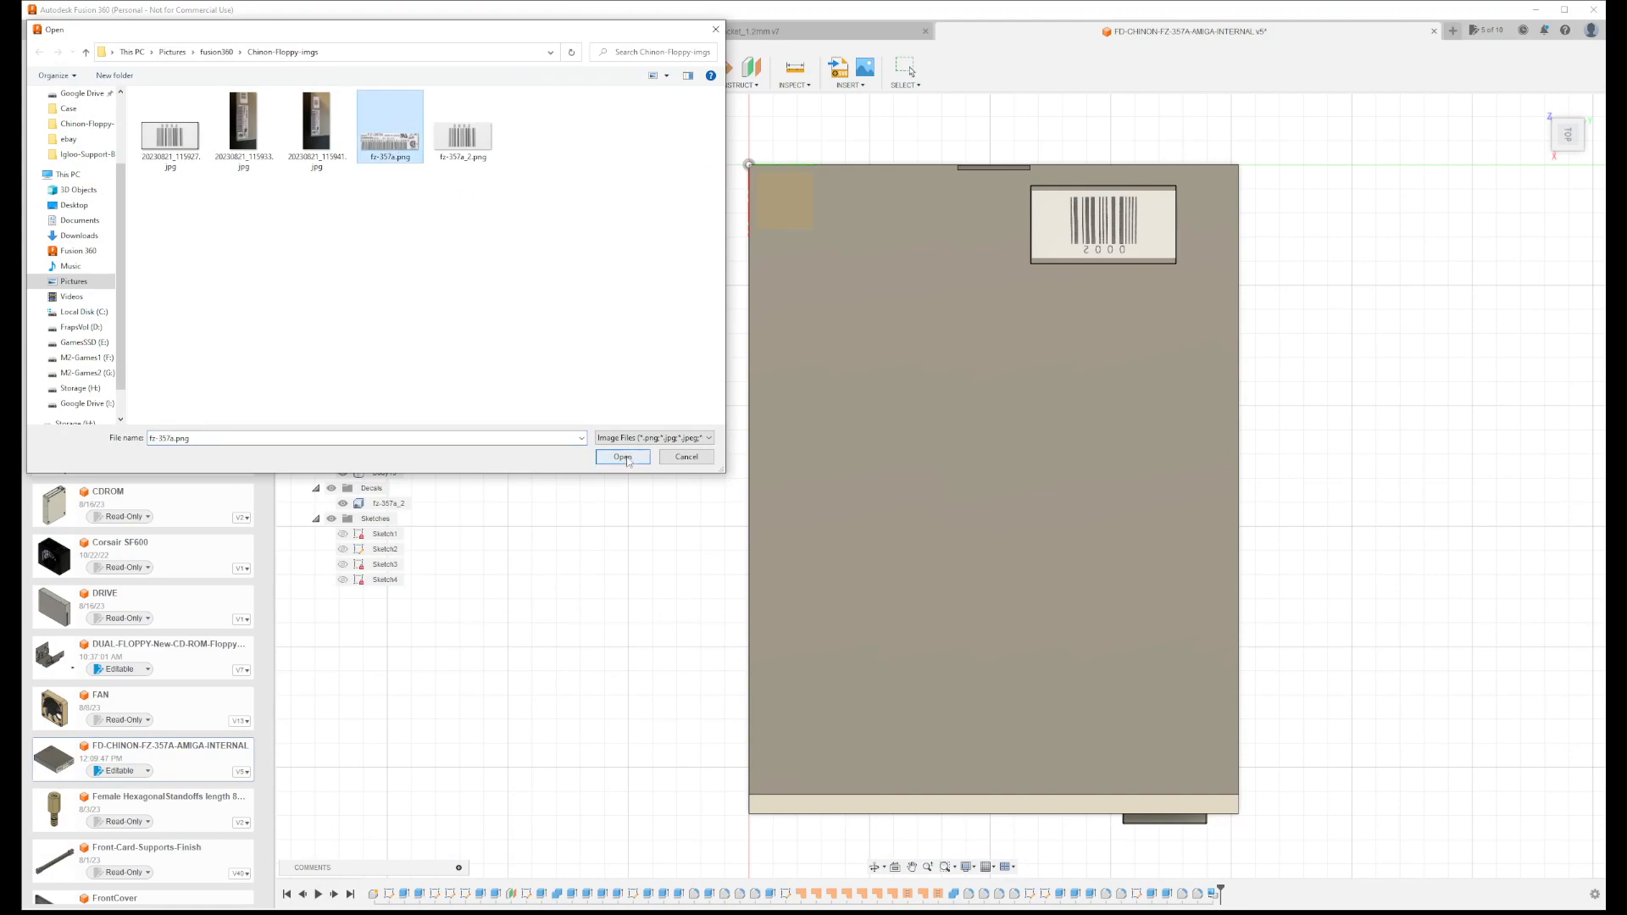
{"action": "left_click", "coordinate": [622, 457]}
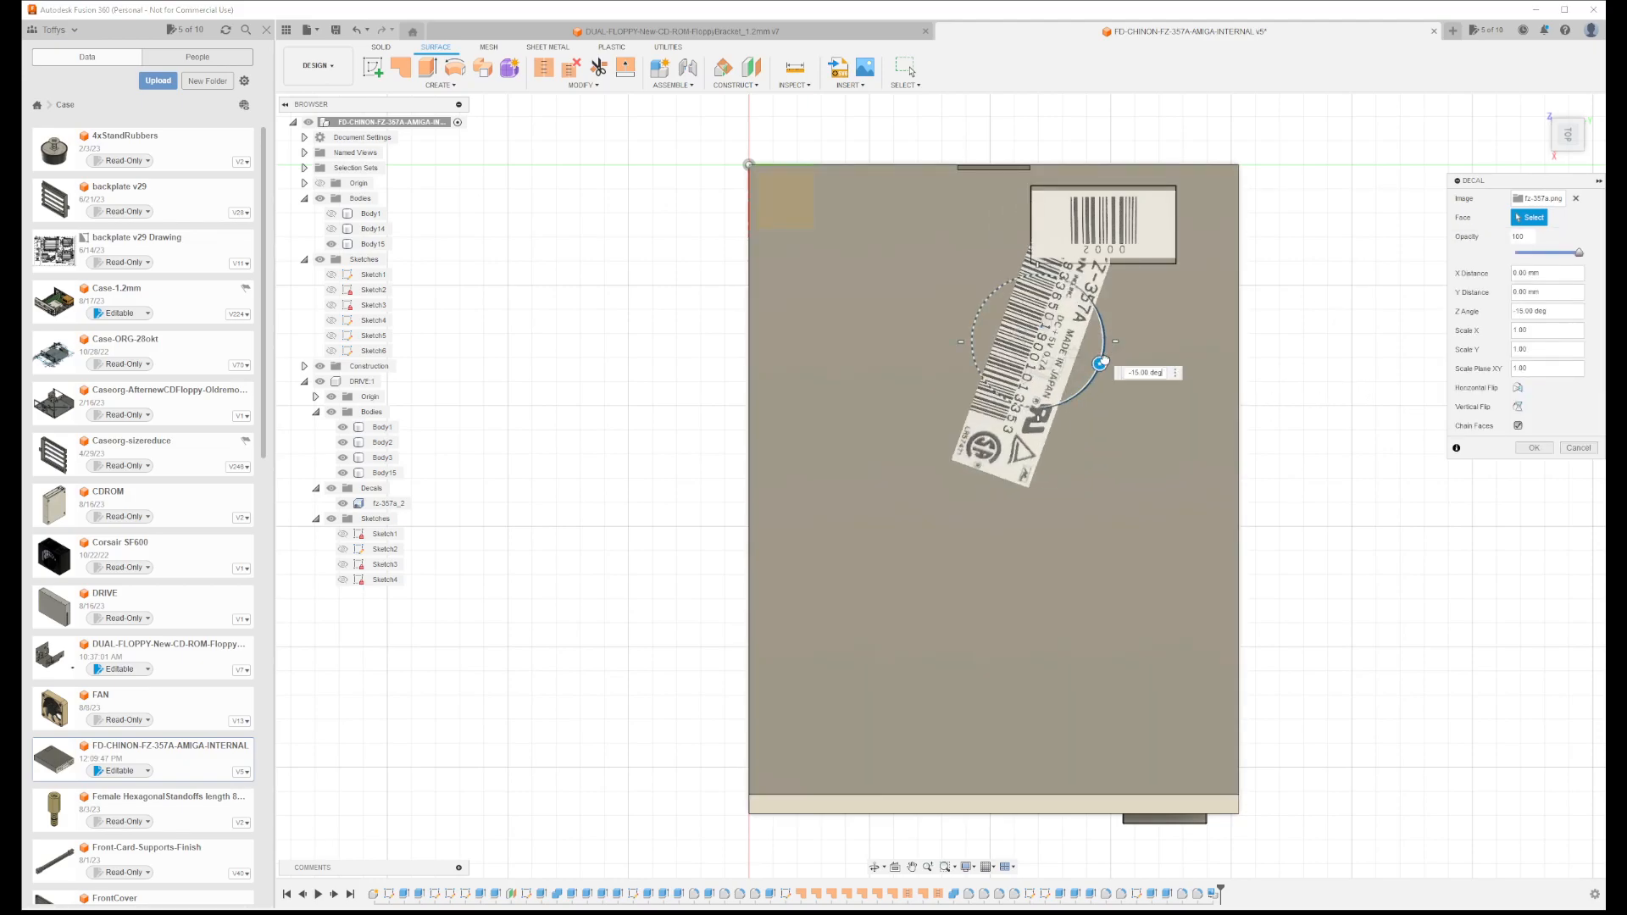
Rotate the Chinon label to 0°, shrink it, set it left of the barcode, and confirm
{"action": "left_click_drag", "start_coordinate": [1101, 362], "coordinate": [1039, 406]}
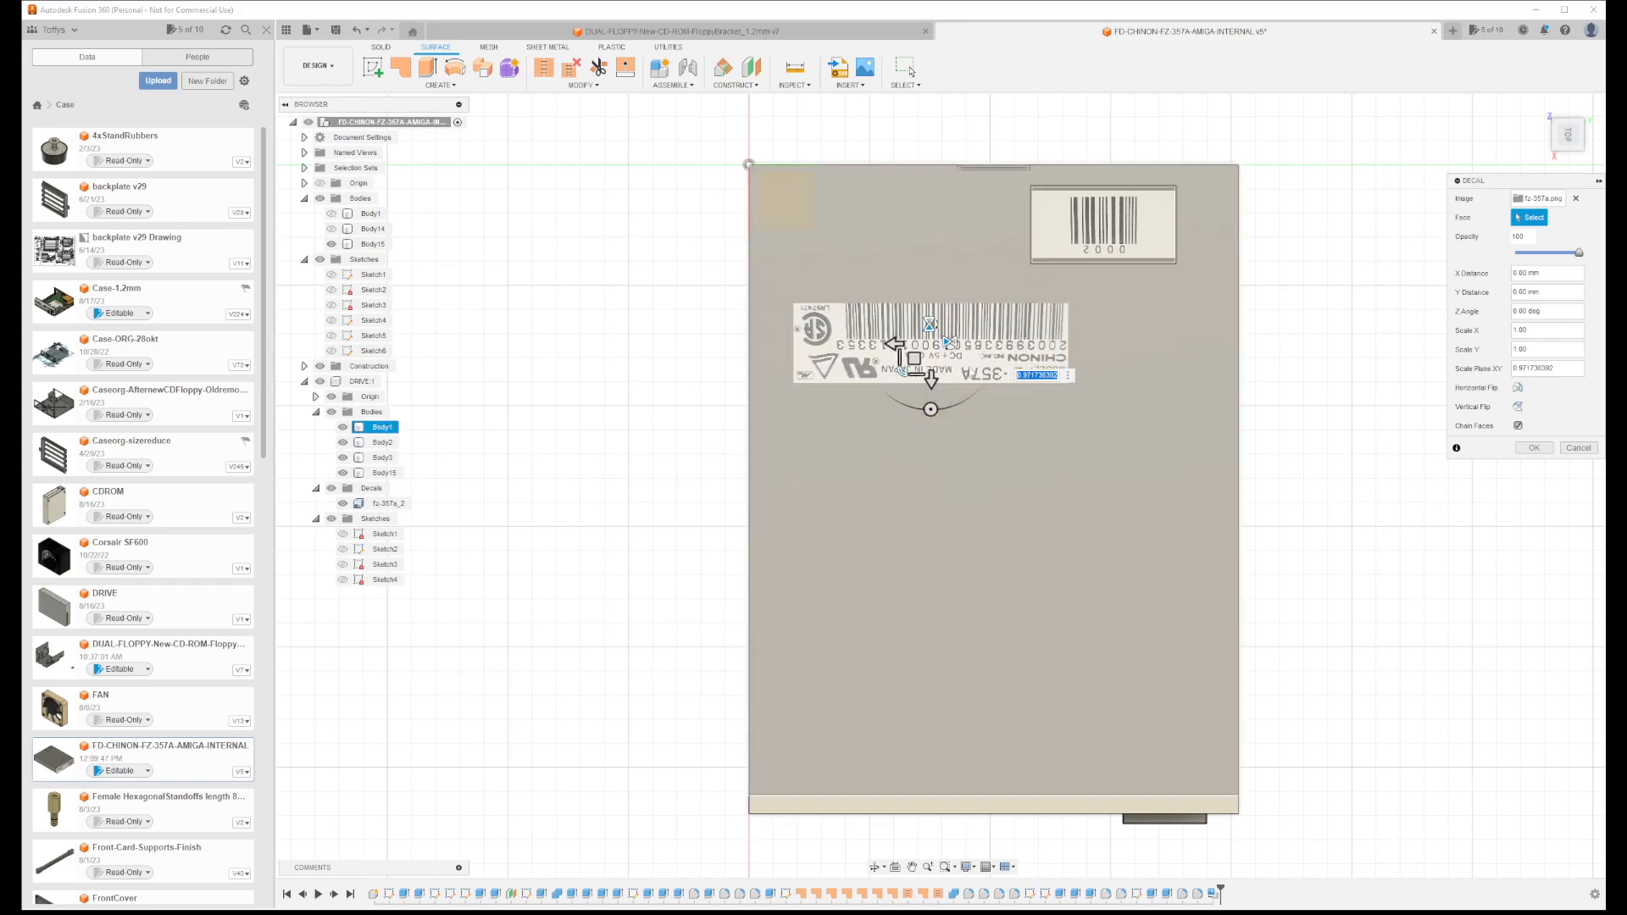
{"action": "left_click_drag", "start_coordinate": [929, 342], "coordinate": [872, 244]}
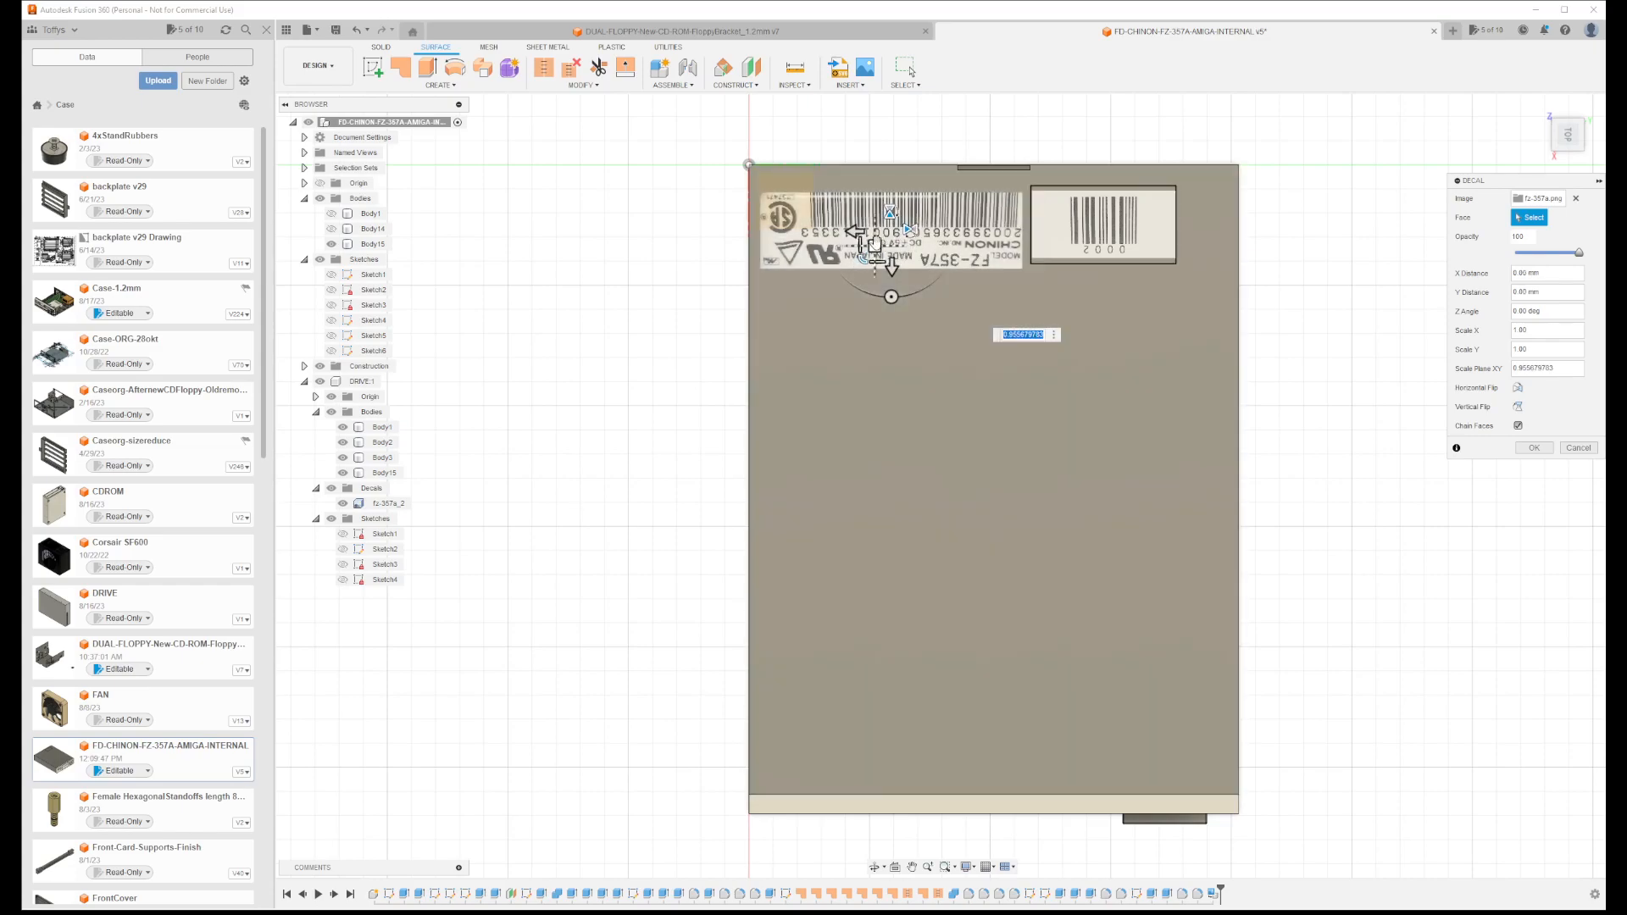
{"action": "left_click_drag", "start_coordinate": [891, 239], "coordinate": [880, 246]}
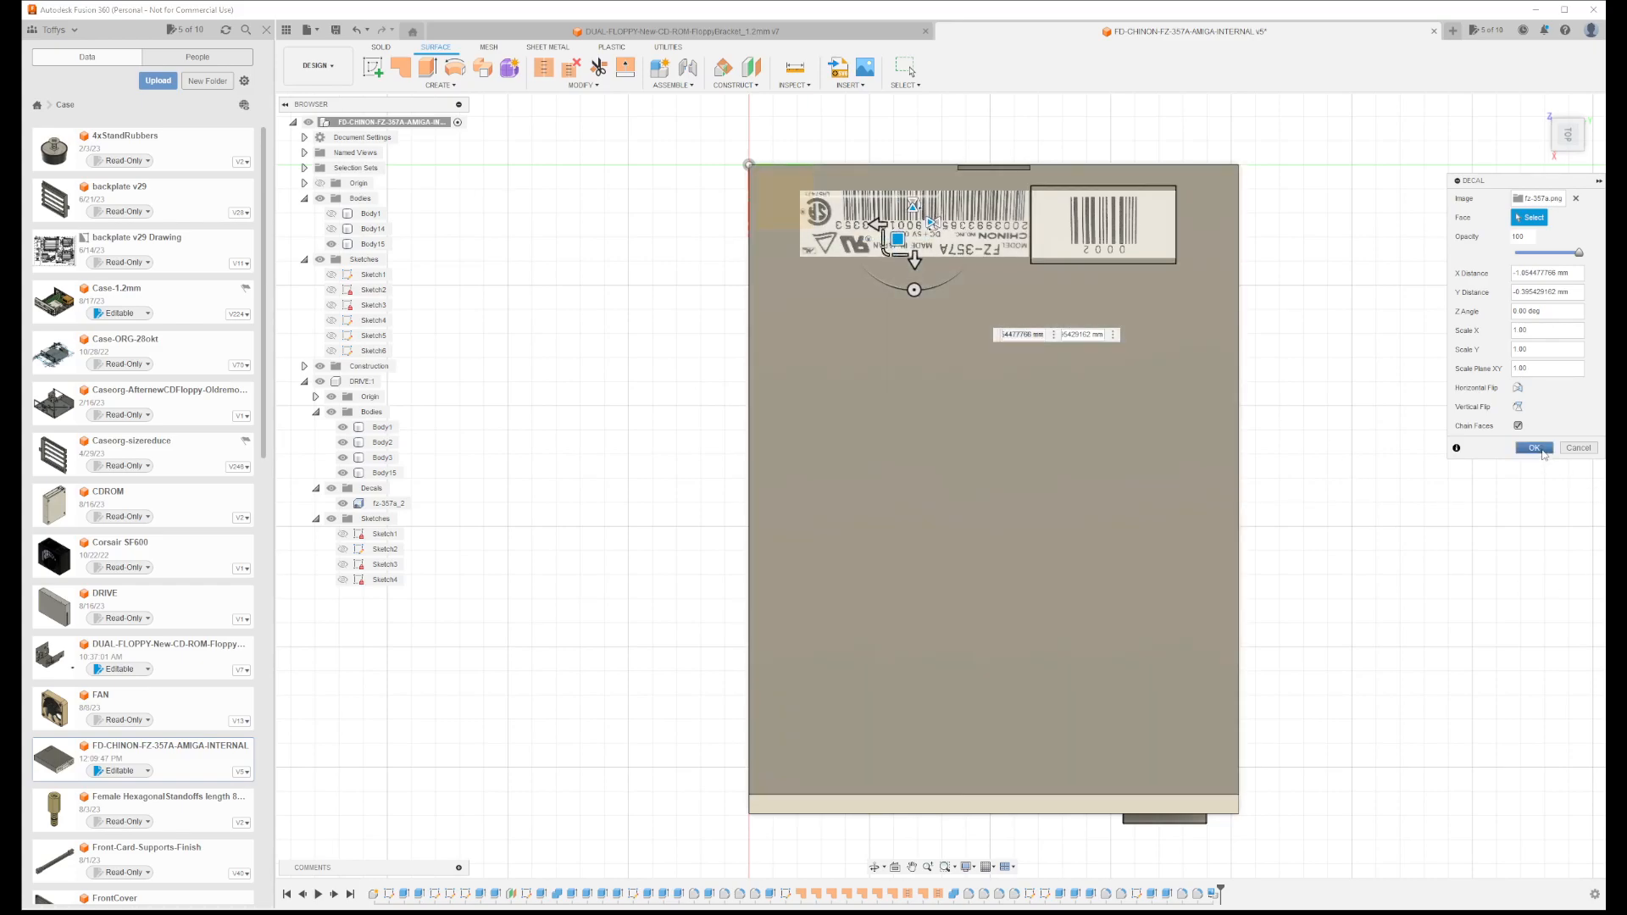
{"action": "left_click", "coordinate": [1533, 448]}
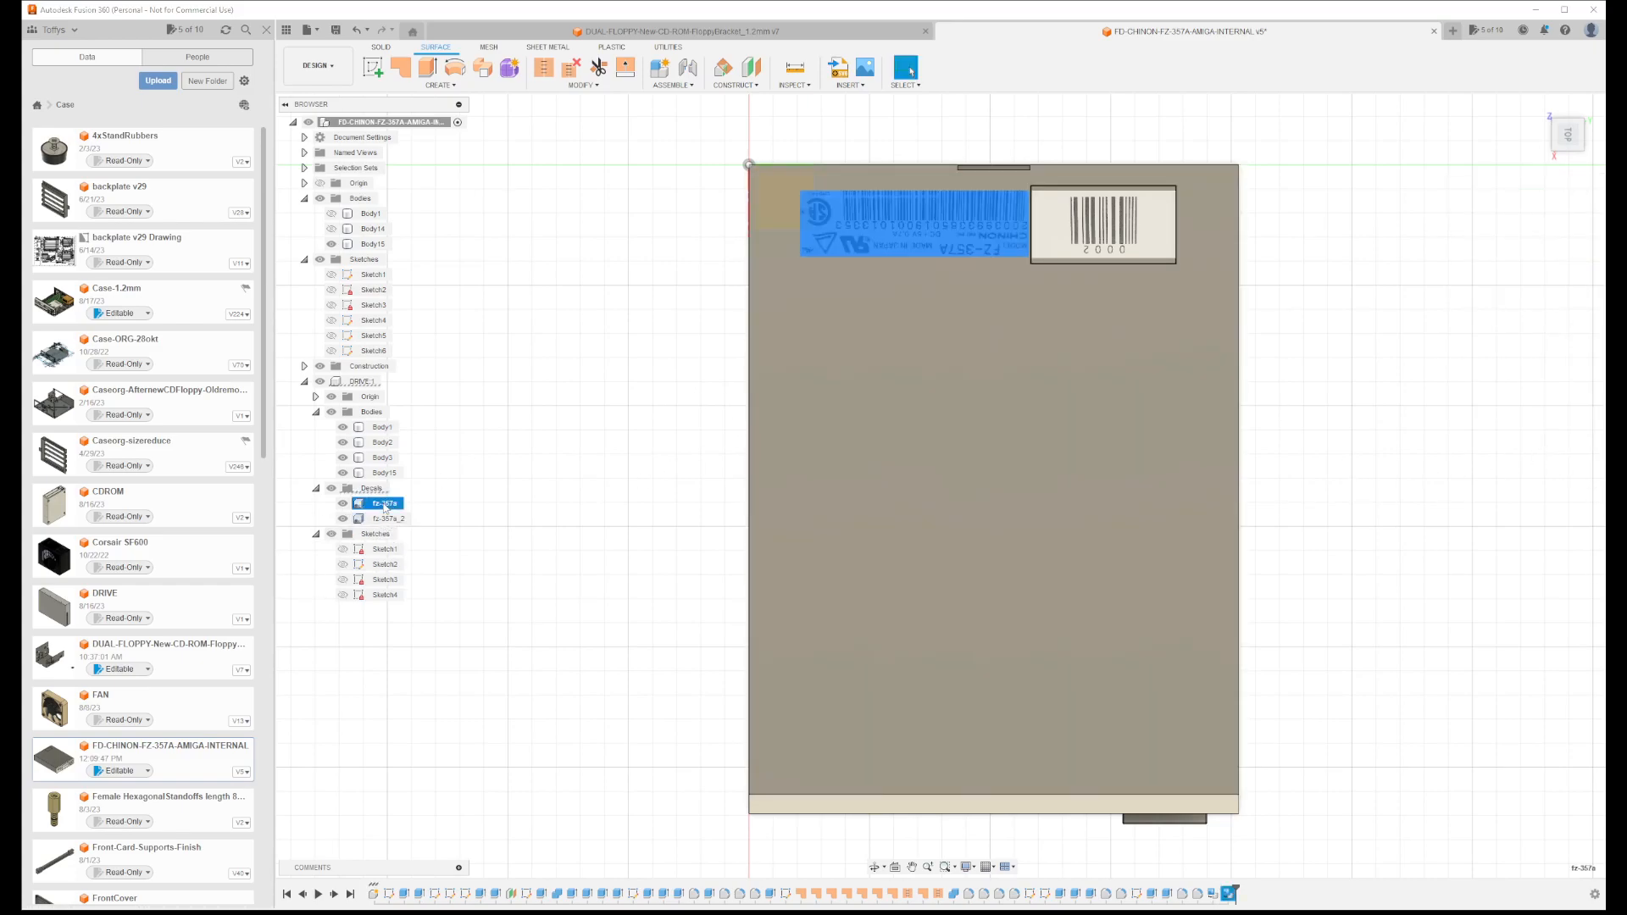
{"action": "right_click", "coordinate": [380, 503]}
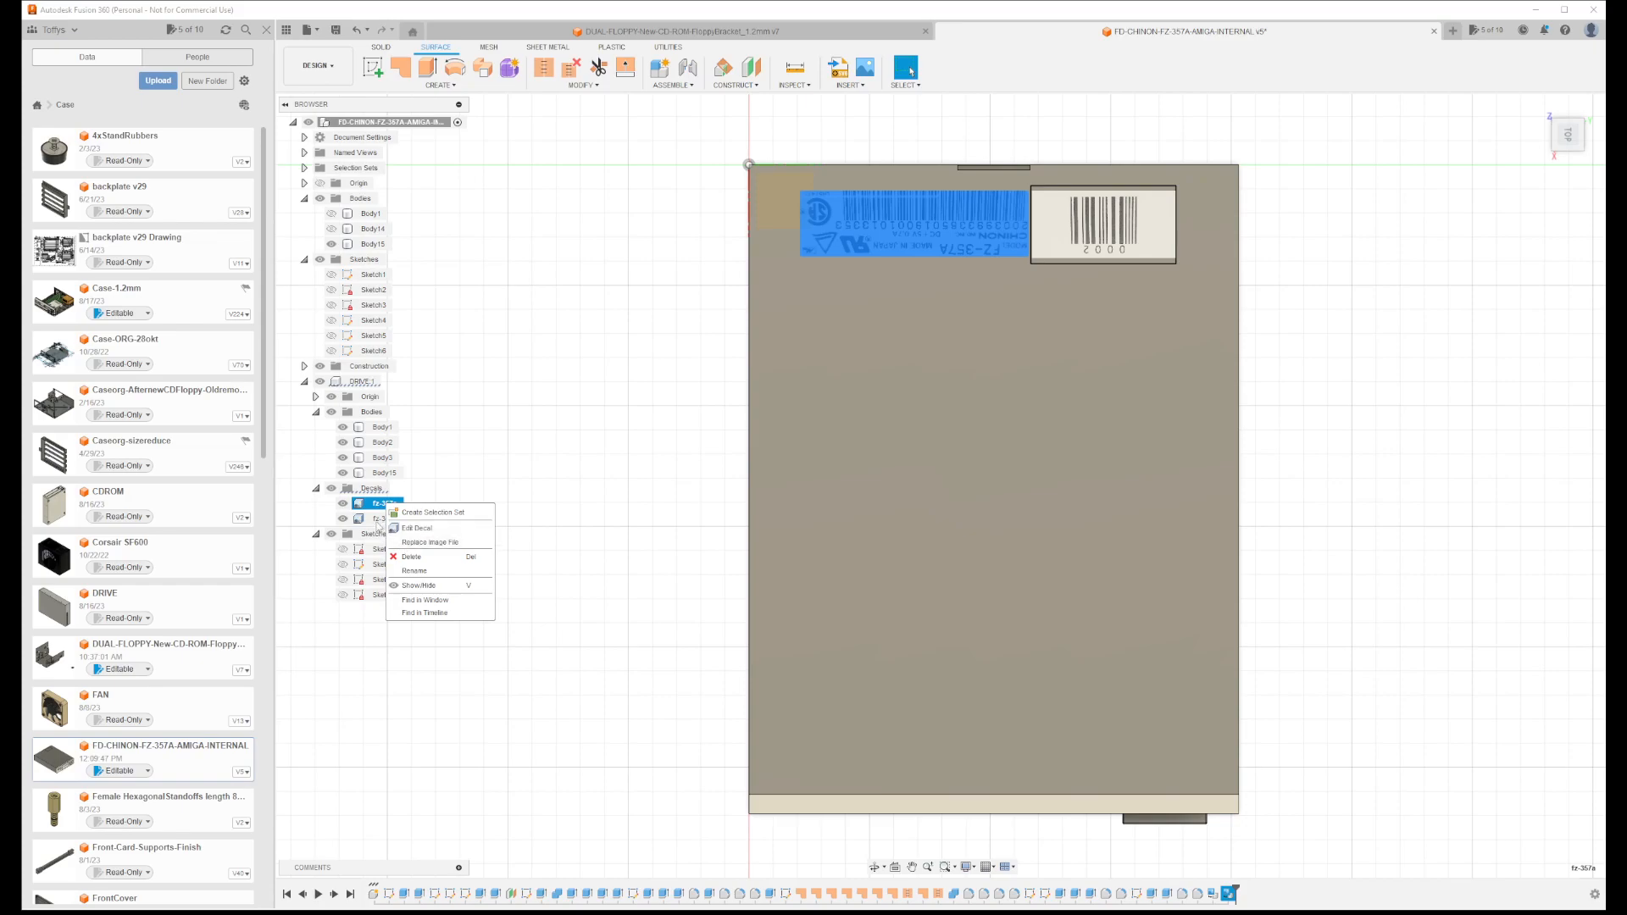
{"action": "left_click", "coordinate": [420, 528]}
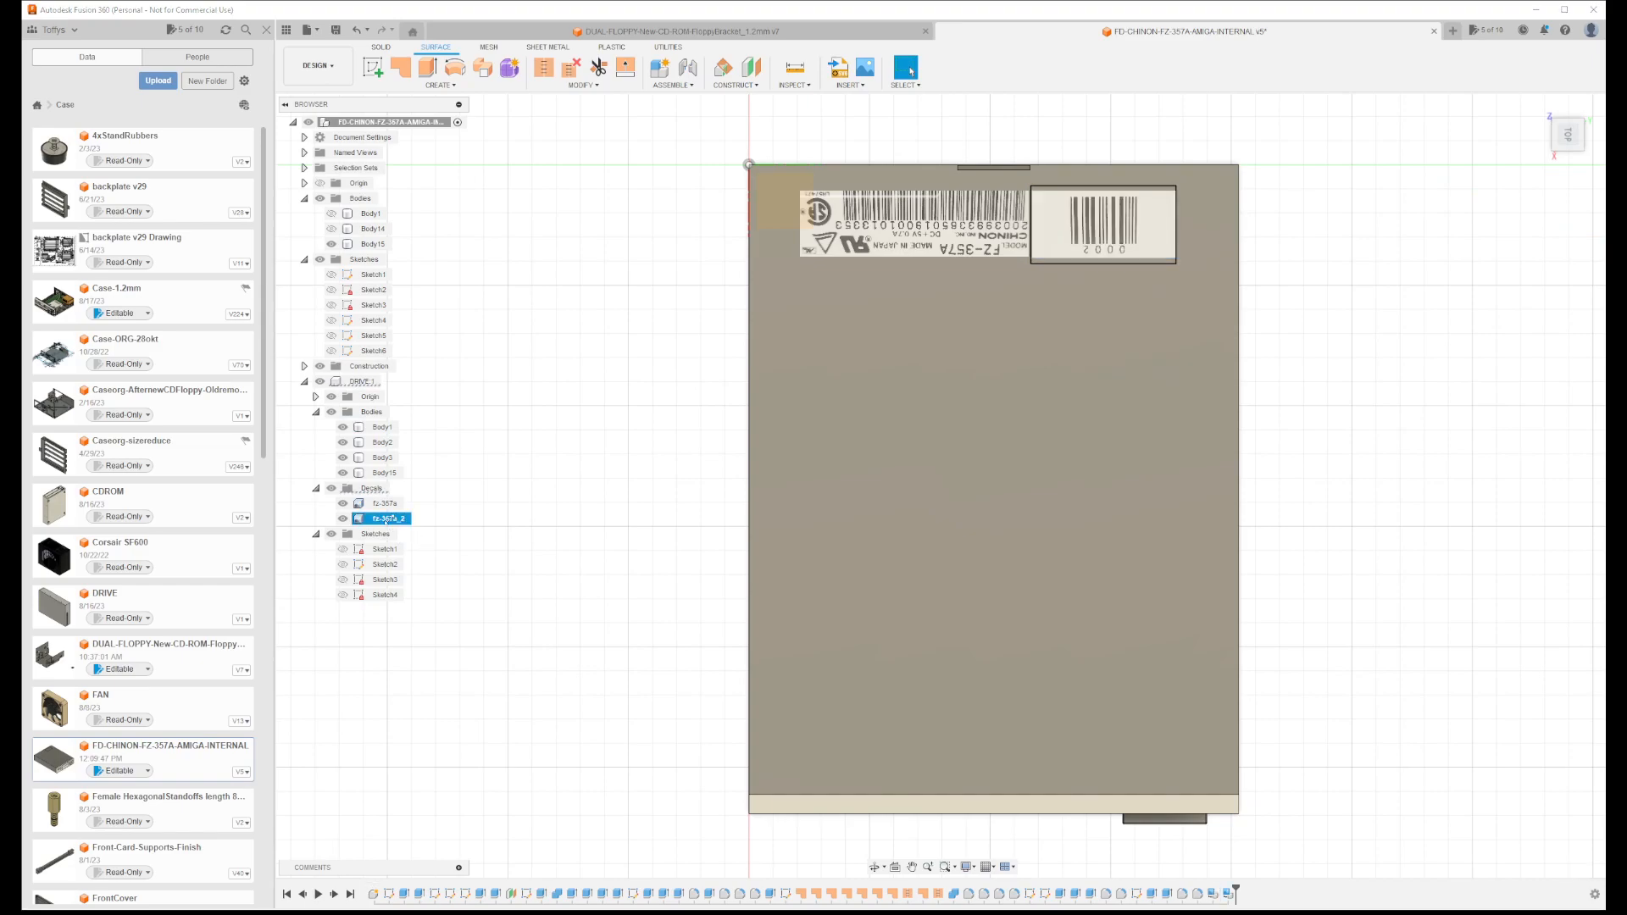
{"action": "right_click", "coordinate": [382, 519]}
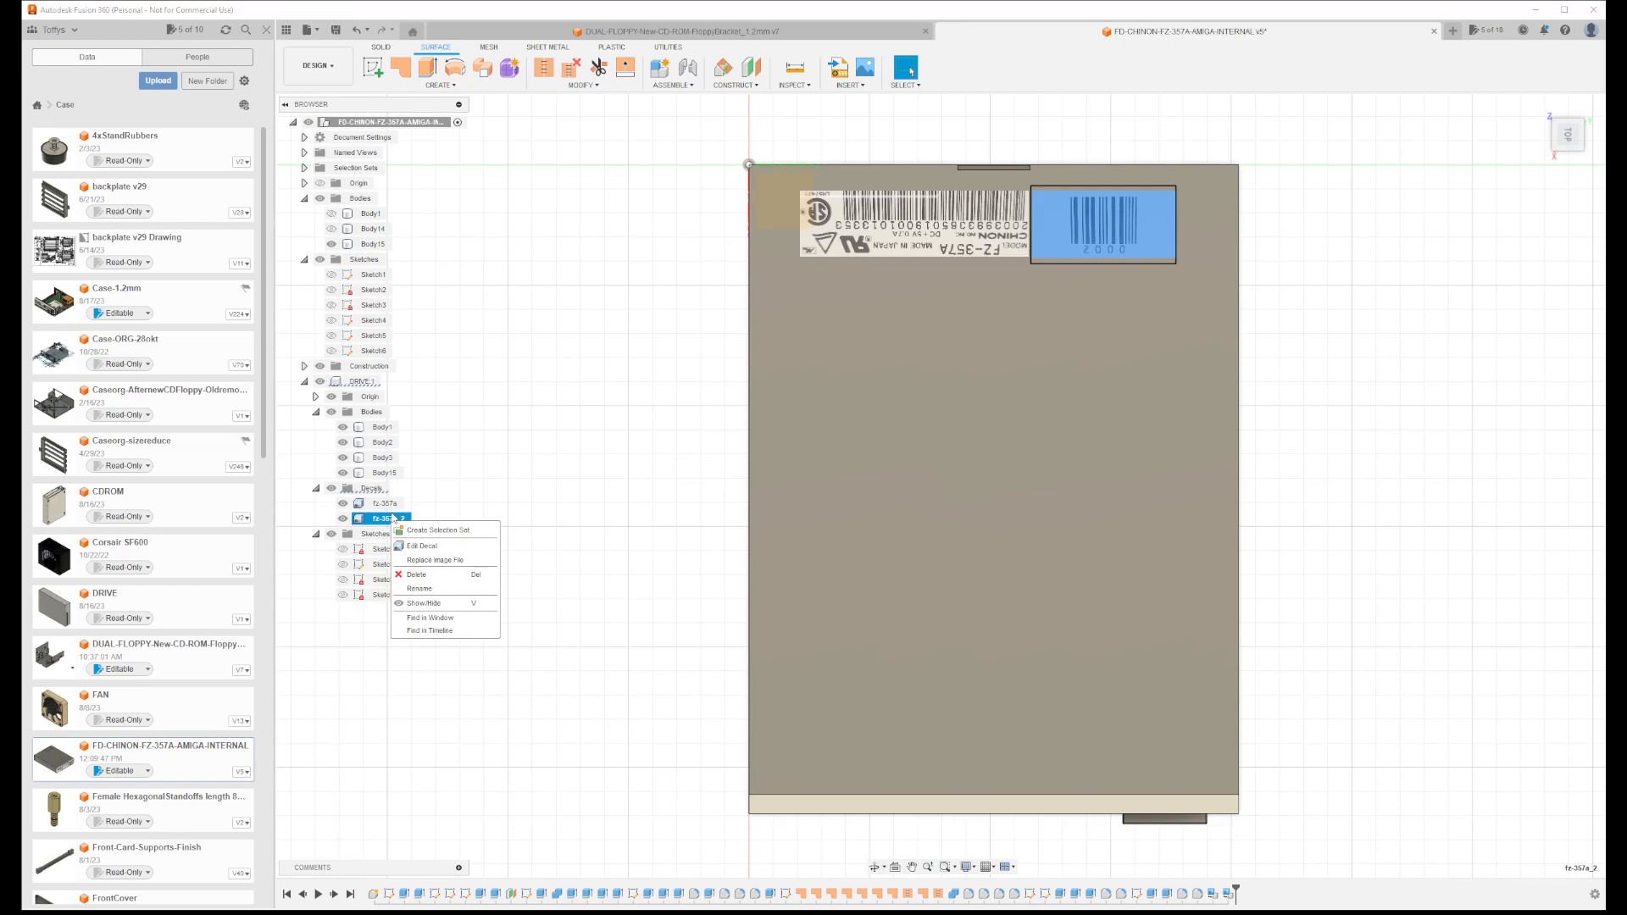
{"action": "mouse_move", "coordinate": [652, 407]}
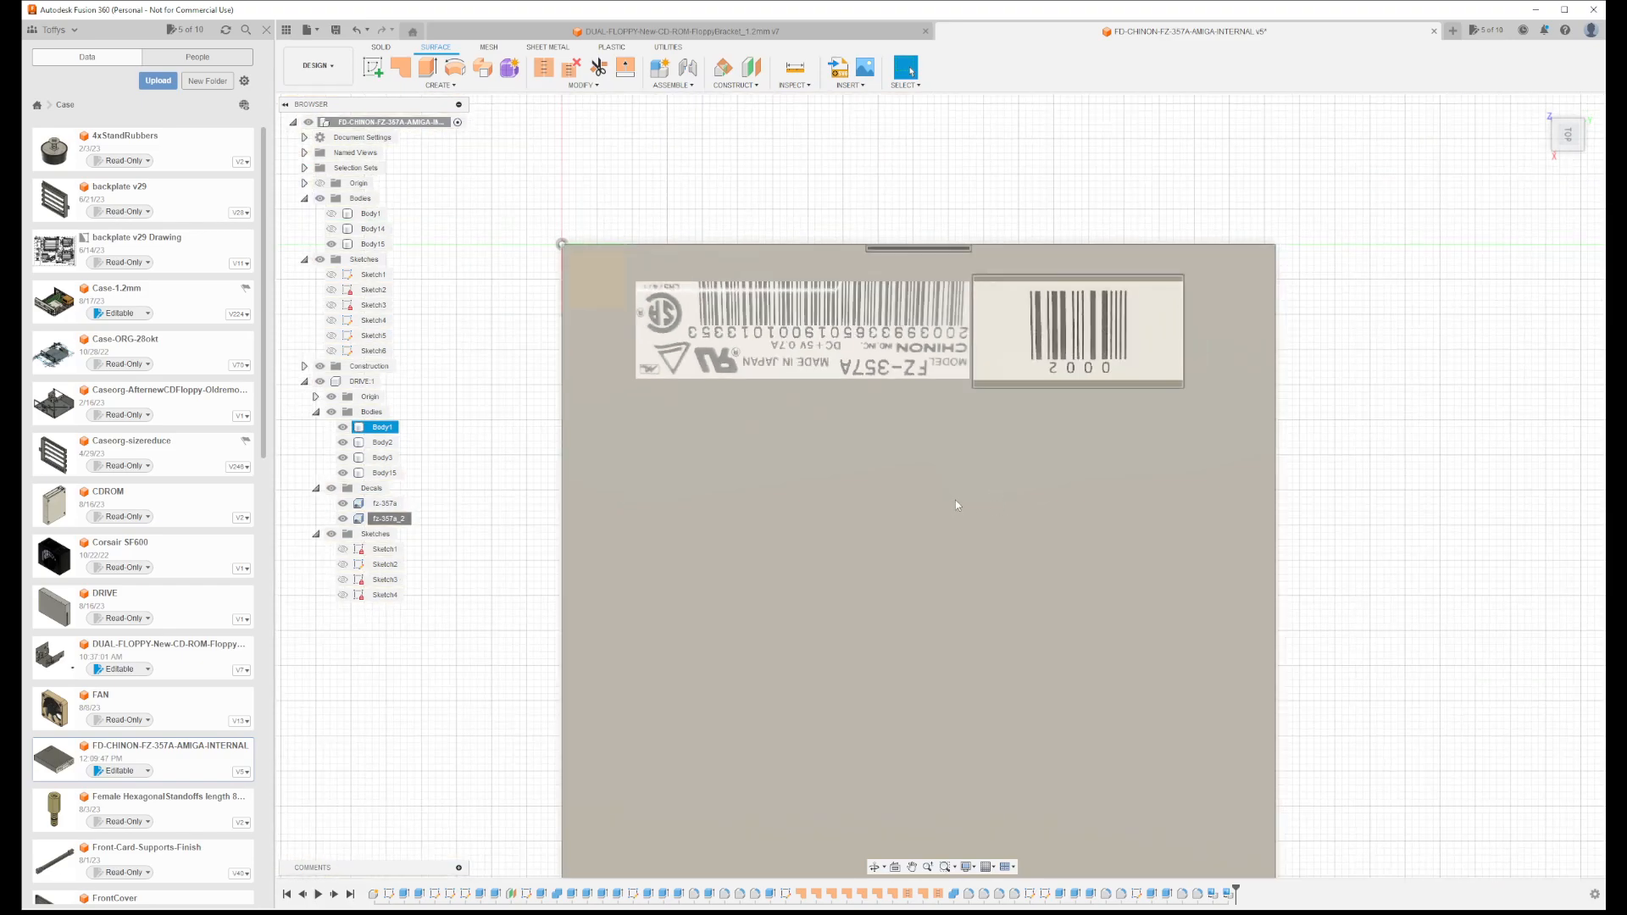
Reopen the fz-357a decal with Edit Decal, shift it further left, and confirm
{"action": "left_click", "coordinate": [384, 502]}
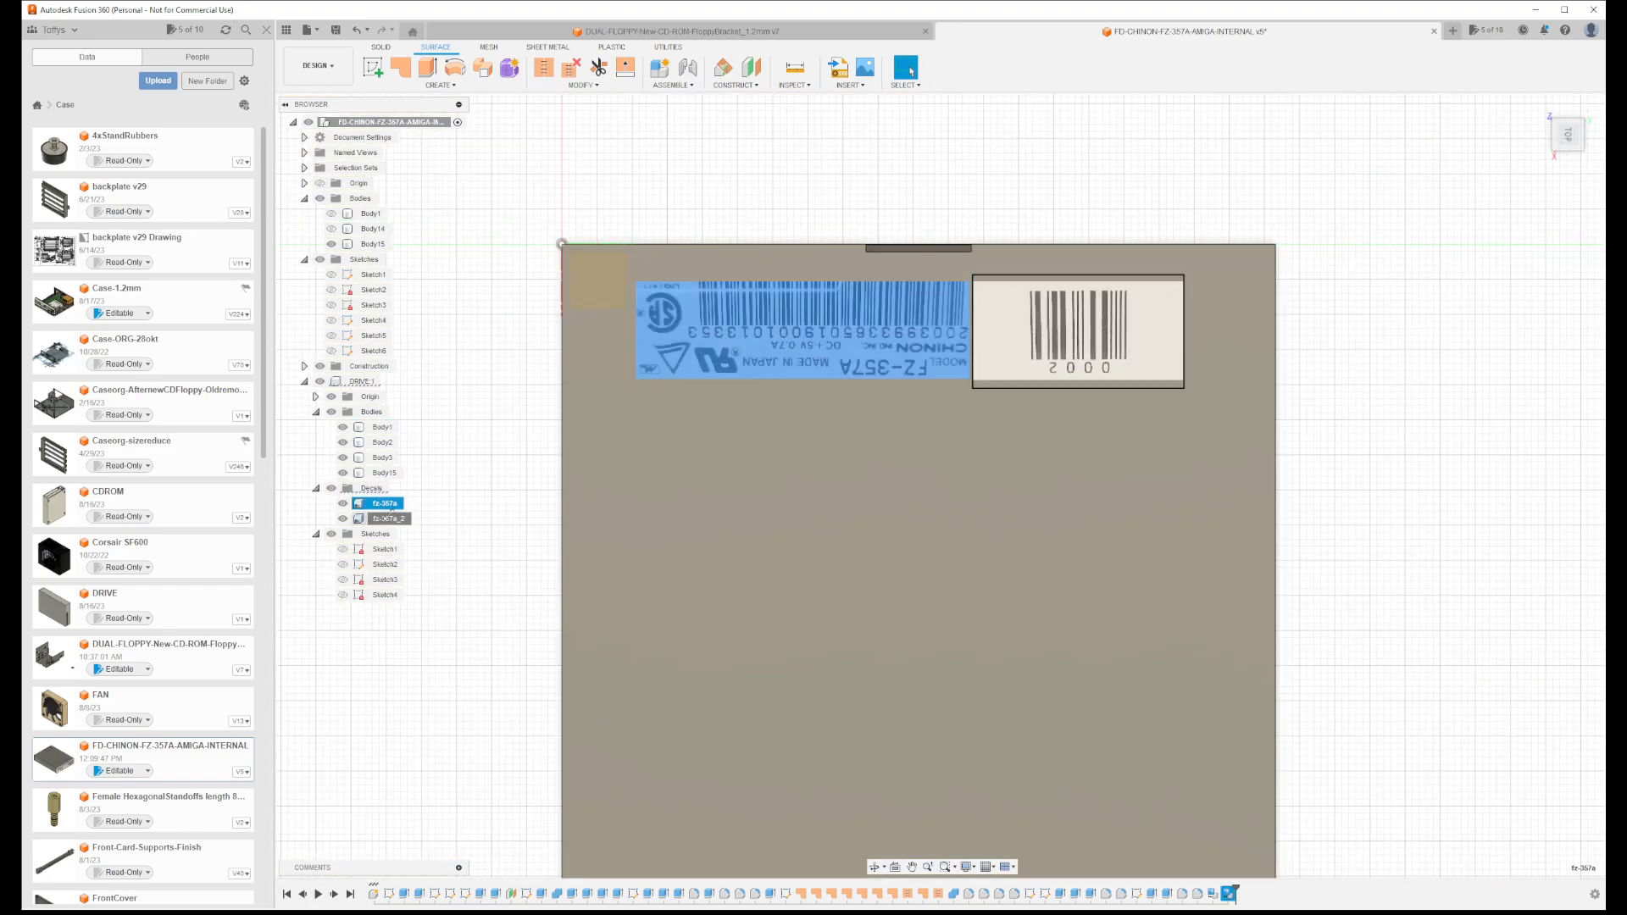
{"action": "right_click", "coordinate": [380, 502]}
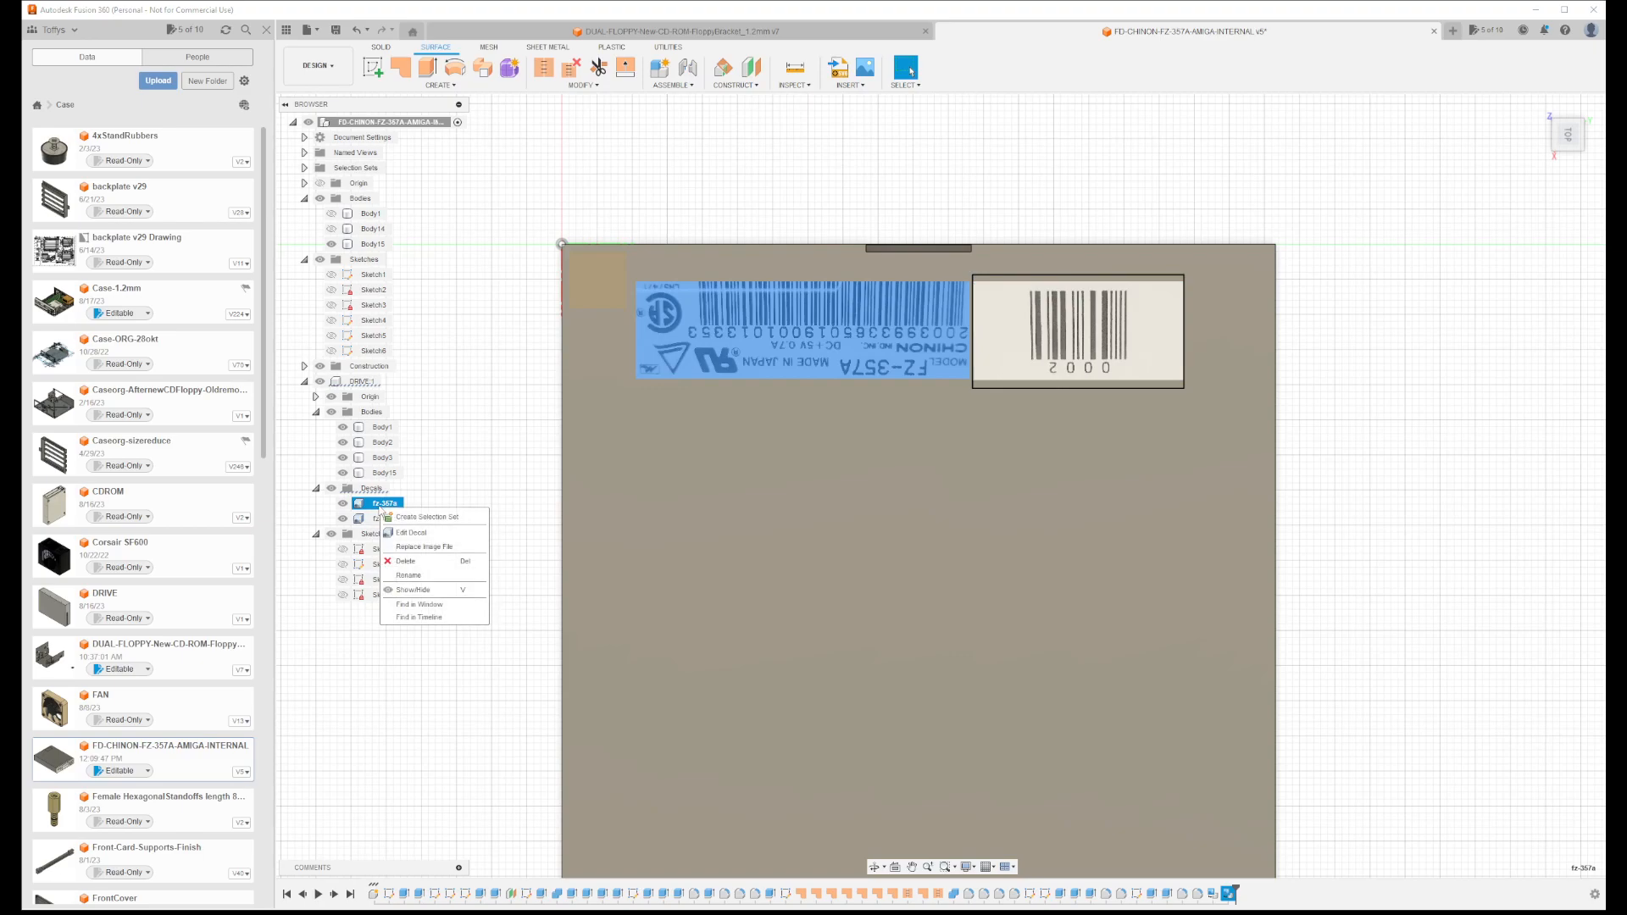
{"action": "left_click", "coordinate": [411, 532]}
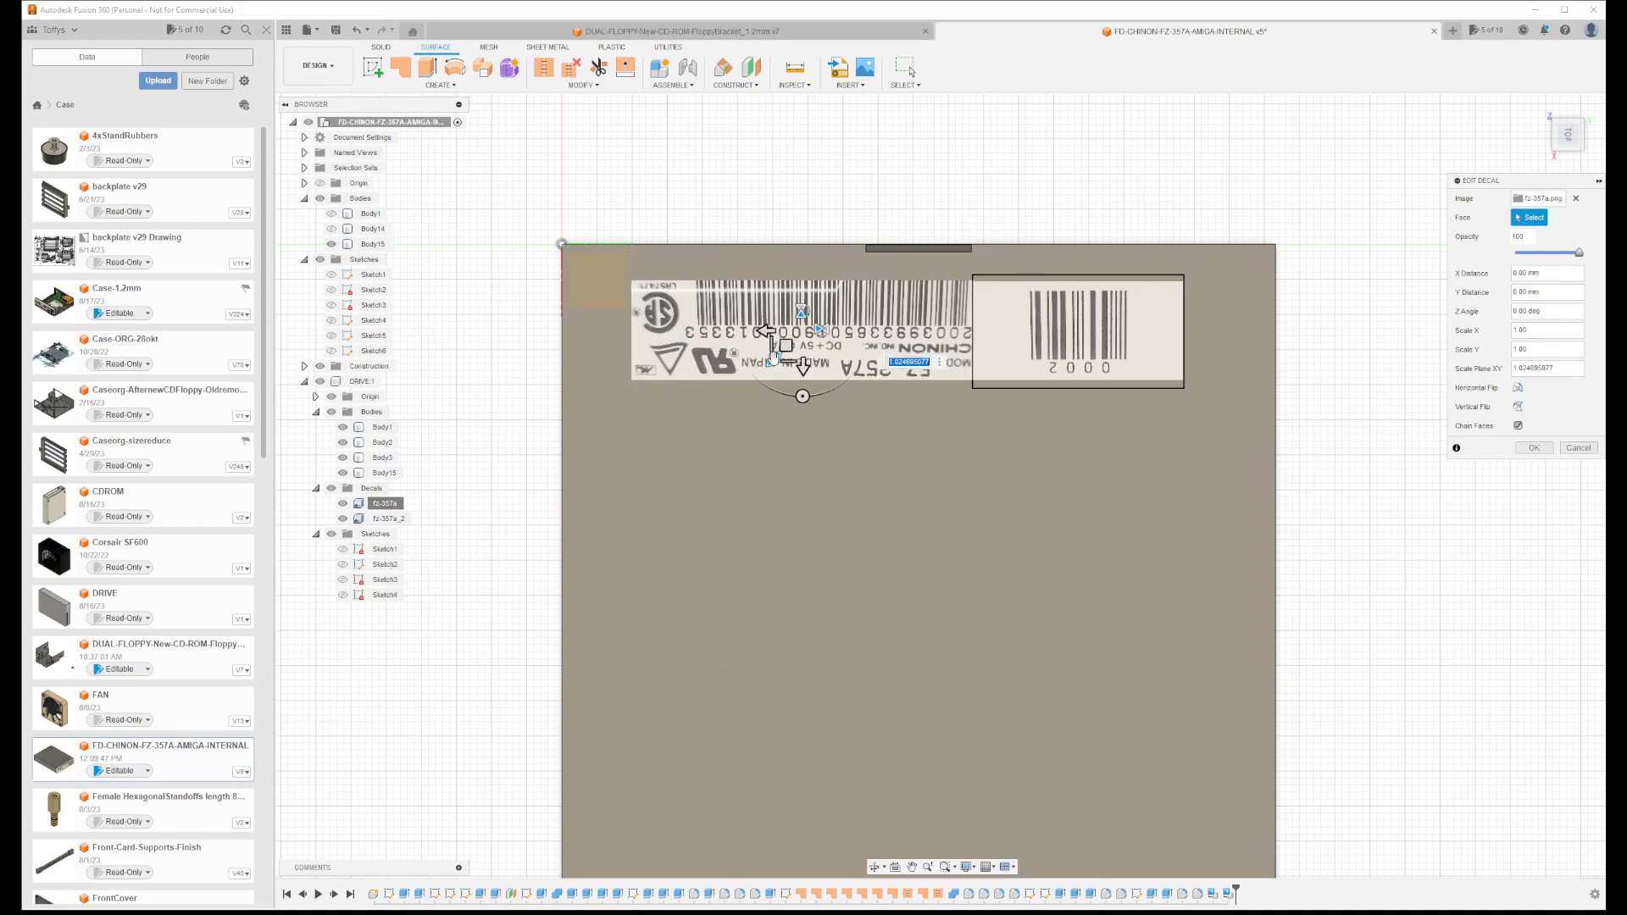
{"action": "left_click_drag", "start_coordinate": [802, 348], "coordinate": [779, 347]}
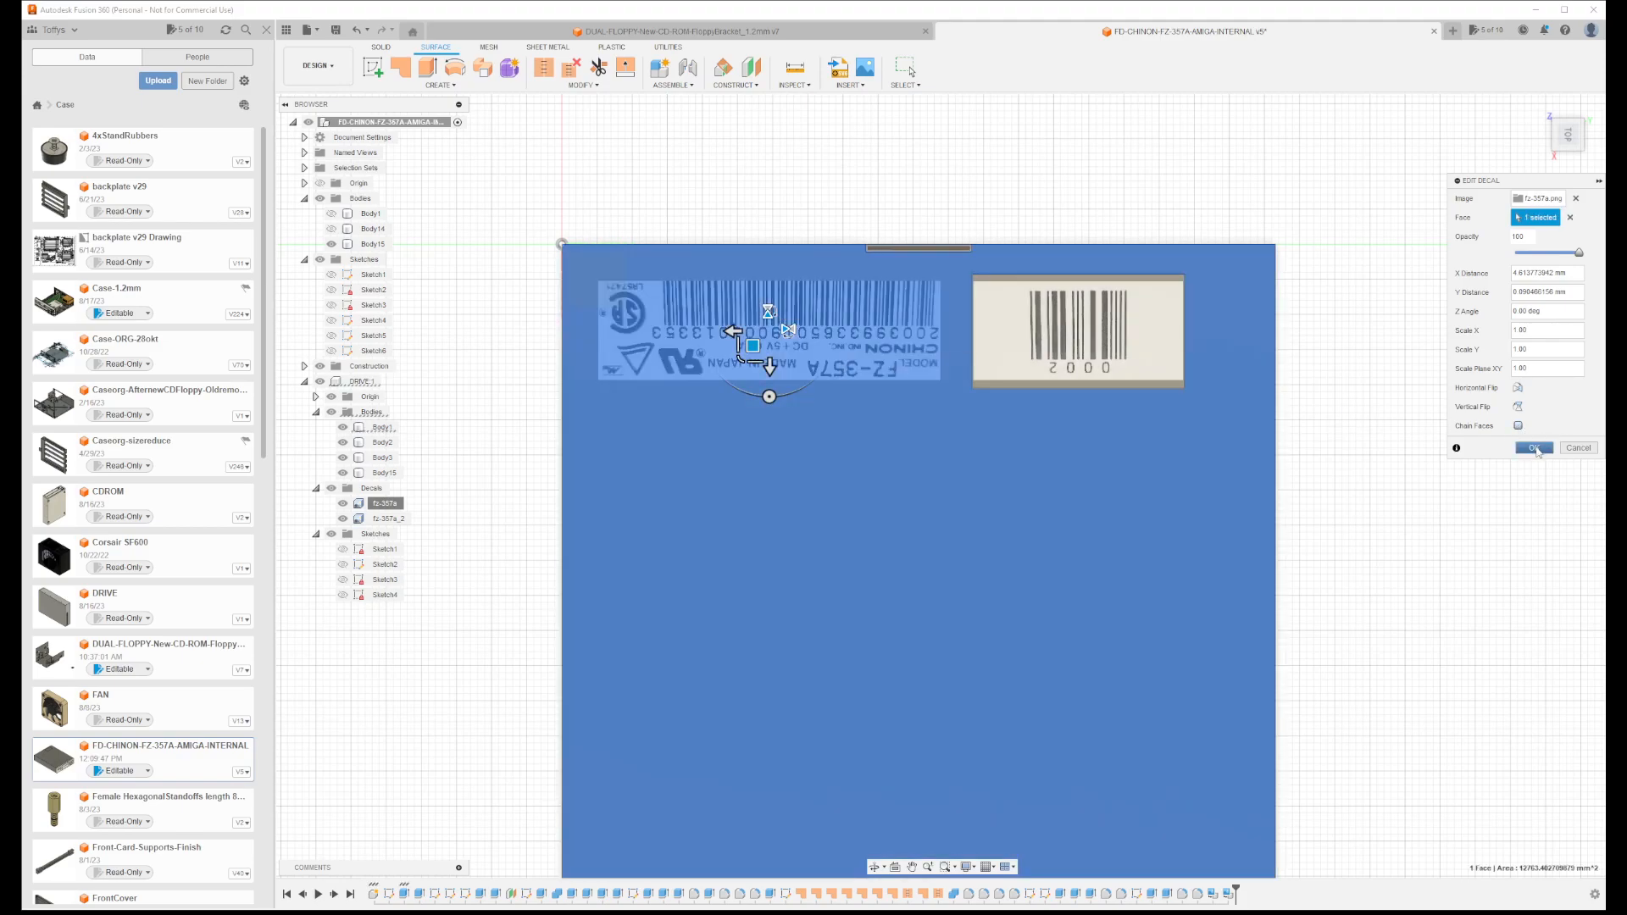
{"action": "left_click", "coordinate": [1534, 447]}
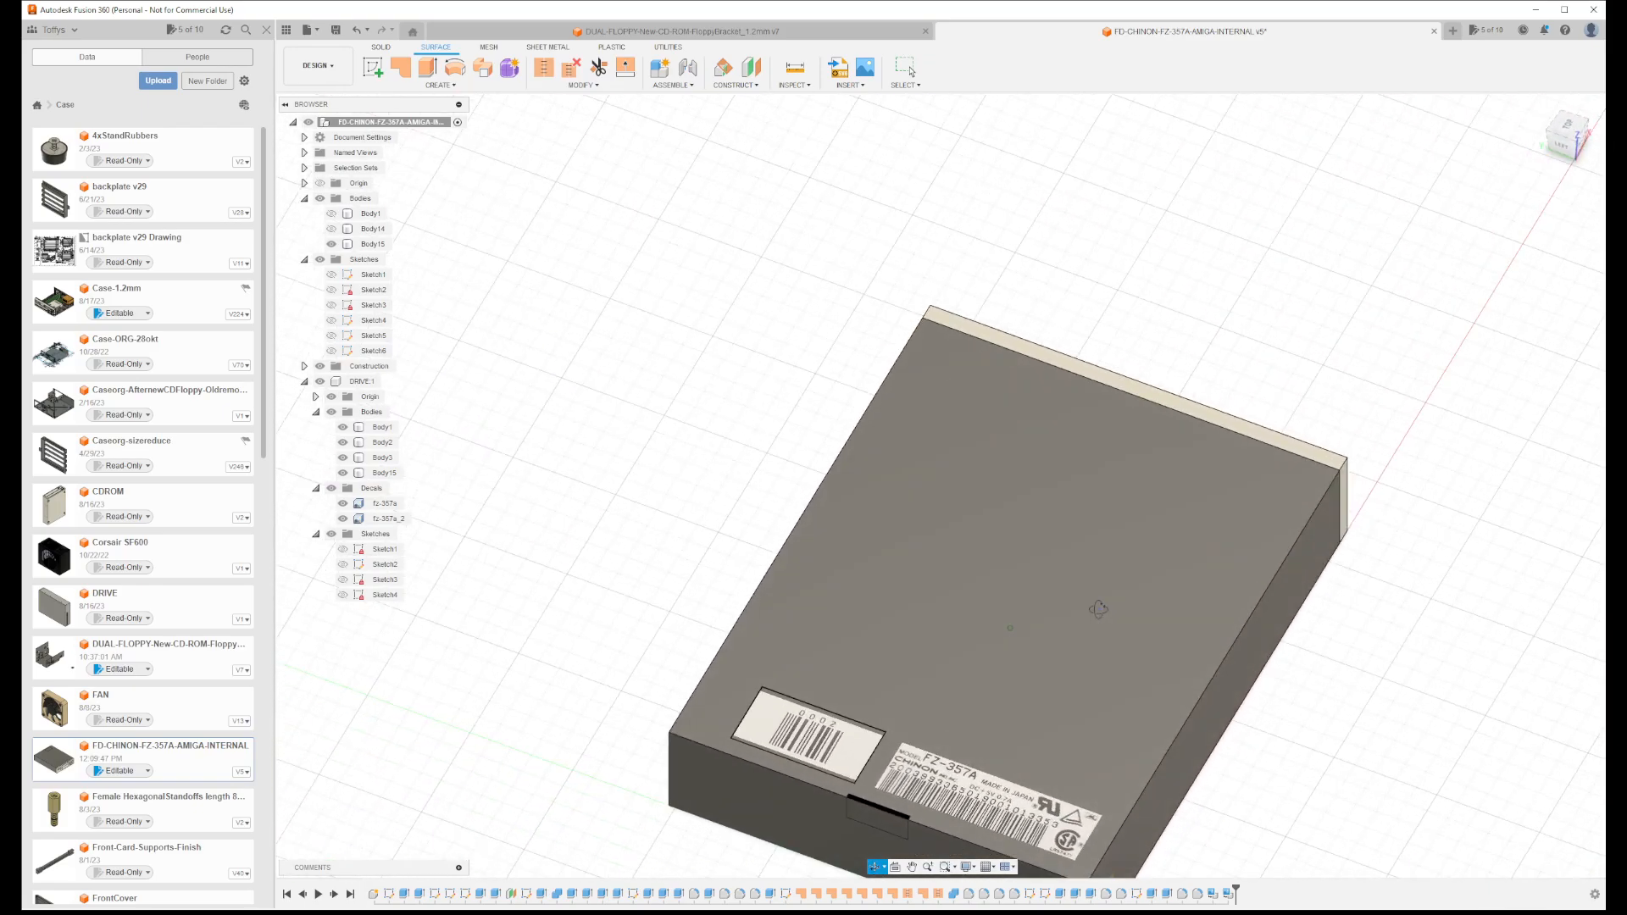
{"action": "left_click_drag", "start_coordinate": [1098, 608], "coordinate": [1168, 633]}
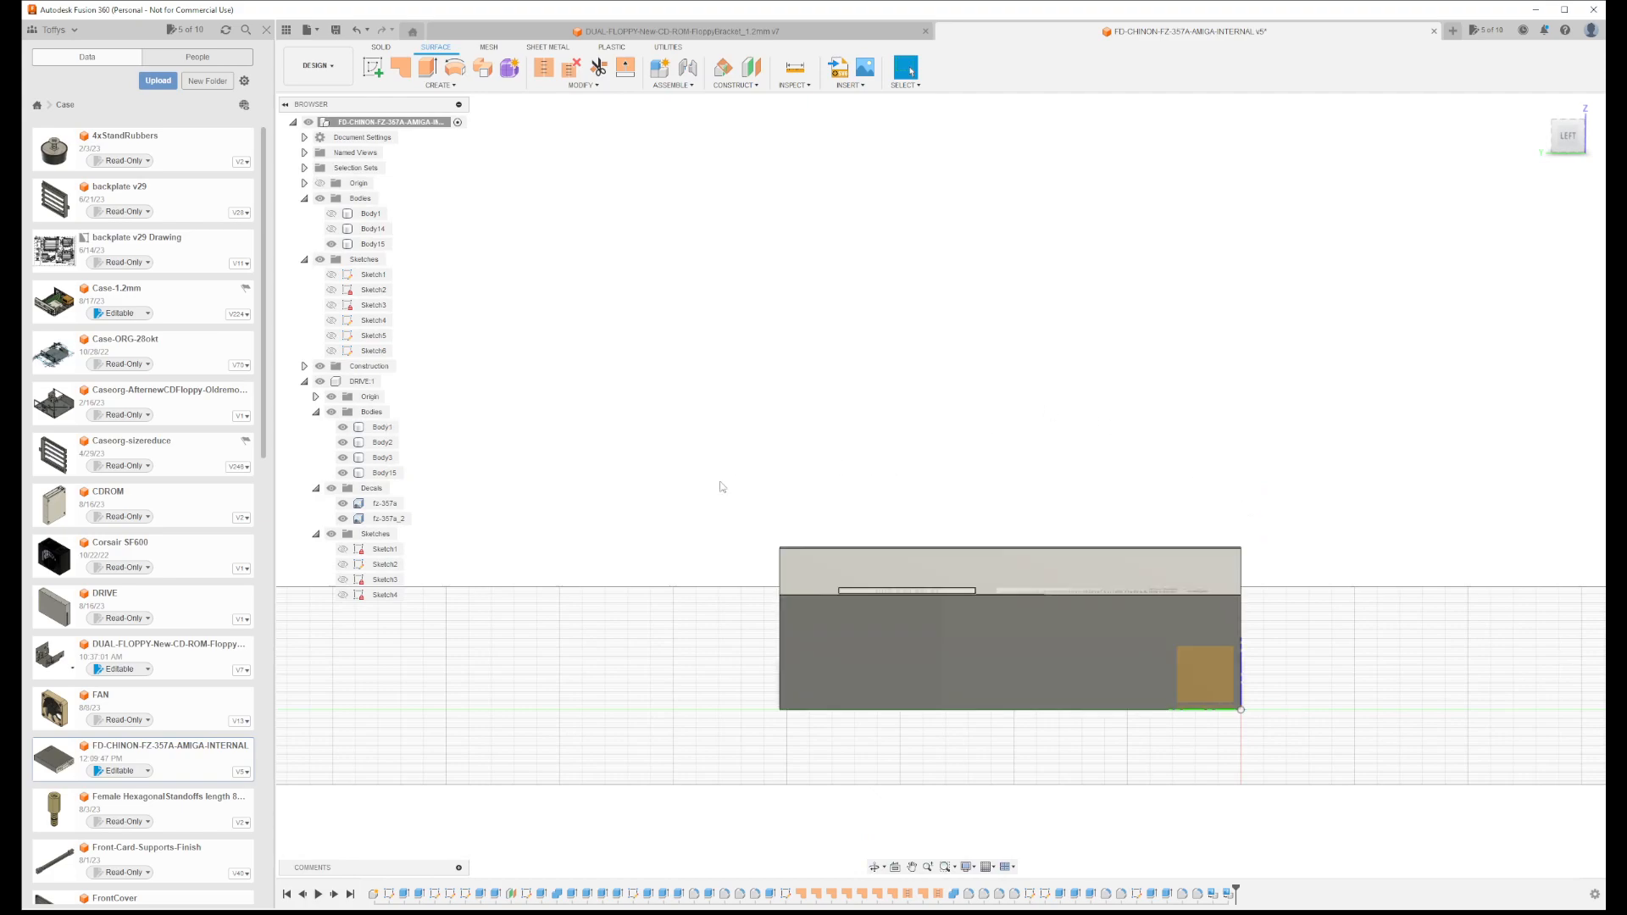
{"action": "mouse_move", "coordinate": [794, 523]}
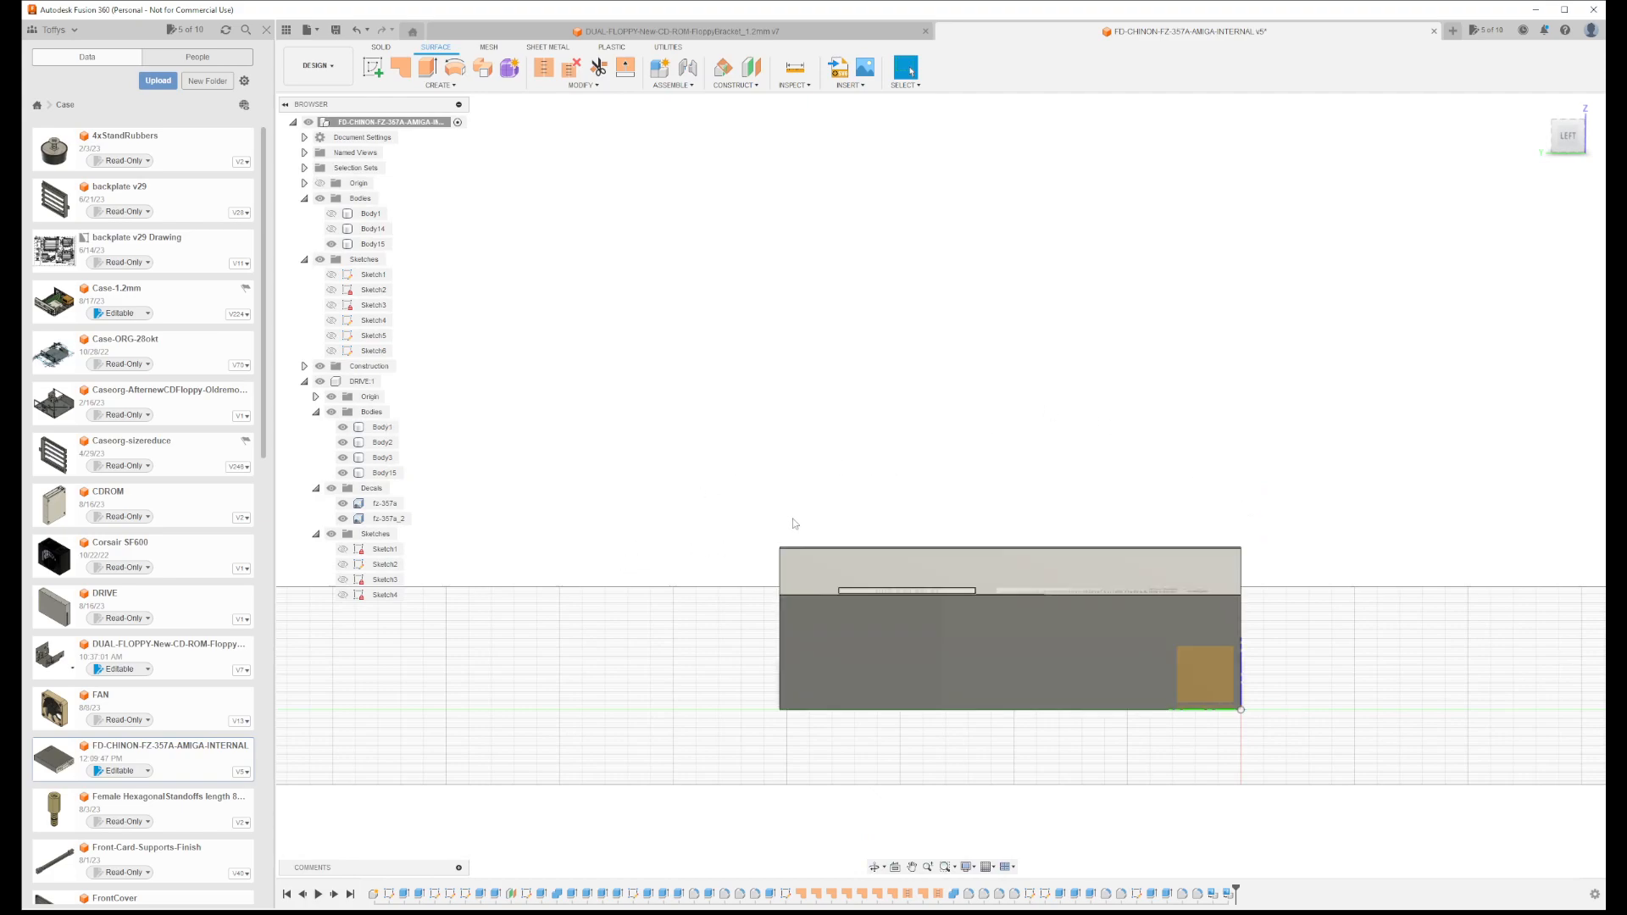